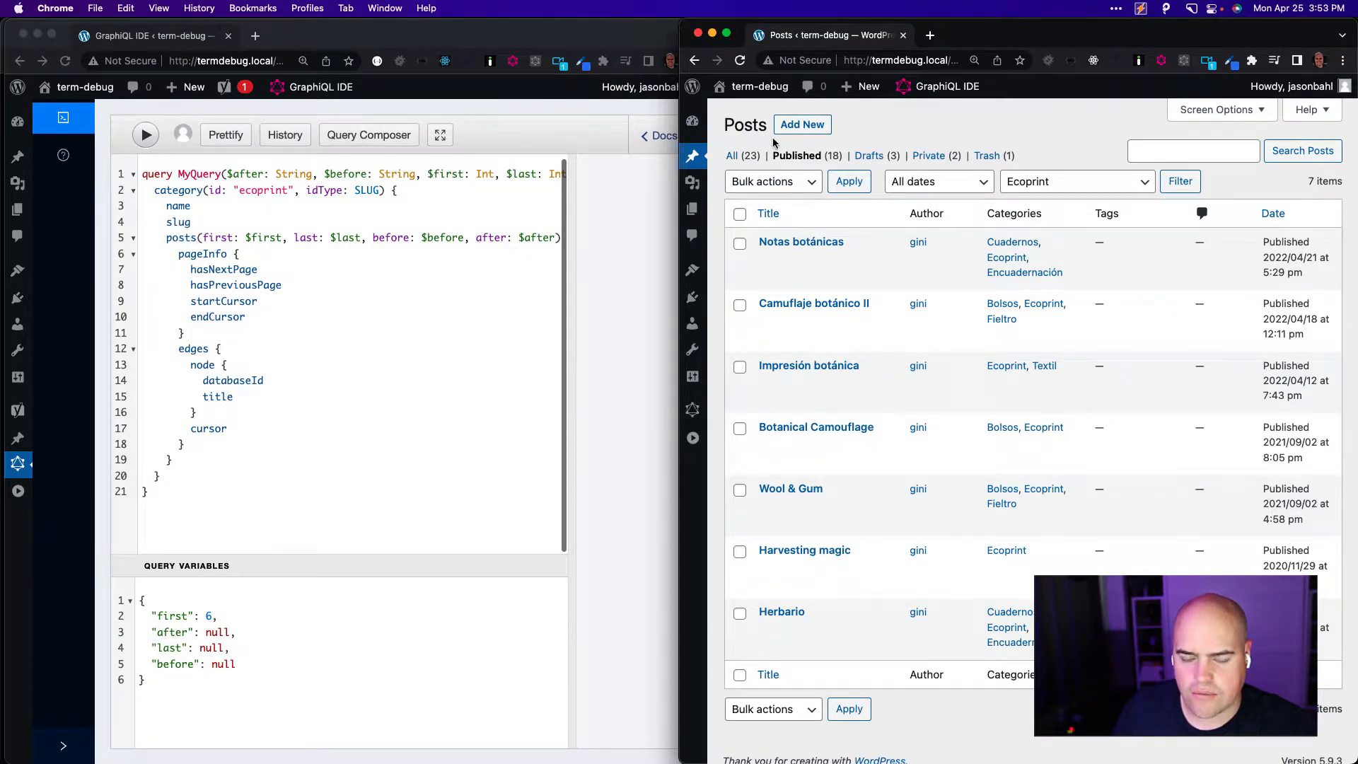
{"action": "mouse_move", "coordinate": [1064, 182]}
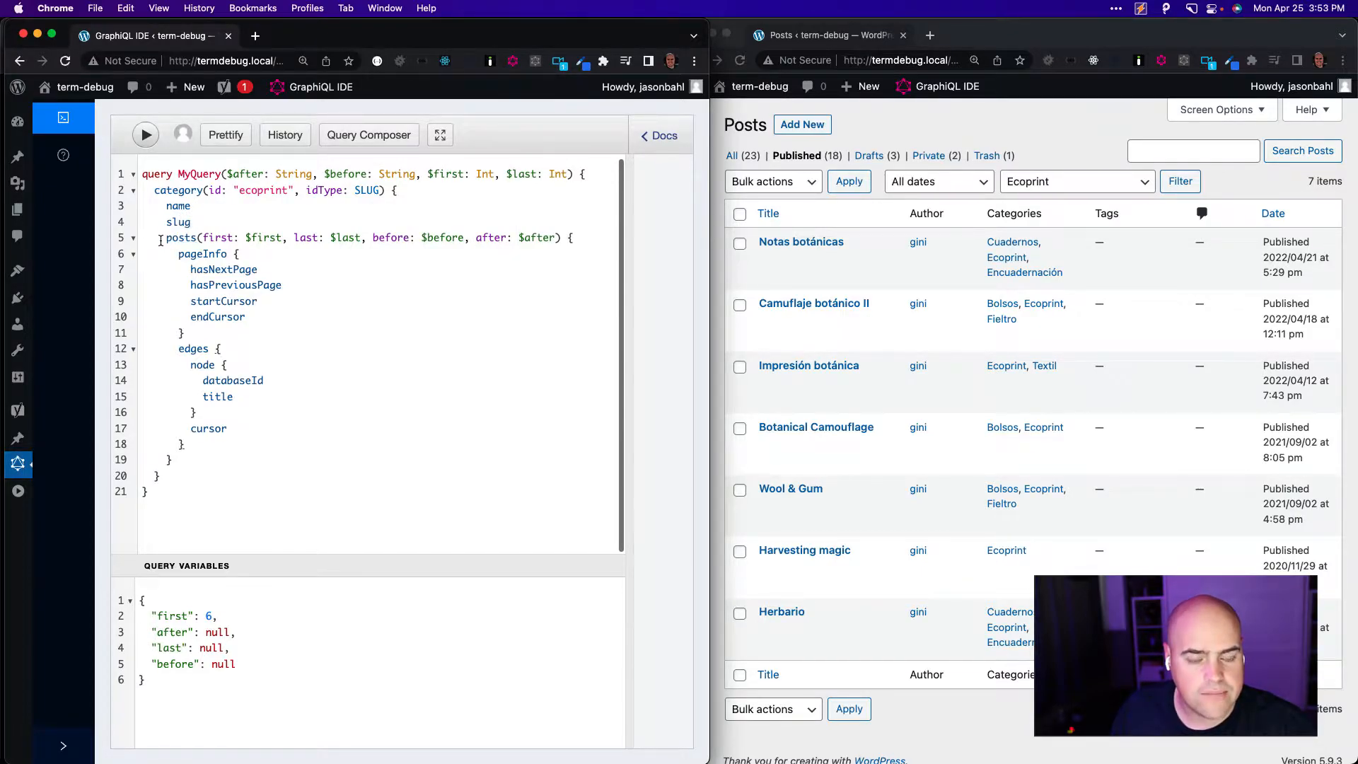
{"action": "mouse_move", "coordinate": [223, 300]}
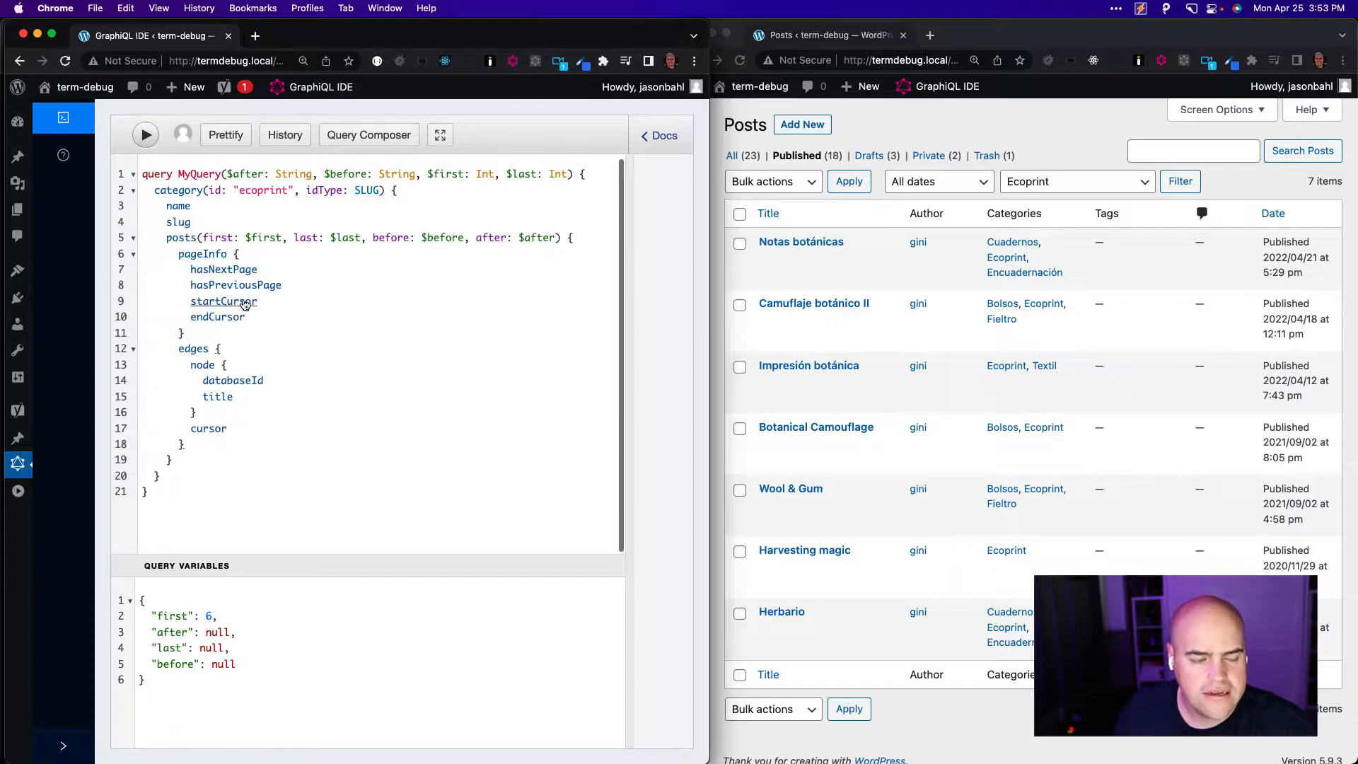
{"action": "mouse_move", "coordinate": [616, 249]}
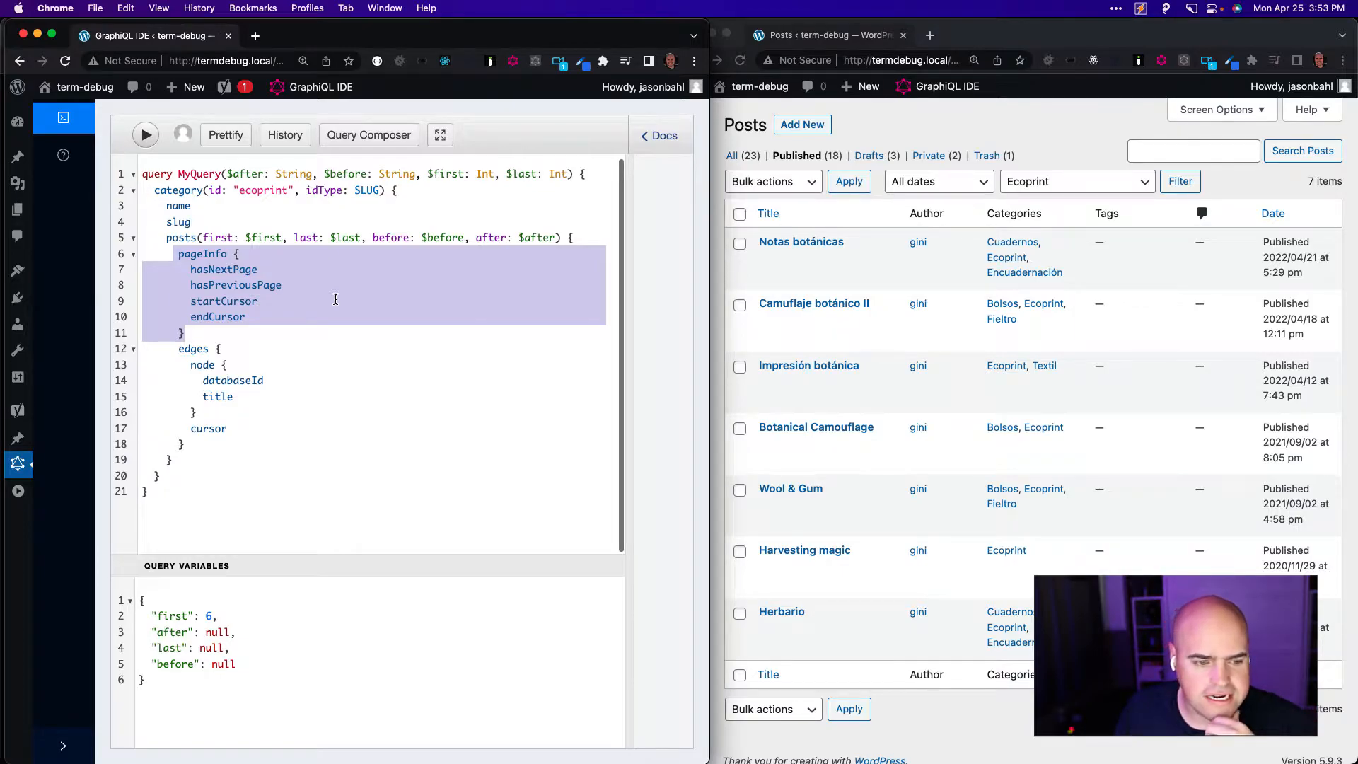
{"action": "mouse_move", "coordinate": [212, 384]}
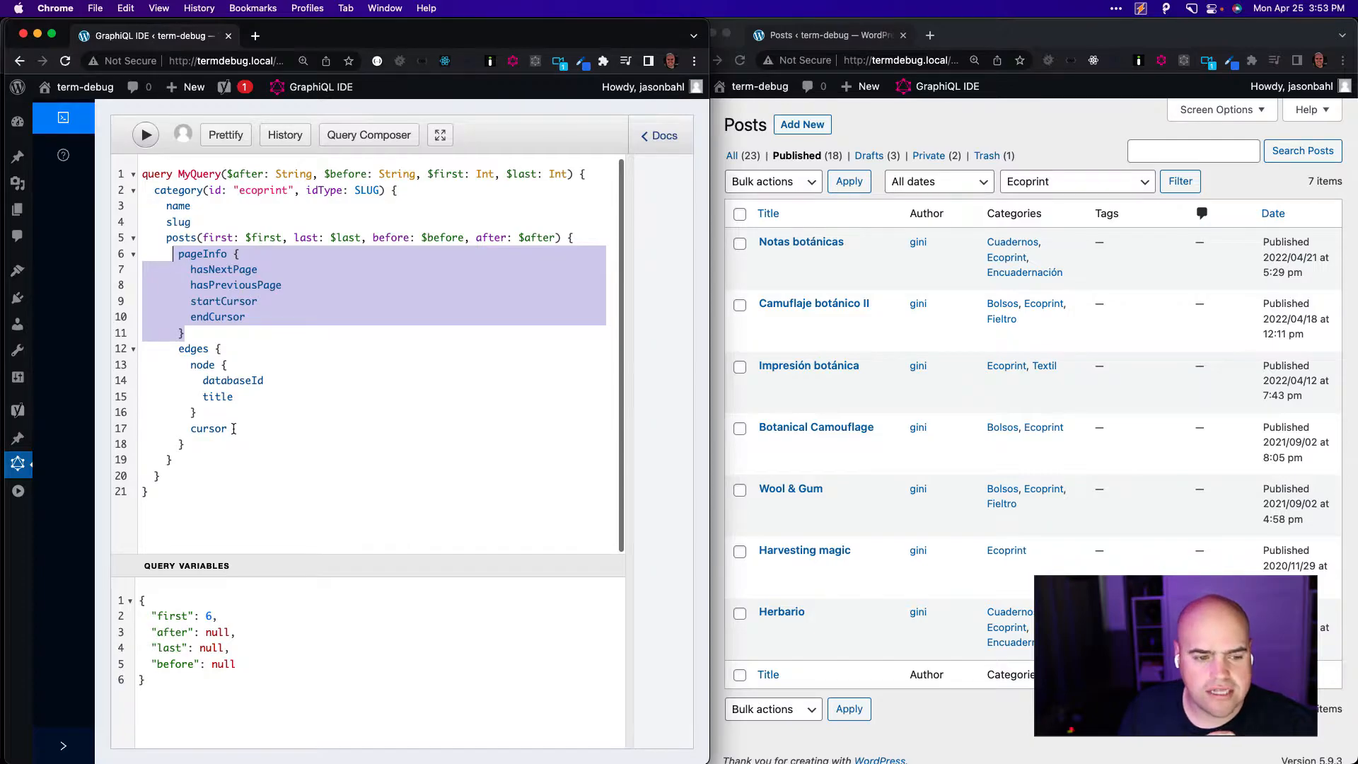
- Run the Ecoprint query with first = 5 and review the five returned posts with hasNextPage true
{"action": "double_click", "coordinate": [208, 427]}
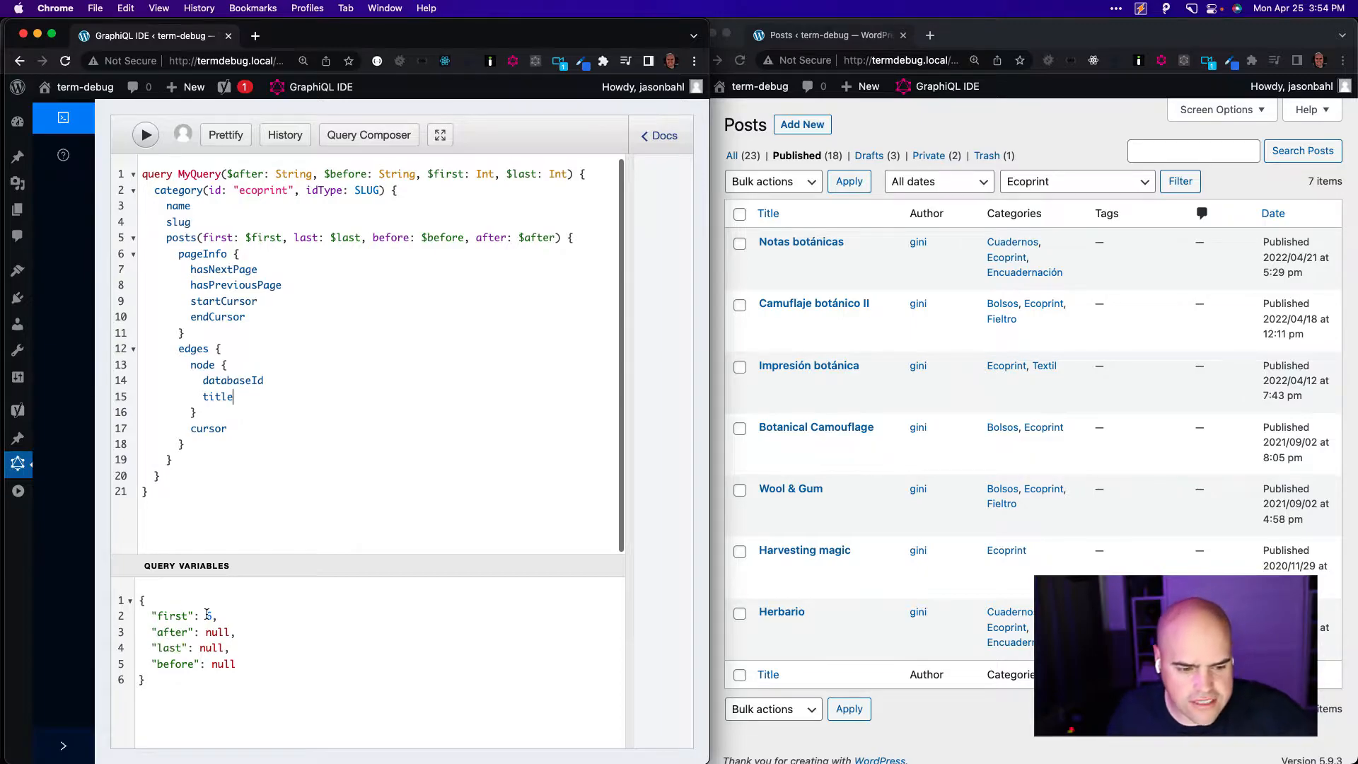
{"action": "type", "text": "7"}
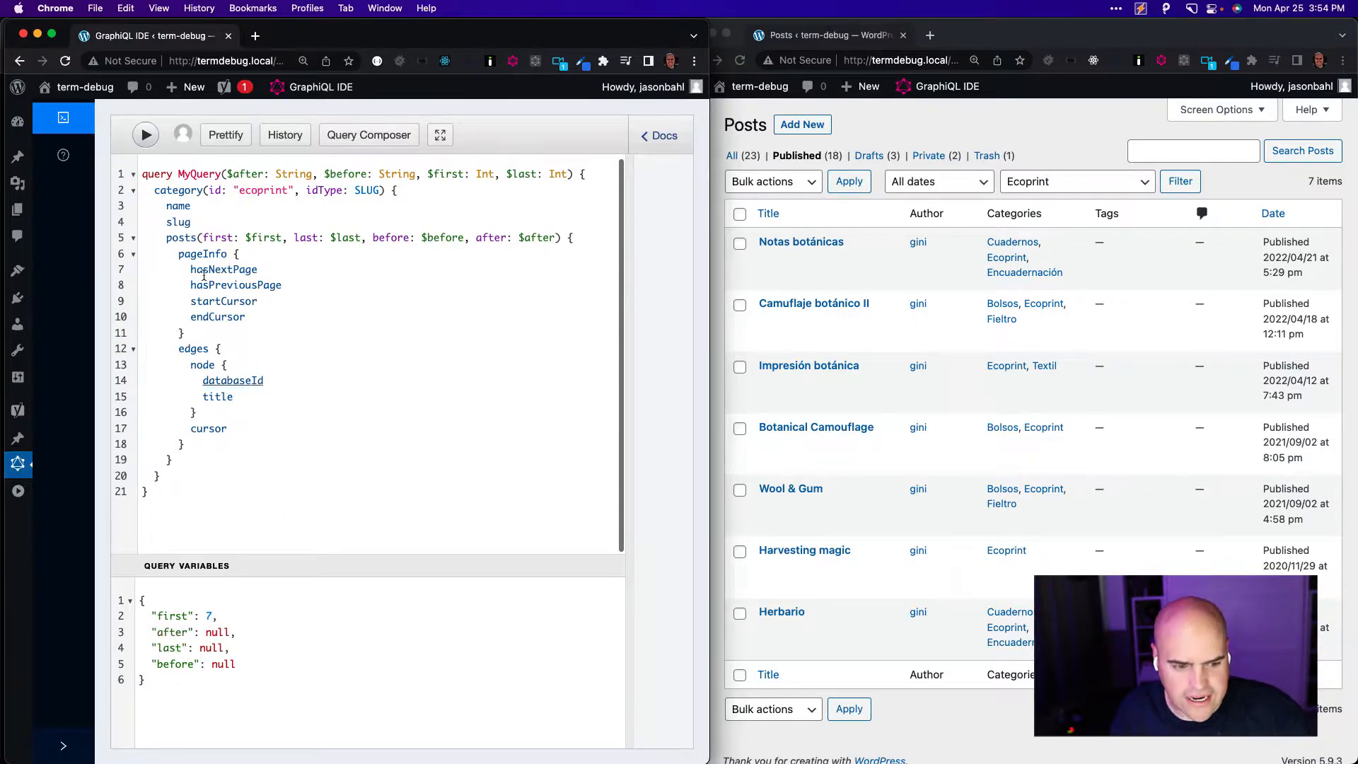
{"action": "left_click", "coordinate": [144, 136]}
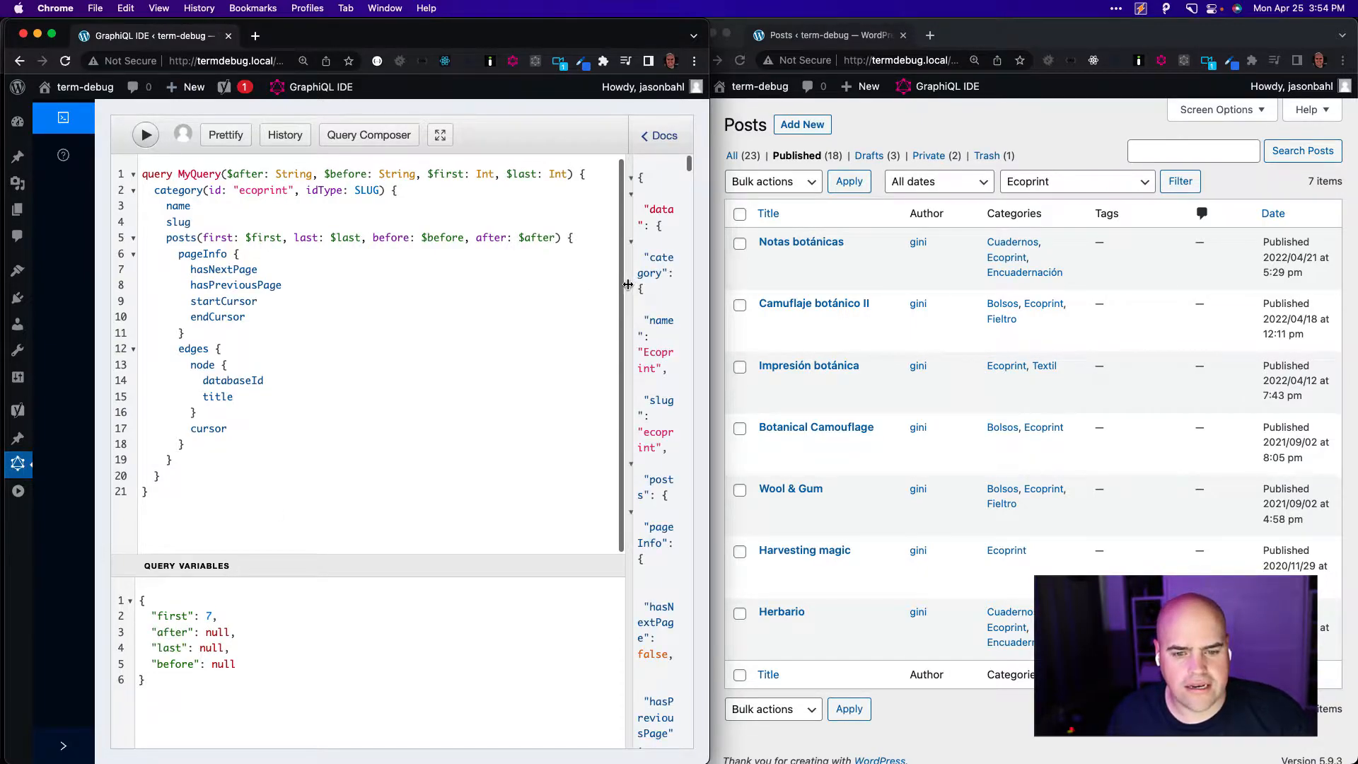
{"action": "left_click", "coordinate": [144, 136]}
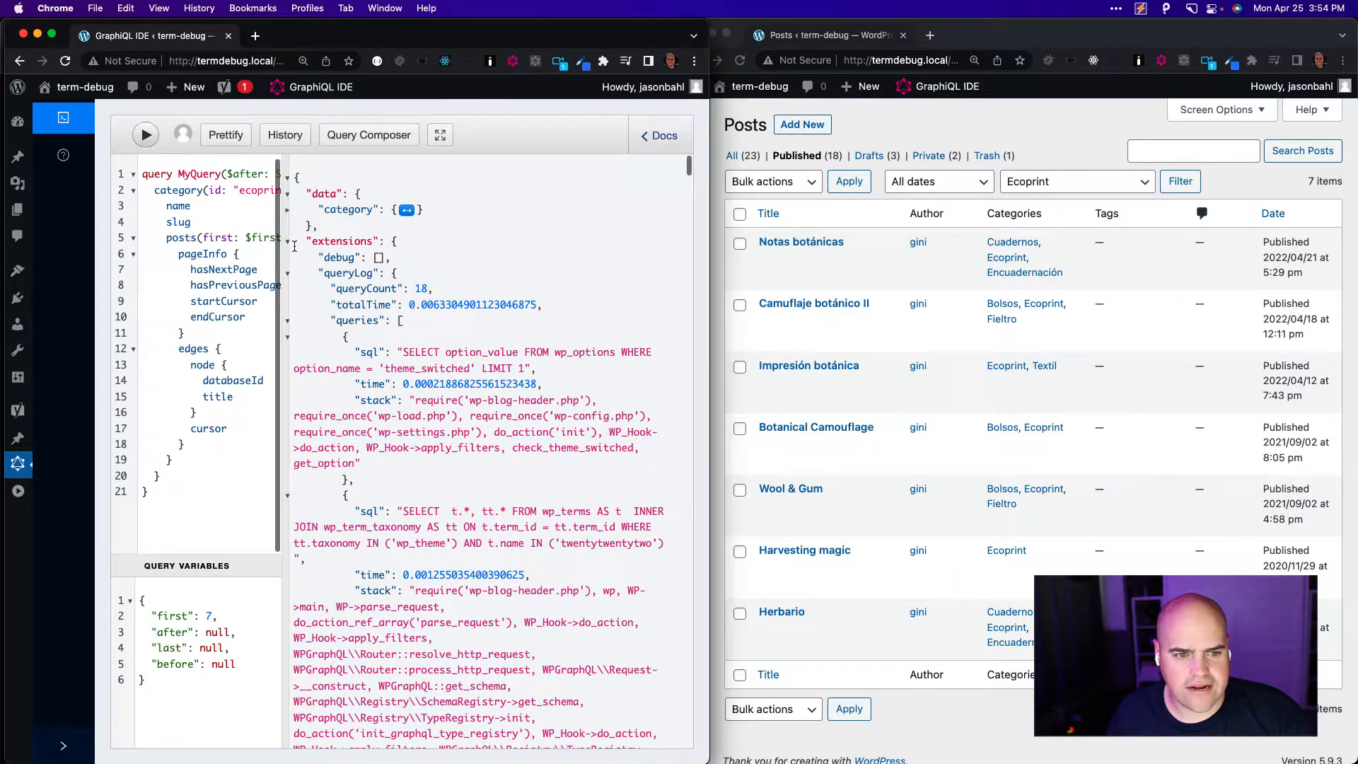
{"action": "left_click", "coordinate": [287, 240]}
{"action": "type", "text": "5"}
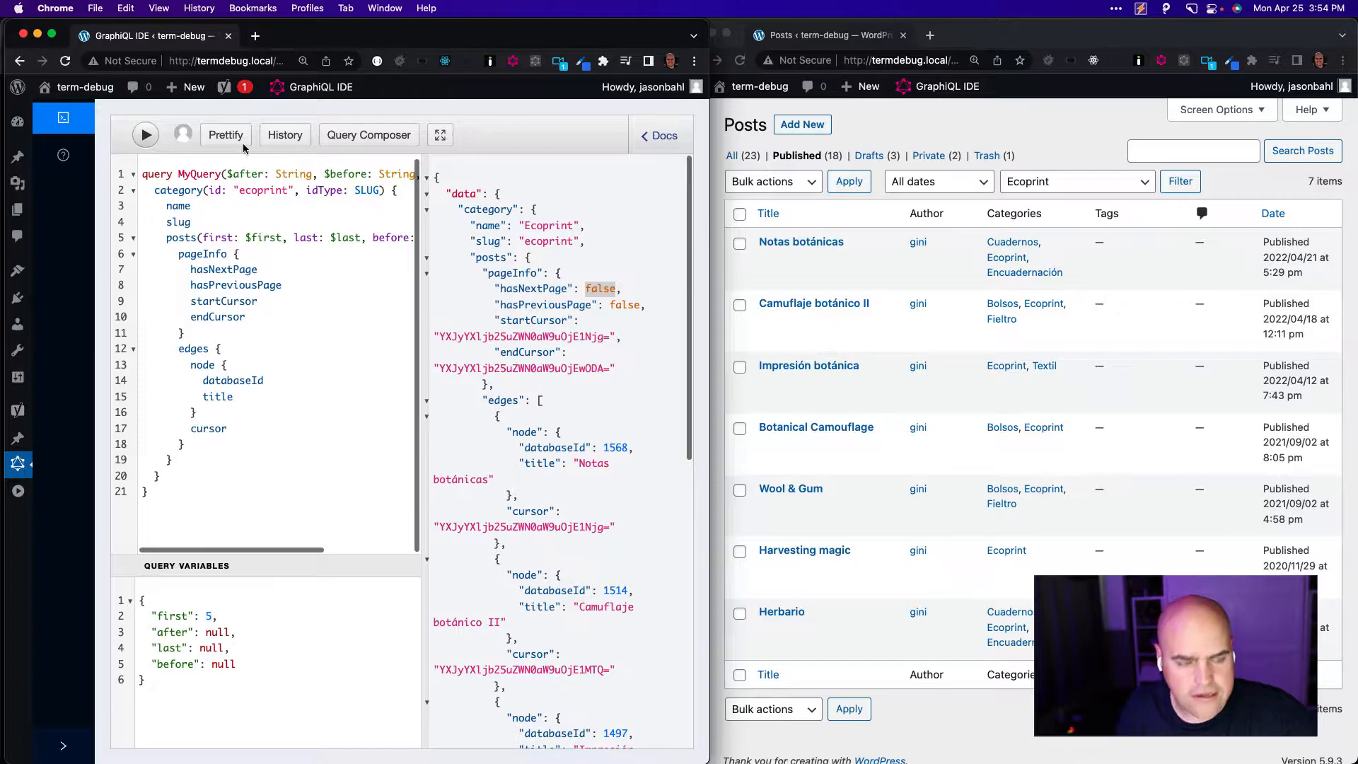
{"action": "left_click", "coordinate": [144, 134]}
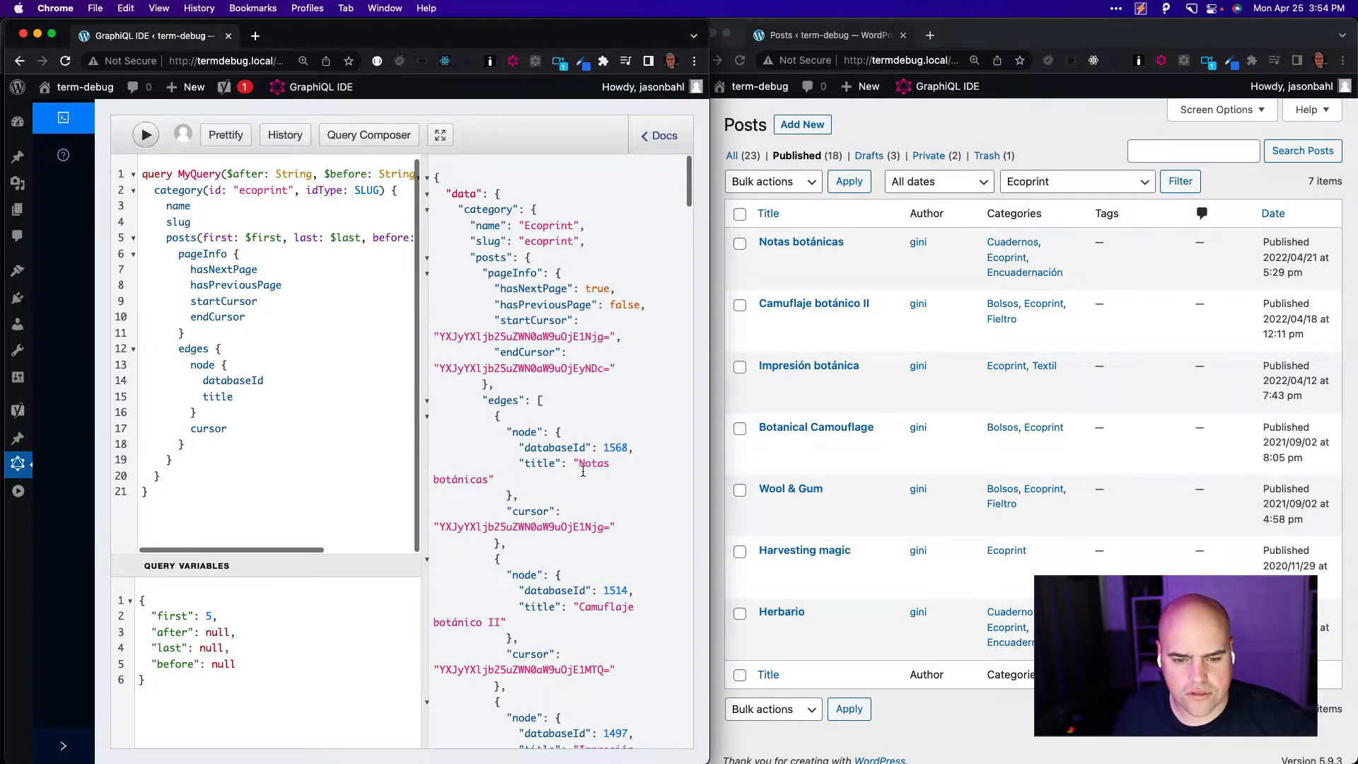
{"action": "mouse_move", "coordinate": [805, 376]}
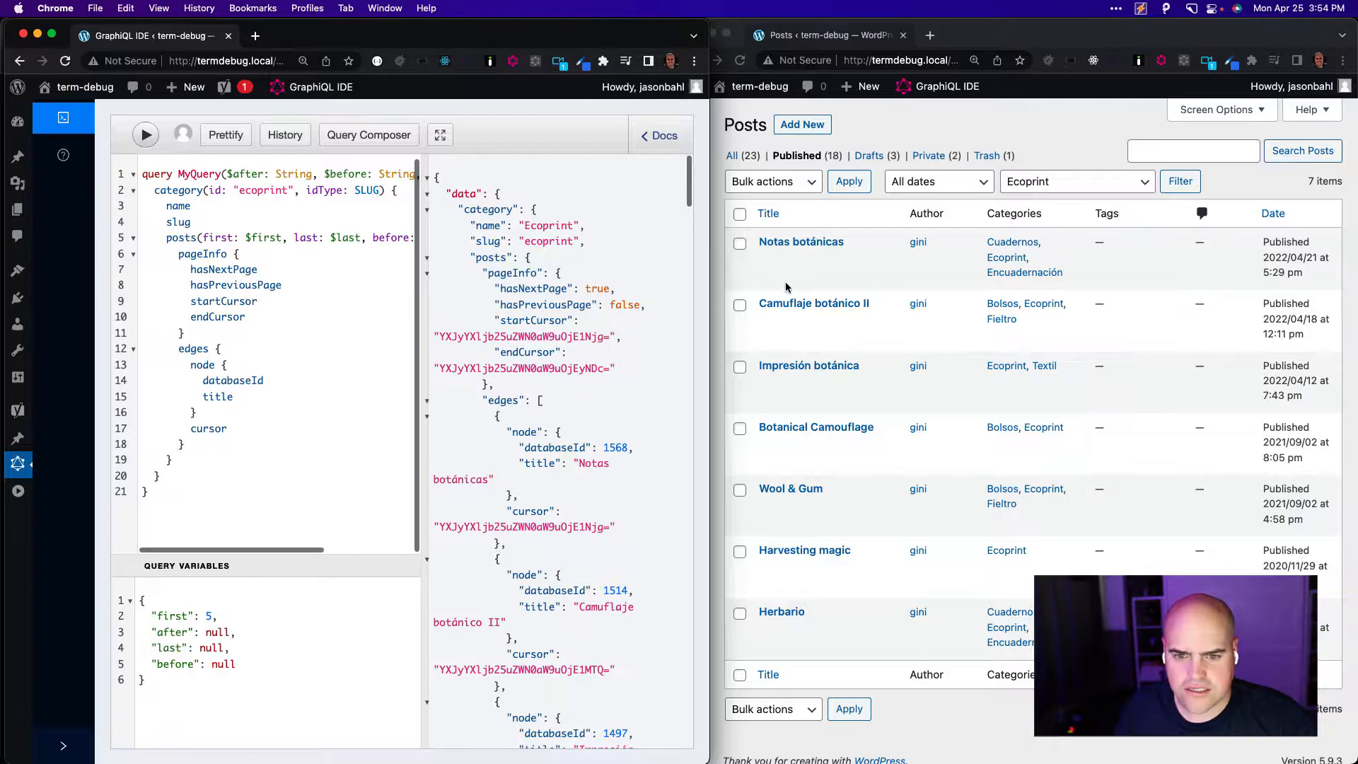
{"action": "mouse_move", "coordinate": [815, 321]}
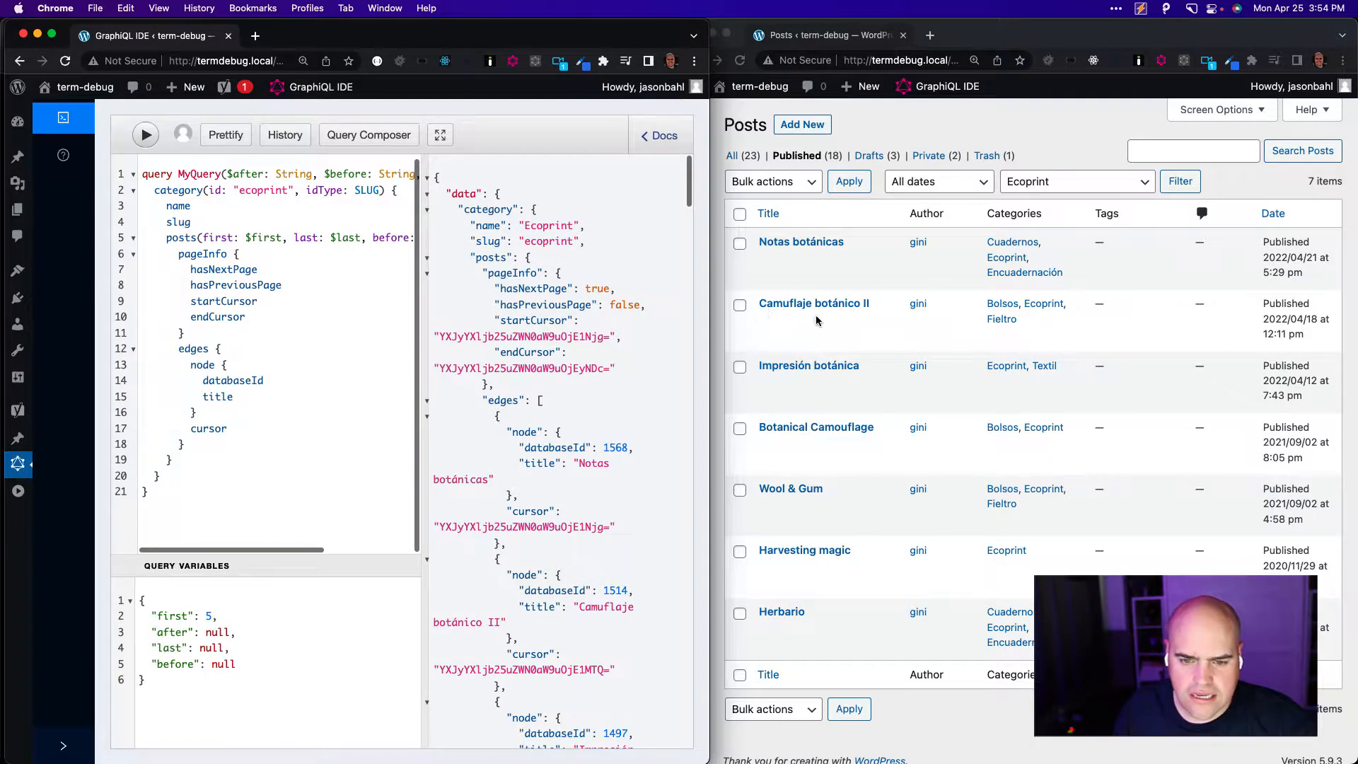
{"action": "mouse_move", "coordinate": [828, 499]}
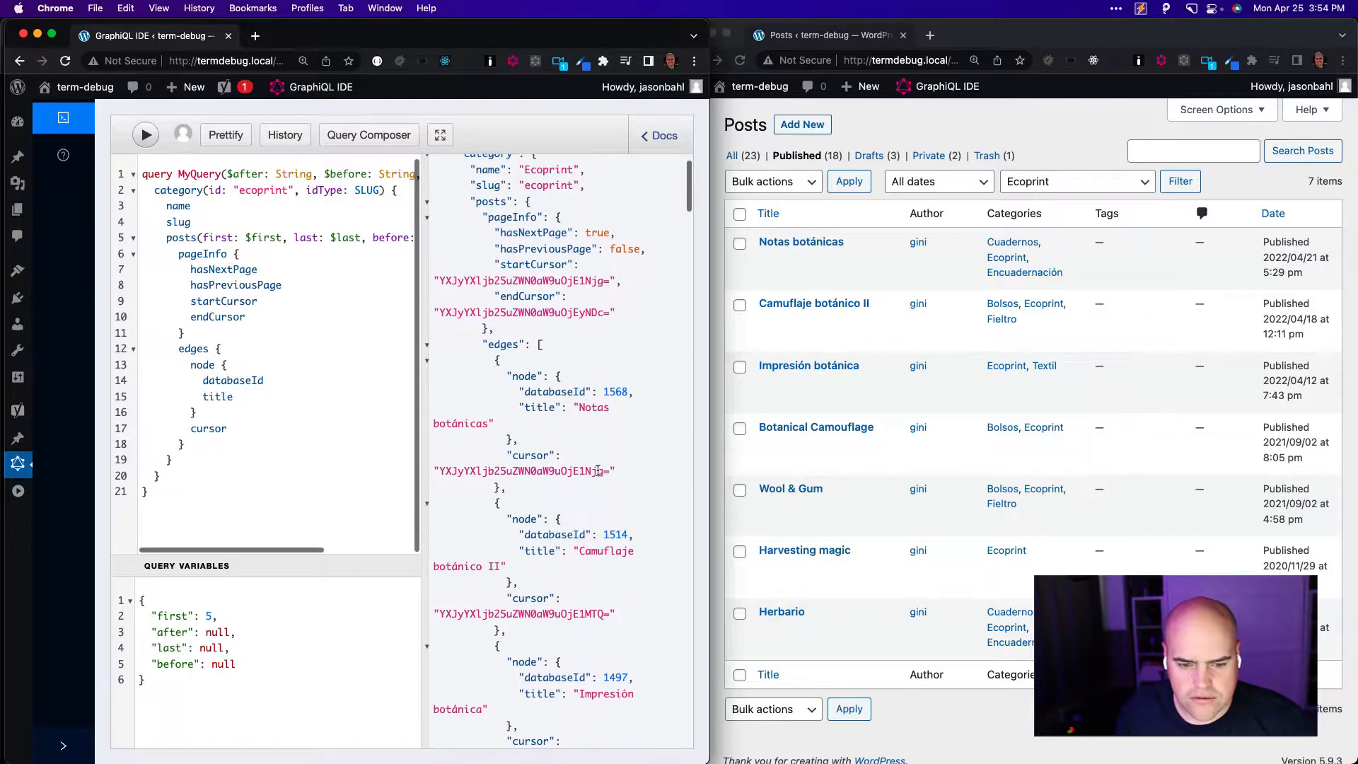
{"action": "scroll", "scroll_direction": "down", "scroll_amount": 3}
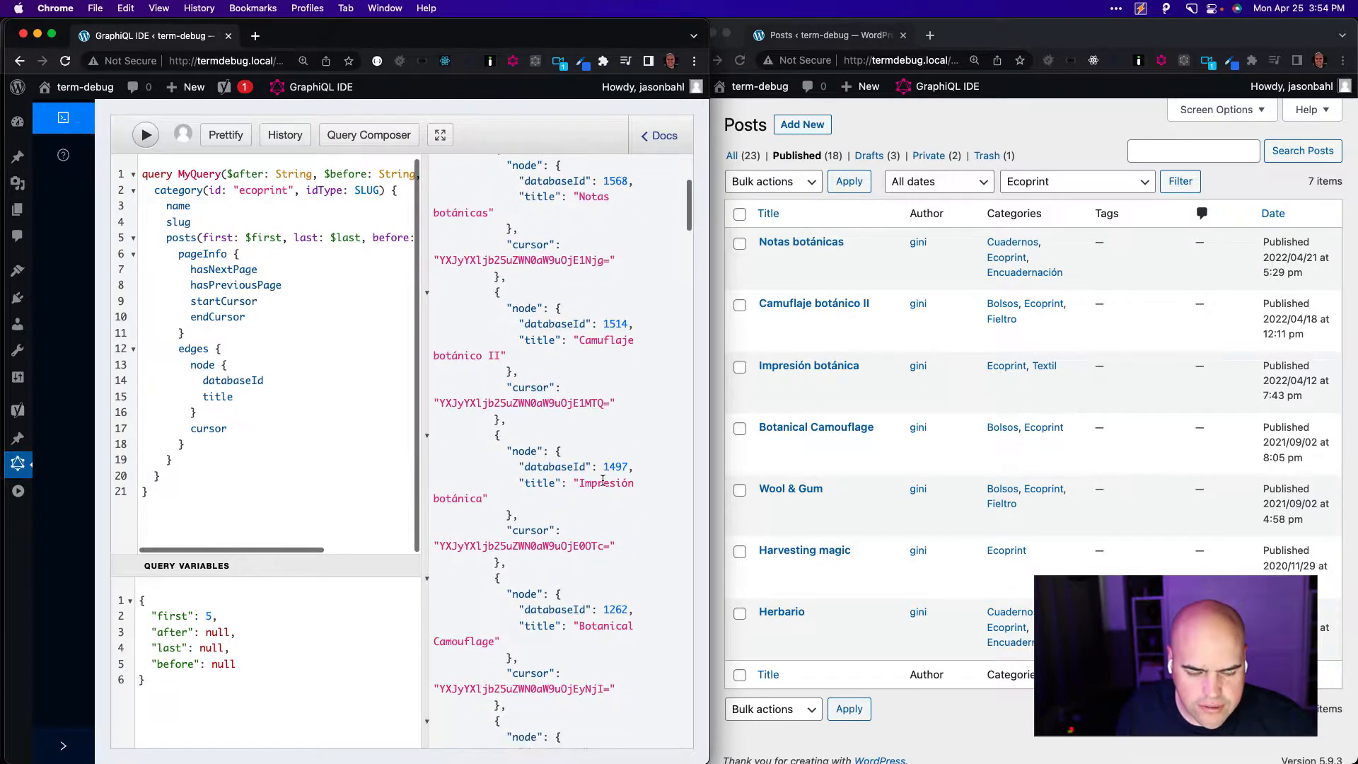
{"action": "scroll", "scroll_direction": "down", "scroll_amount": 3}
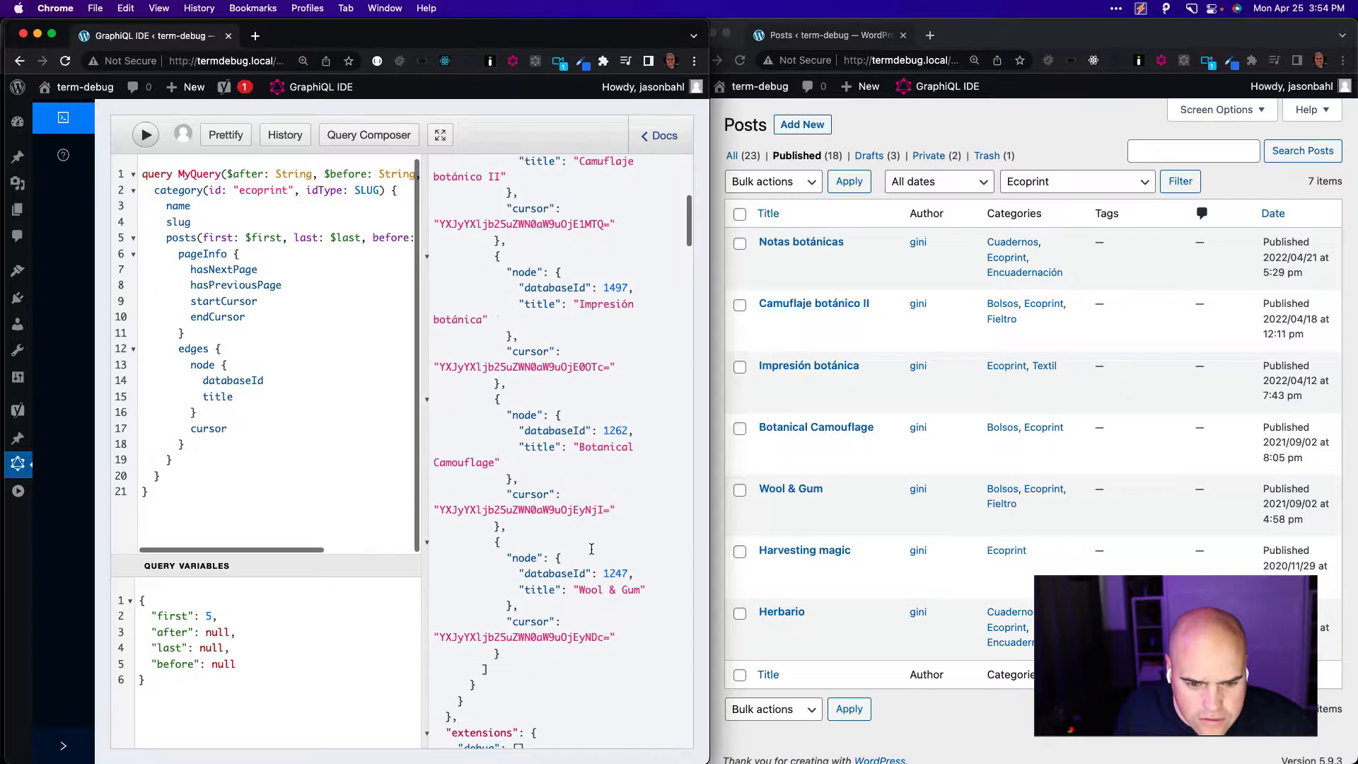
{"action": "mouse_move", "coordinate": [621, 593]}
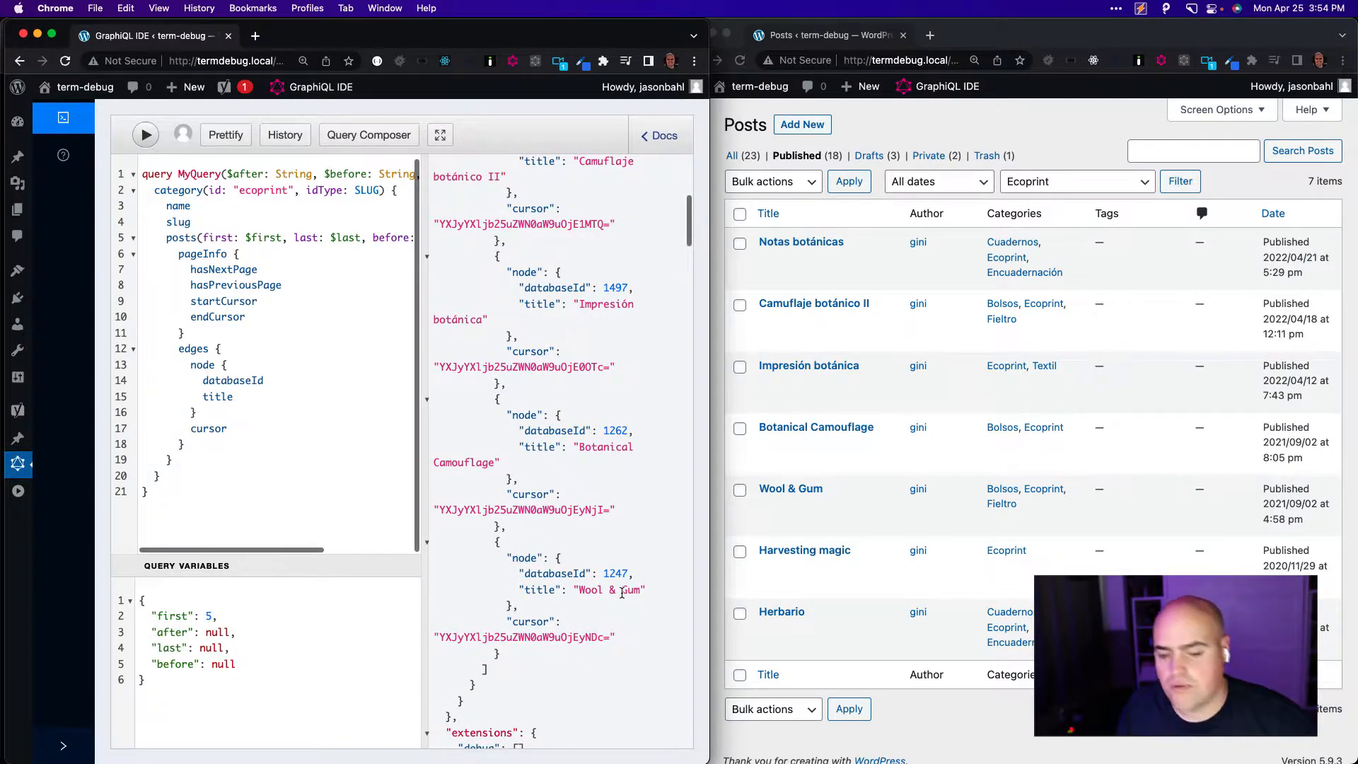
{"action": "mouse_move", "coordinate": [411, 482]}
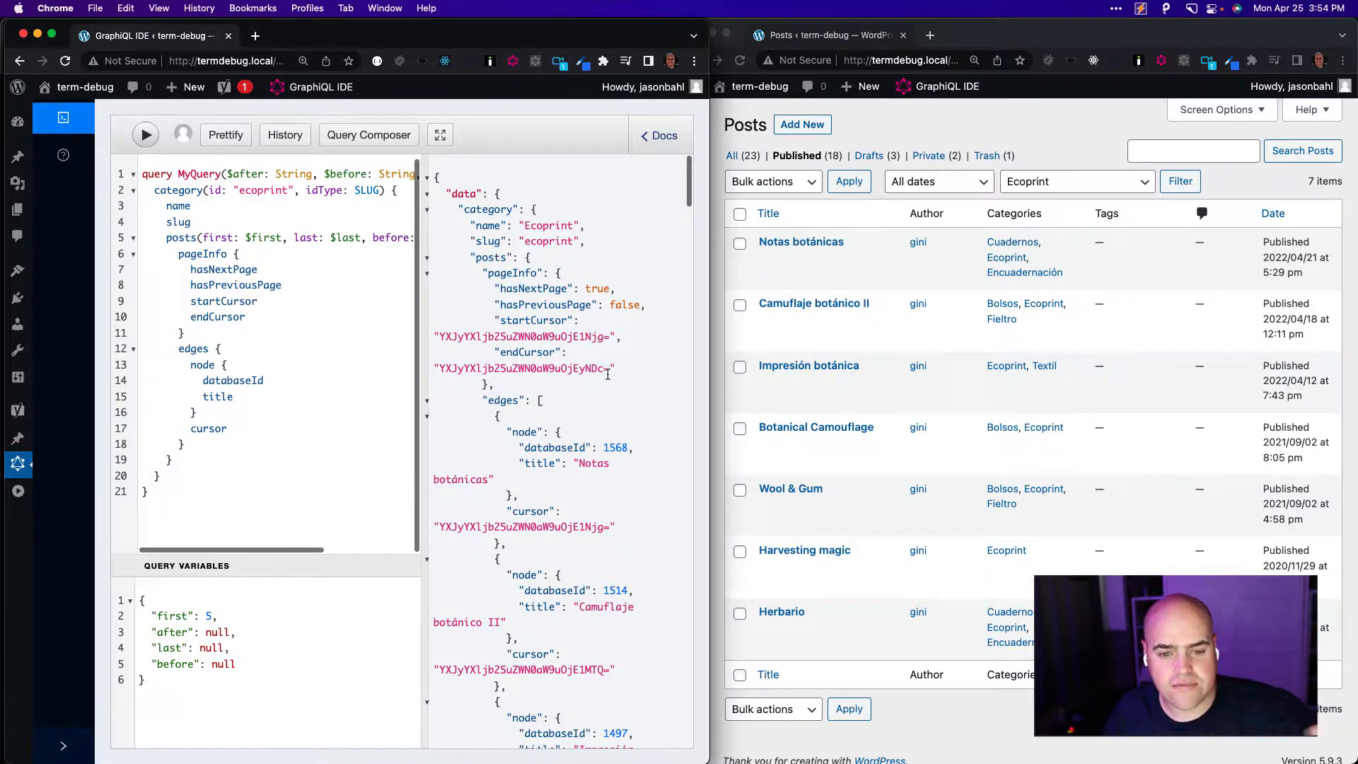
- Page after the first endCursor, returning Harvesting magic and Herbario with no next page
{"action": "double_click", "coordinate": [523, 368]}
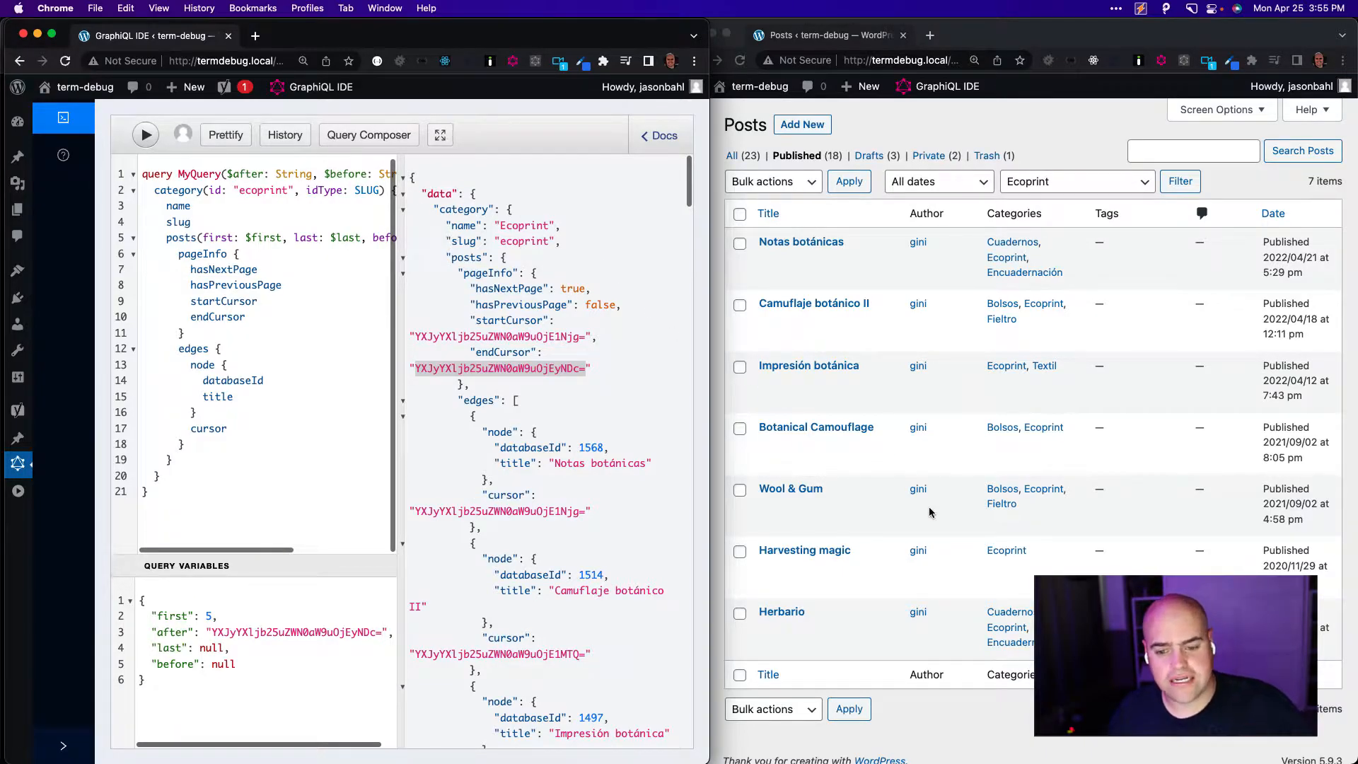
{"action": "mouse_move", "coordinate": [808, 550]}
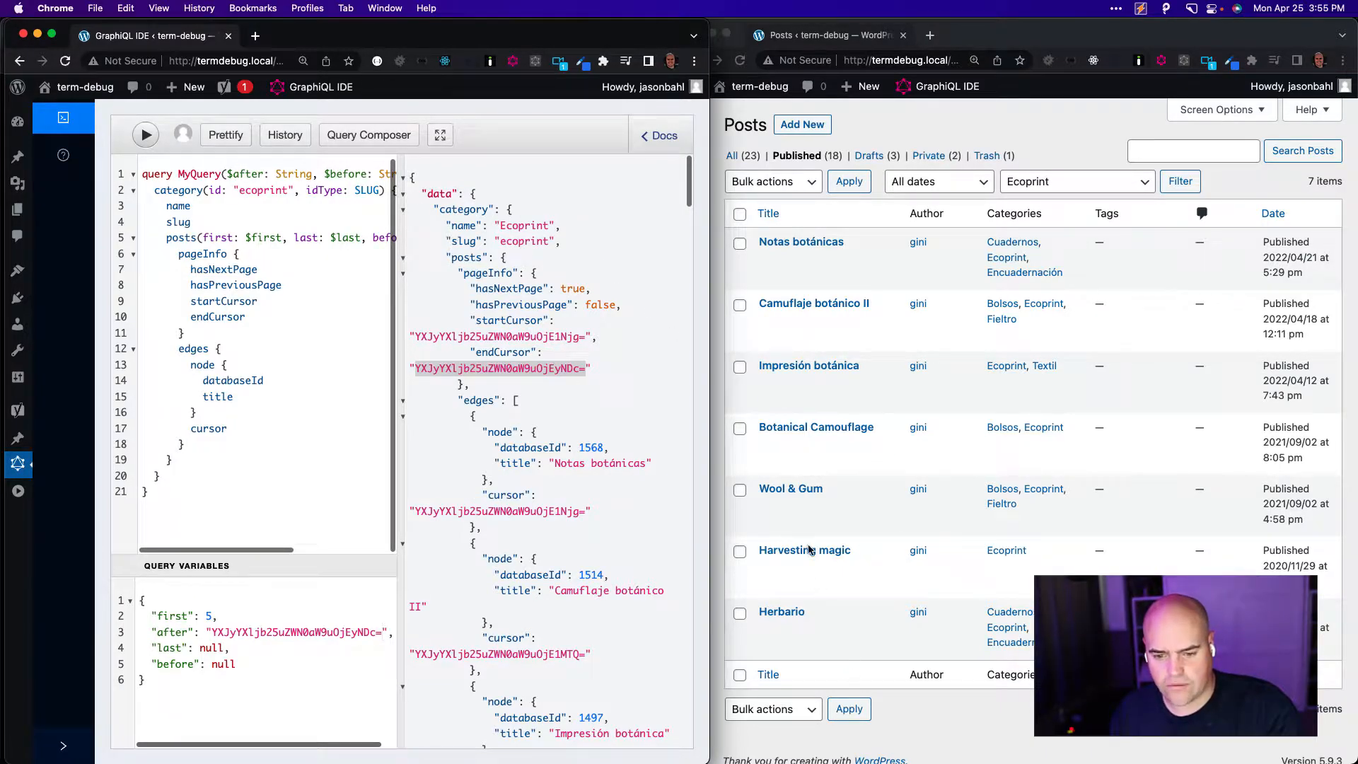
{"action": "mouse_move", "coordinate": [786, 581]}
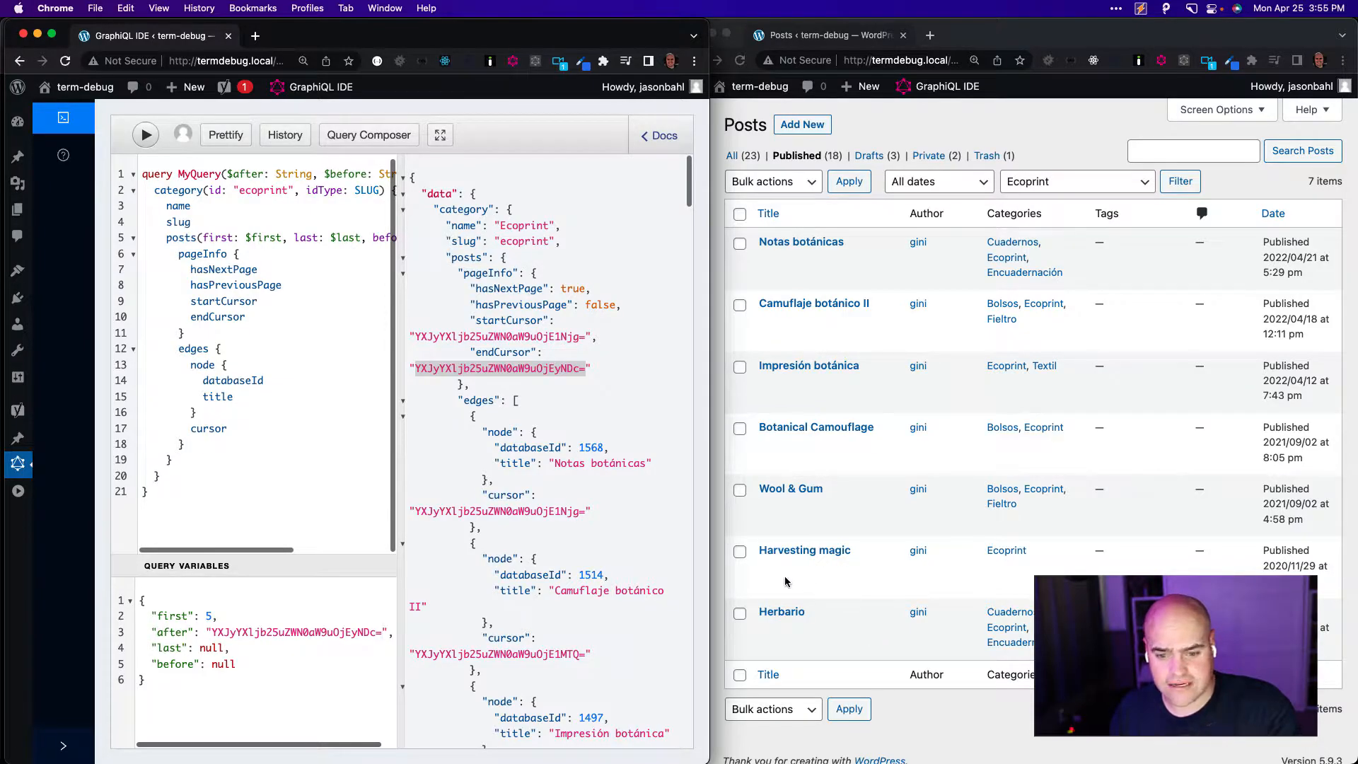
{"action": "mouse_move", "coordinate": [437, 294]}
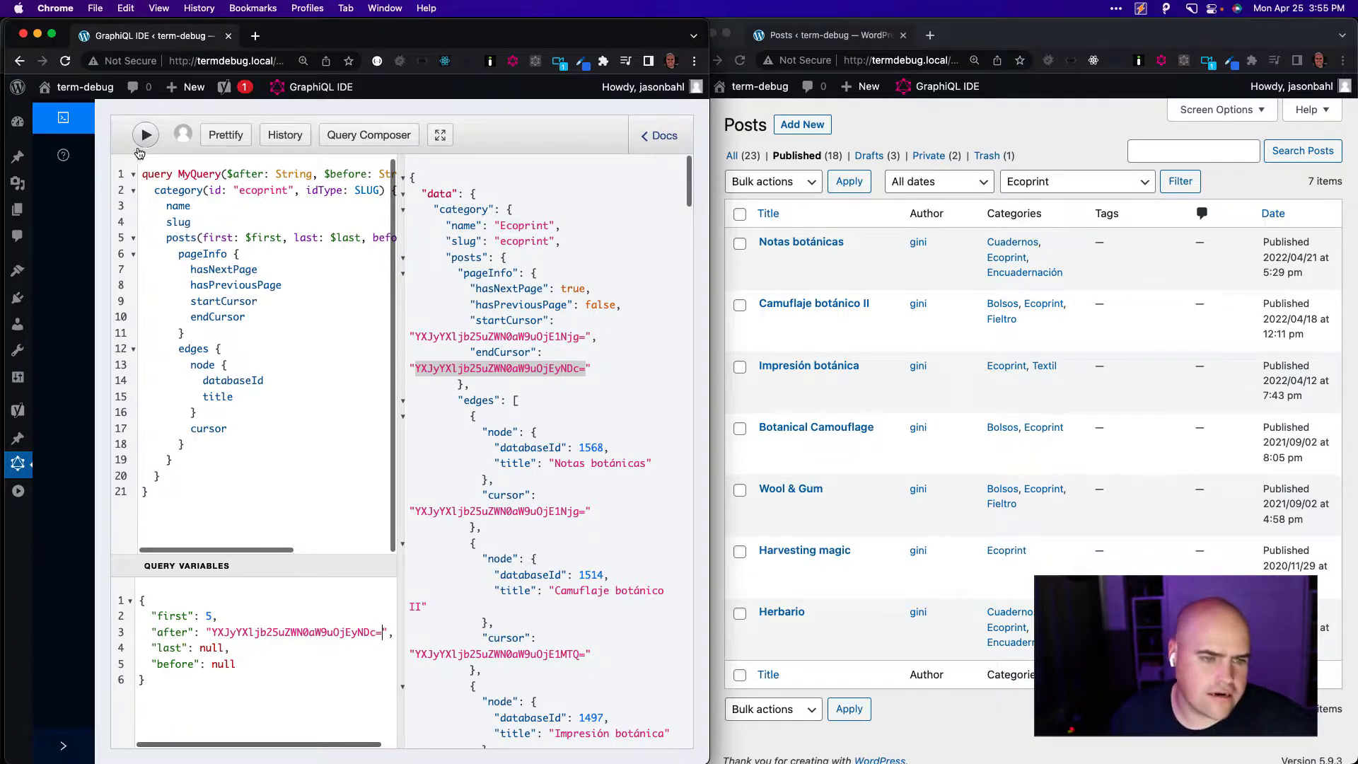
{"action": "left_click", "coordinate": [144, 135]}
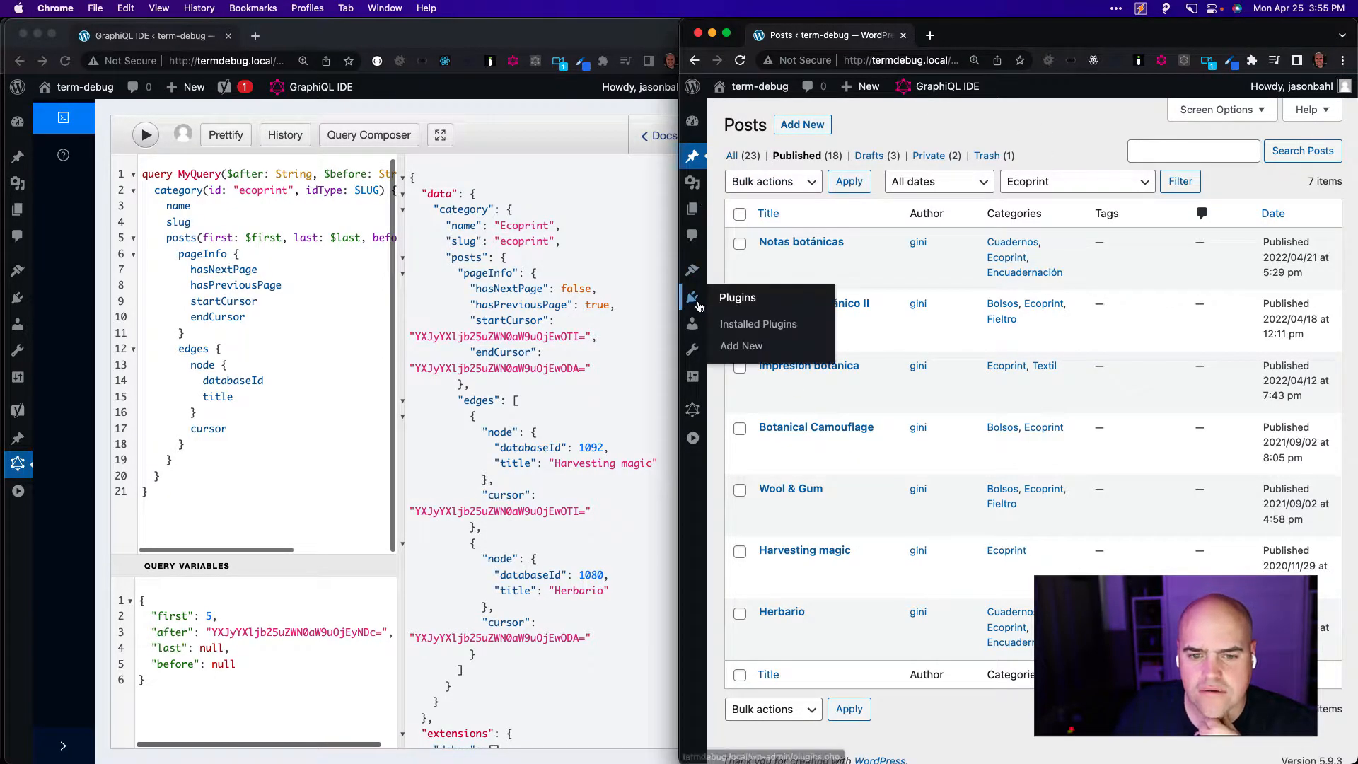
- Reorder posts so Wool & Gum leads, then list all posts in the new custom order
{"action": "left_click", "coordinate": [758, 322]}
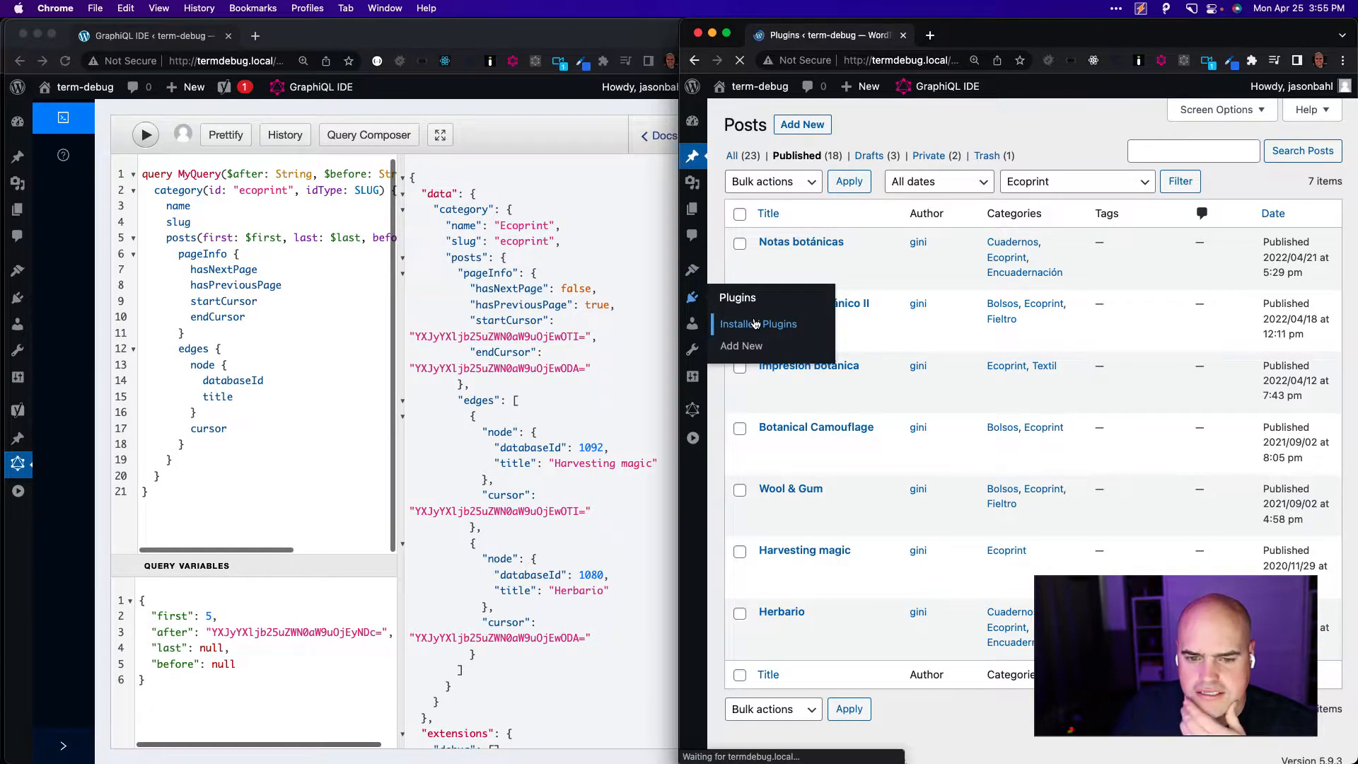
{"action": "left_click", "coordinate": [758, 322]}
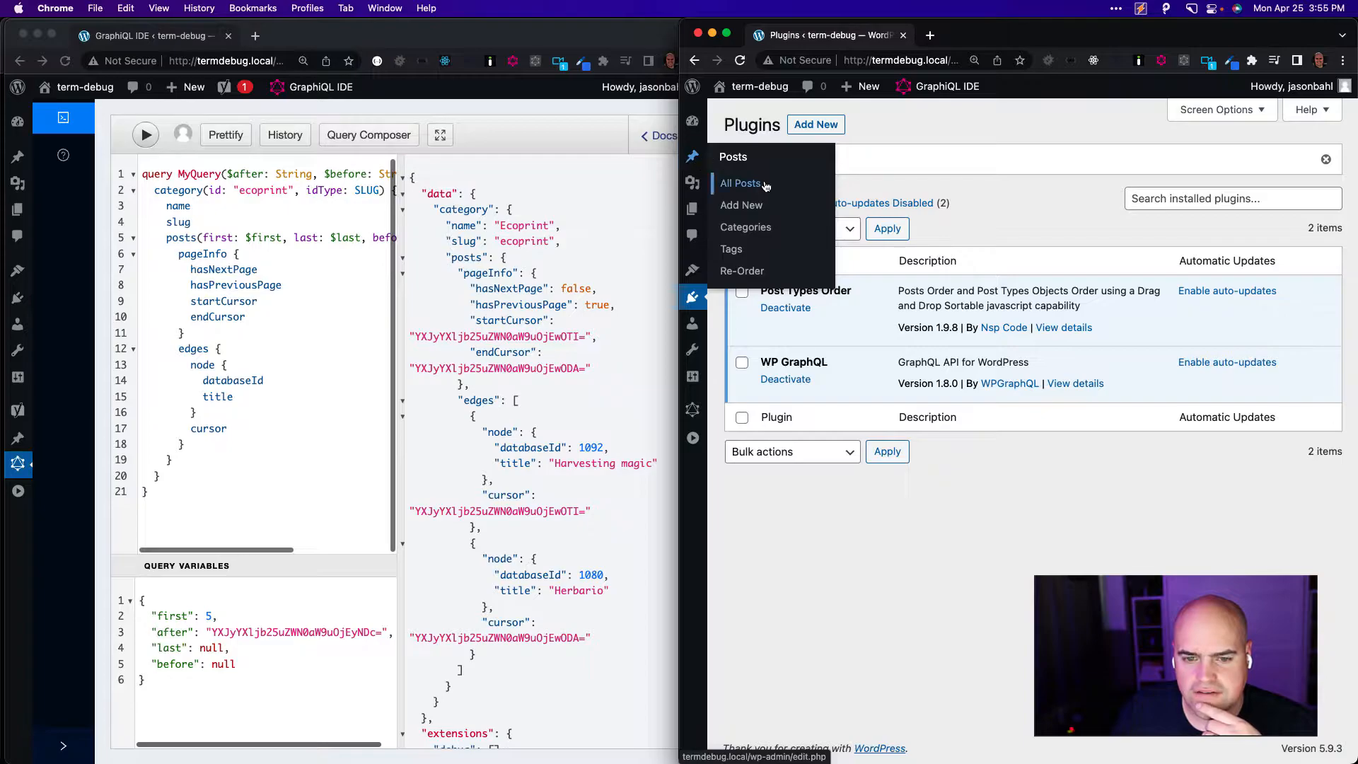
{"action": "left_click", "coordinate": [740, 183]}
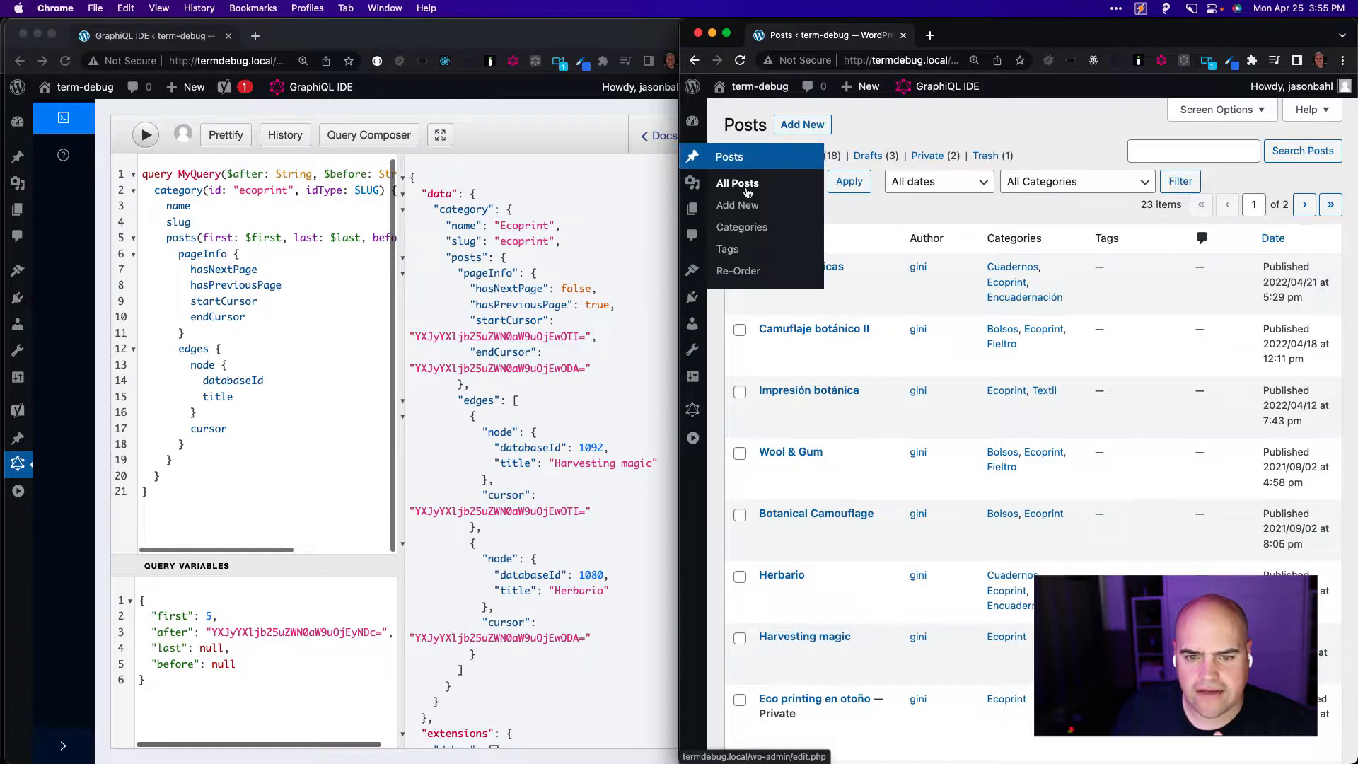
{"action": "left_click", "coordinate": [738, 270]}
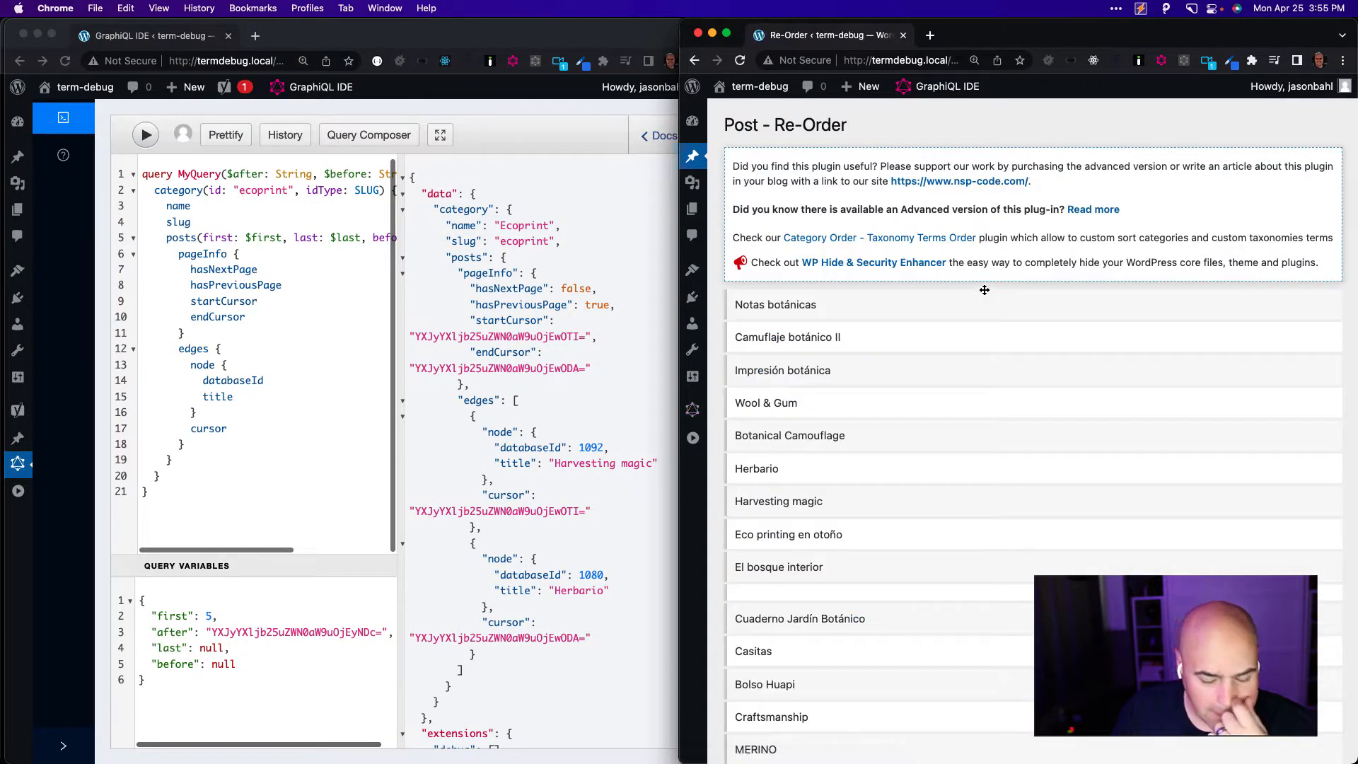
{"action": "mouse_move", "coordinate": [1158, 441]}
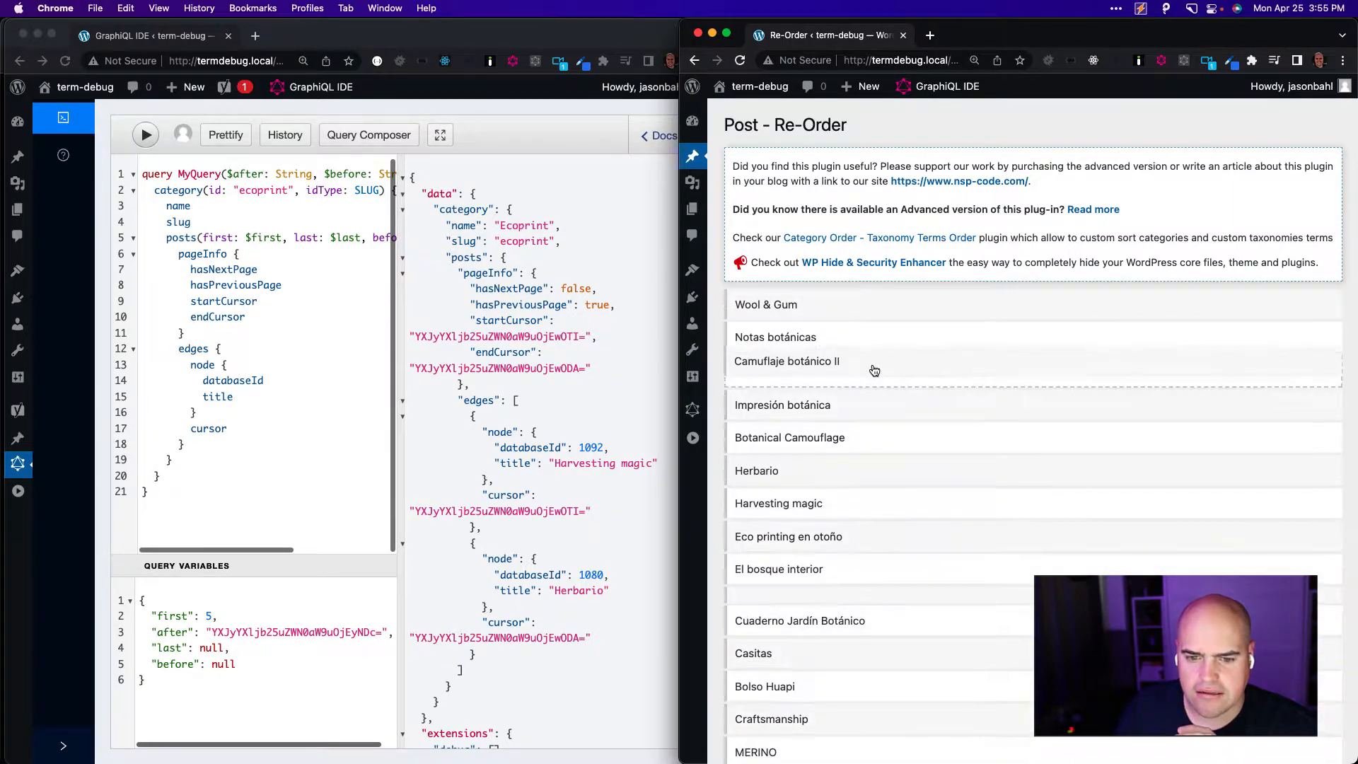
{"action": "scroll", "scroll_direction": "down", "scroll_amount": 3}
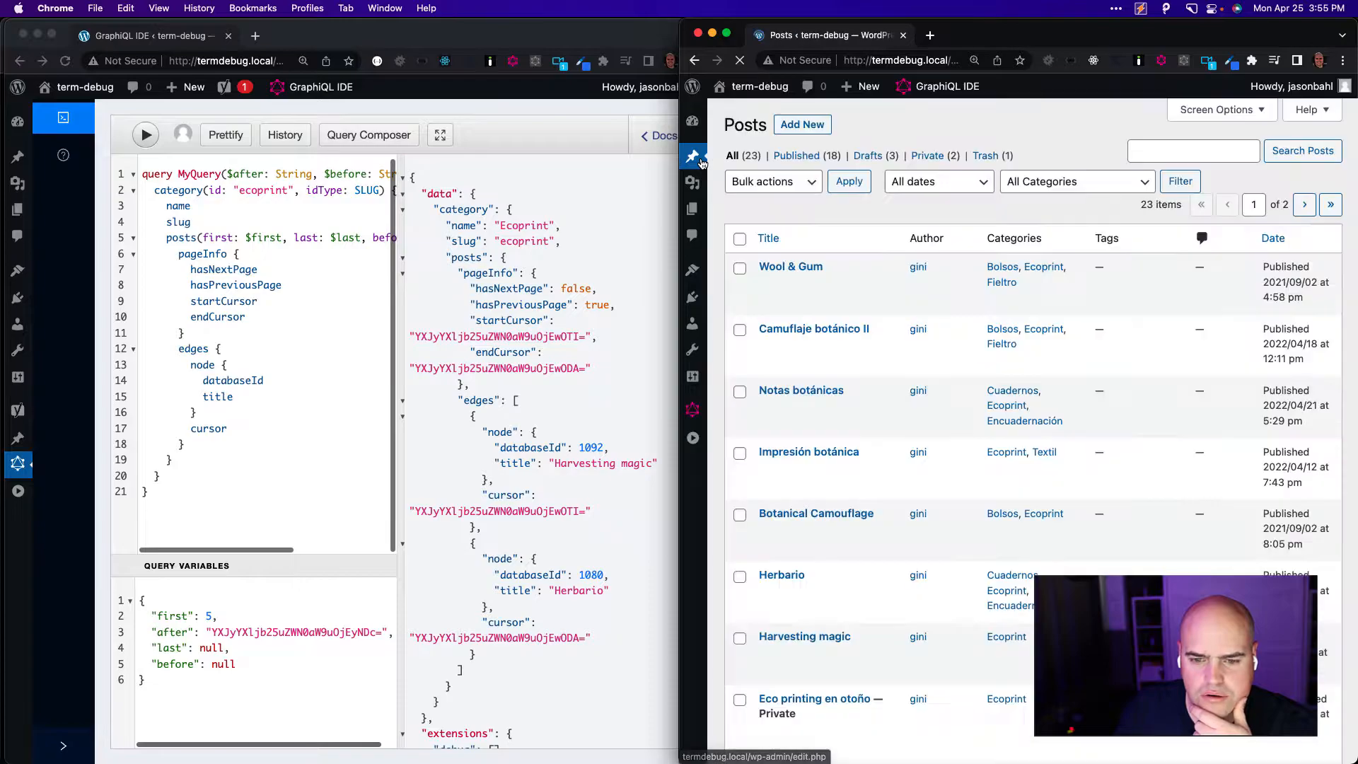
{"action": "mouse_move", "coordinate": [814, 329]}
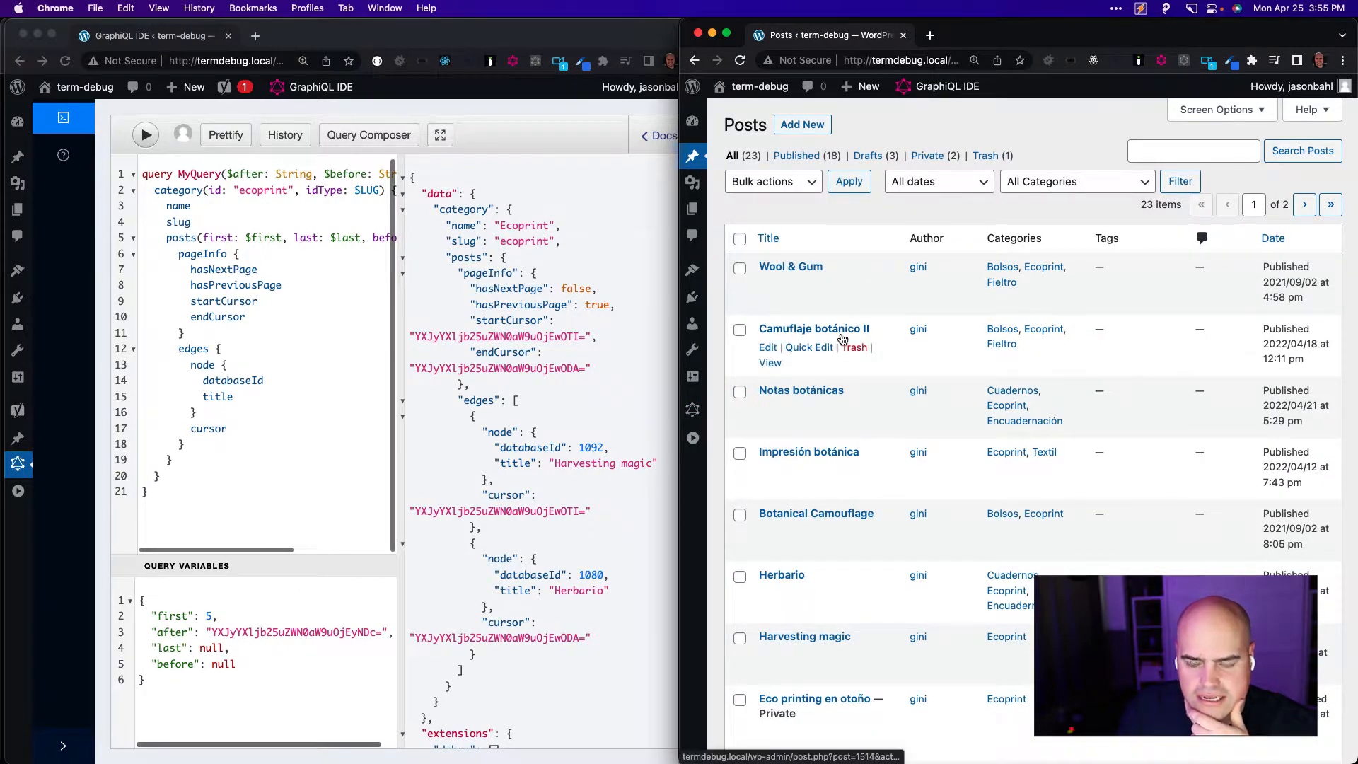
{"action": "mouse_move", "coordinate": [302, 639]}
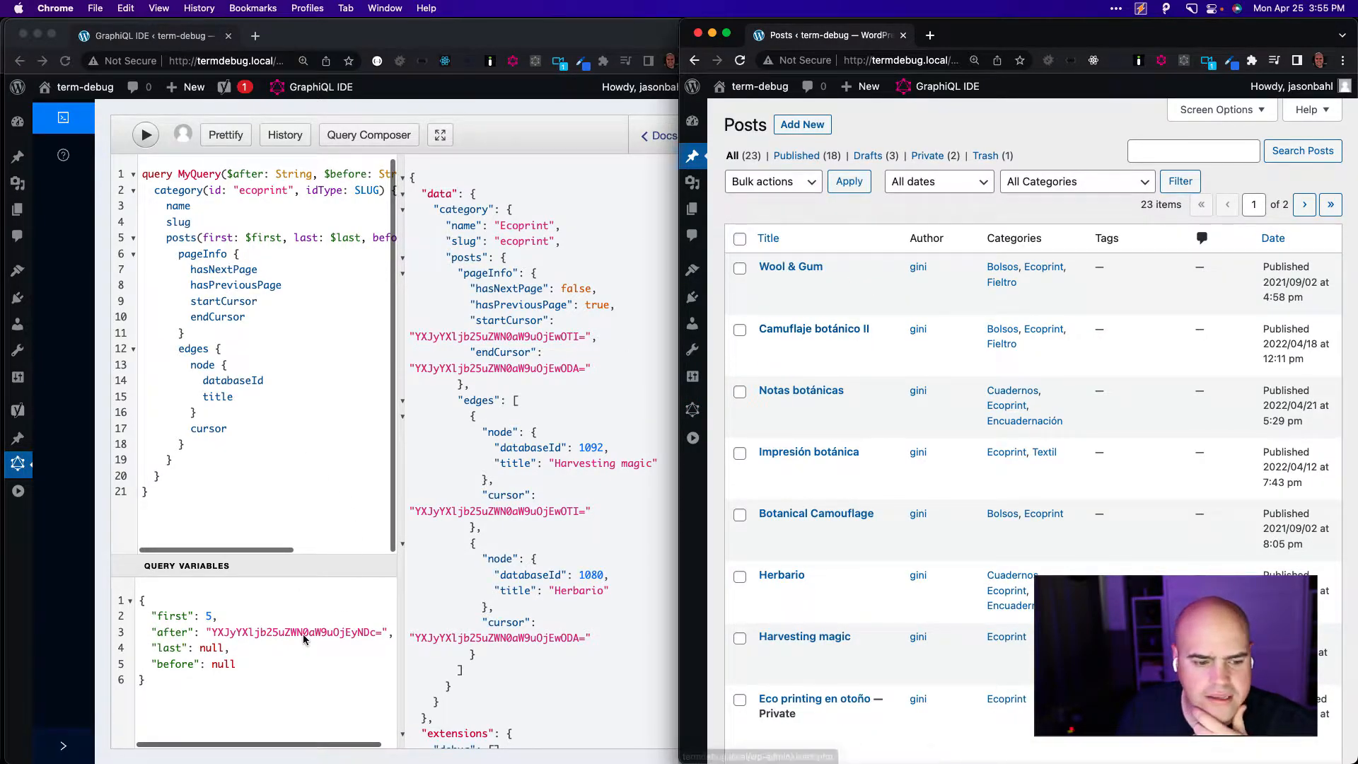
- Rerun from the start with after = null, getting Wool & Gum first, and copy the new endCursor into after
{"action": "double_click", "coordinate": [294, 631]}
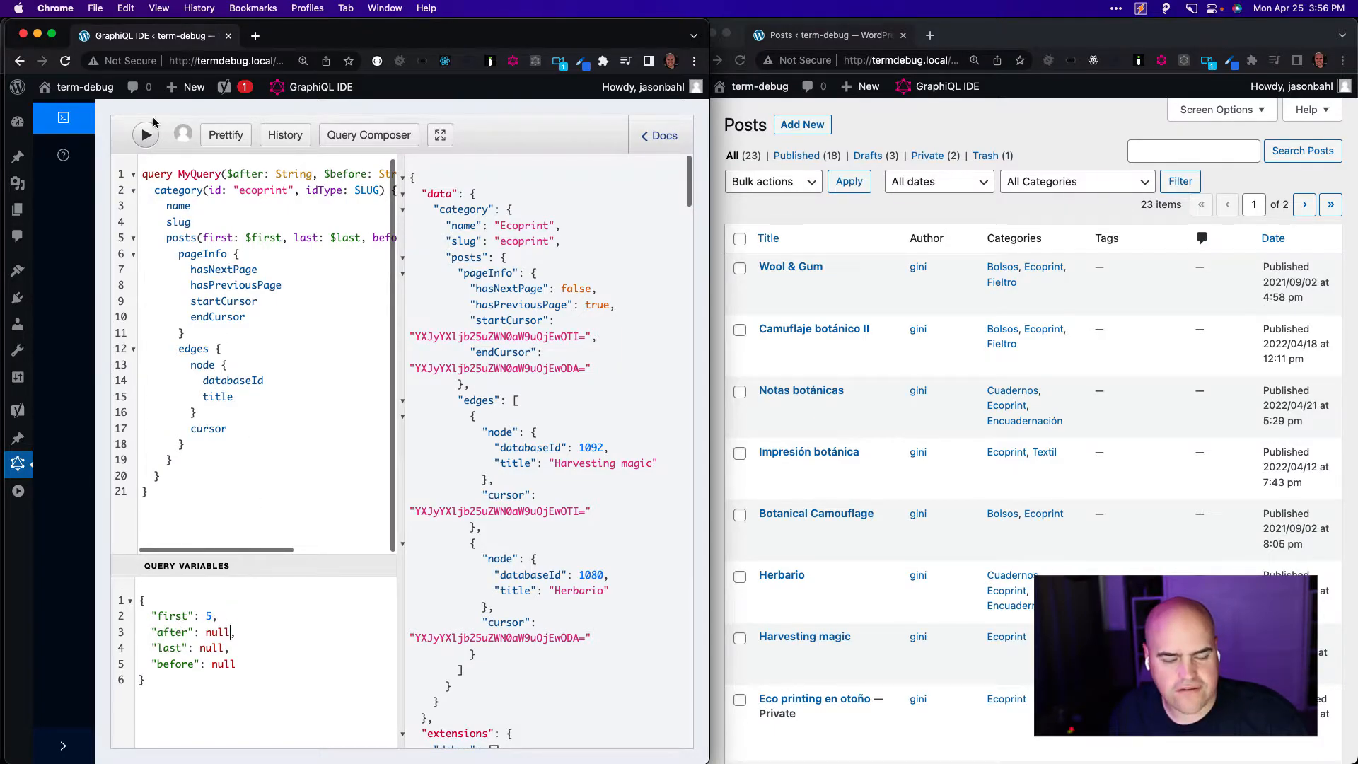
{"action": "left_click", "coordinate": [144, 135]}
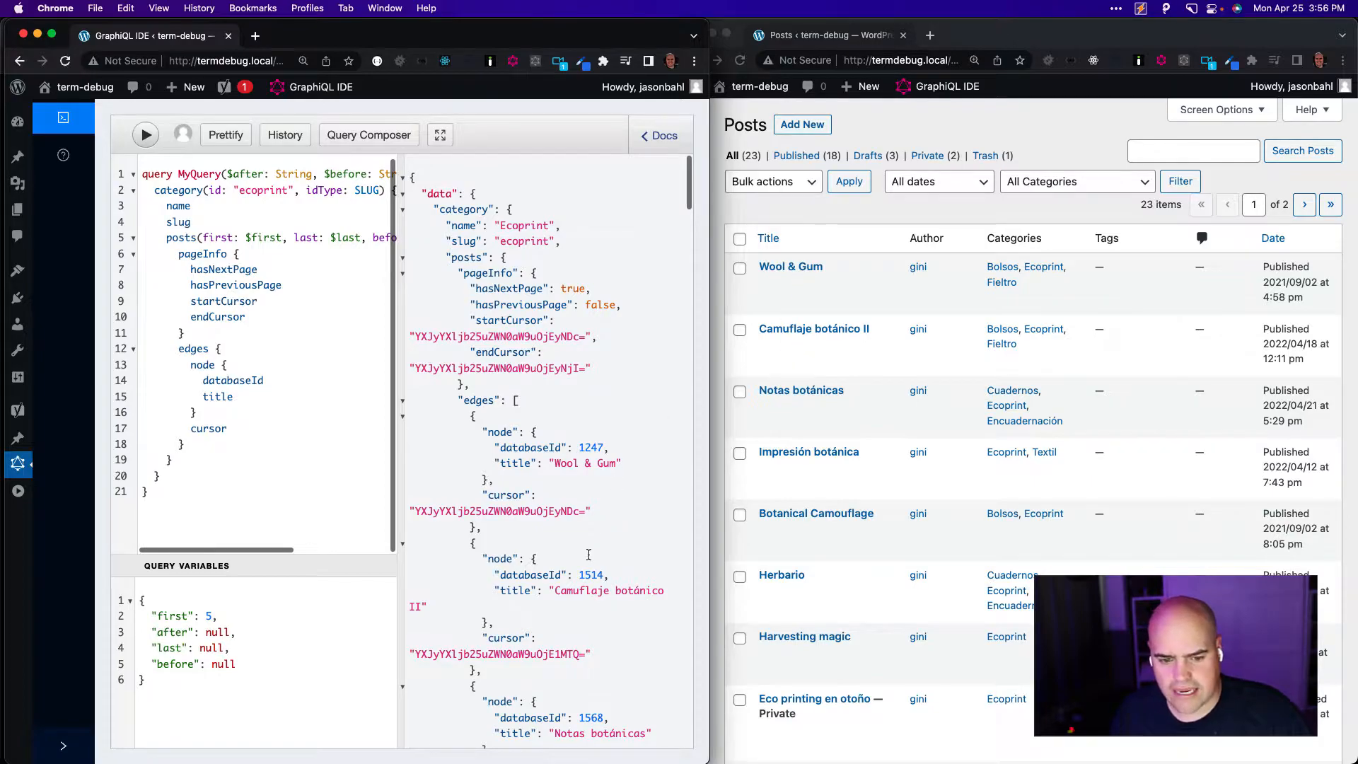
{"action": "scroll", "scroll_direction": "down", "scroll_amount": 3}
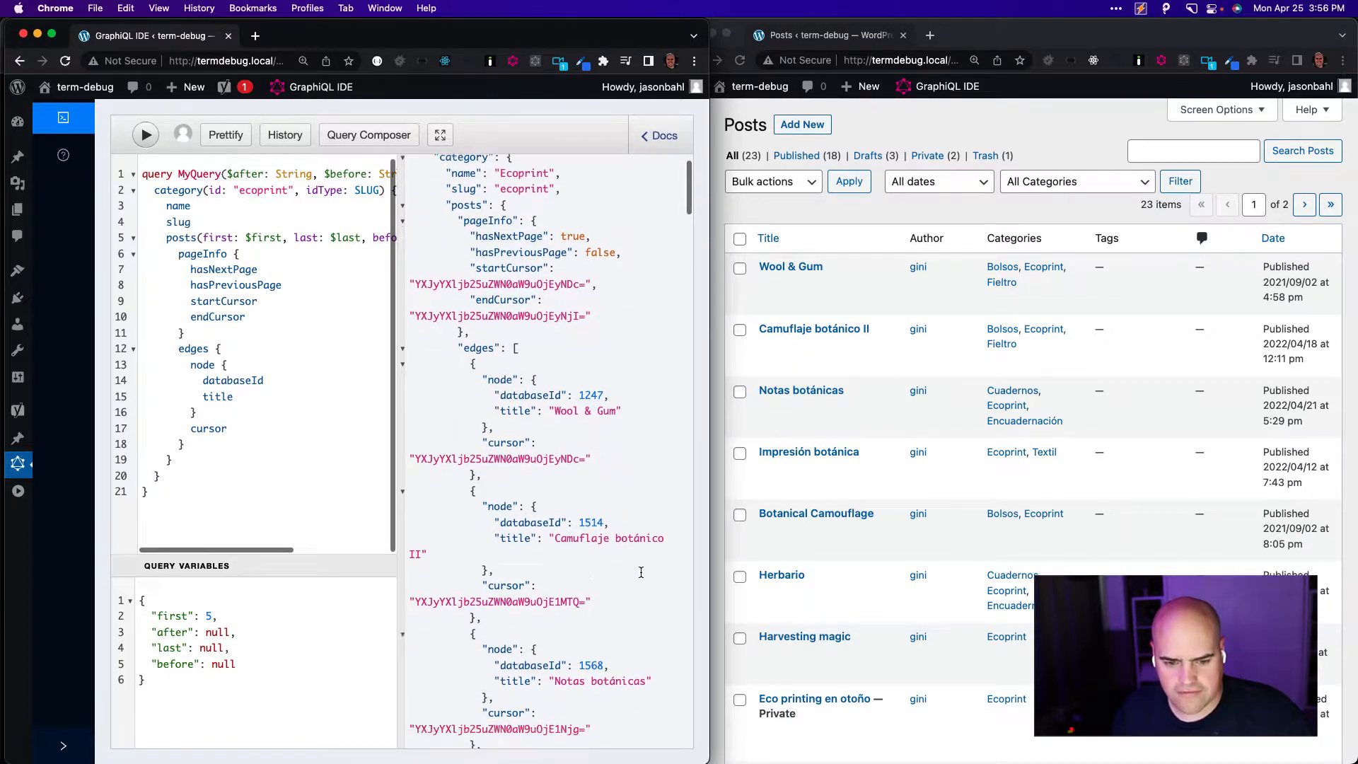
{"action": "scroll", "scroll_direction": "down", "scroll_amount": 3}
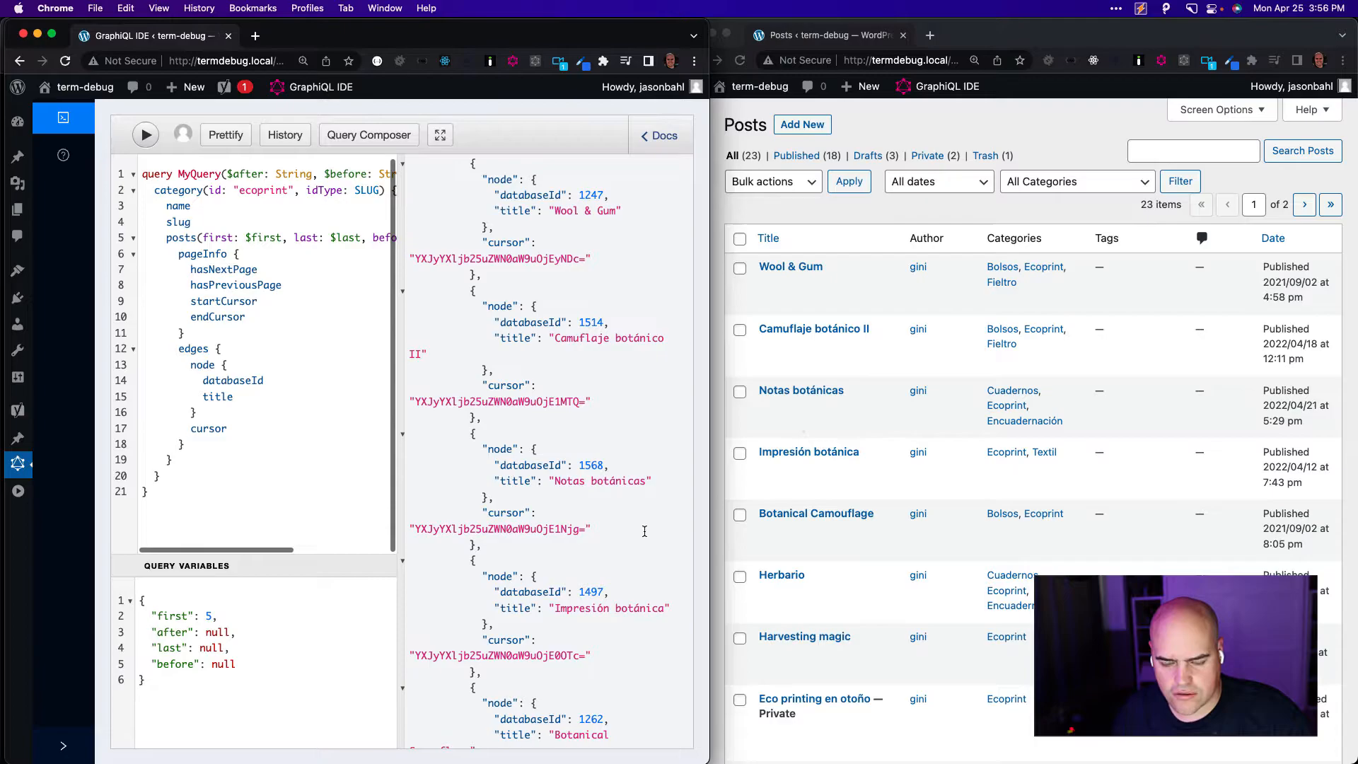
{"action": "scroll", "scroll_direction": "down", "scroll_amount": 3}
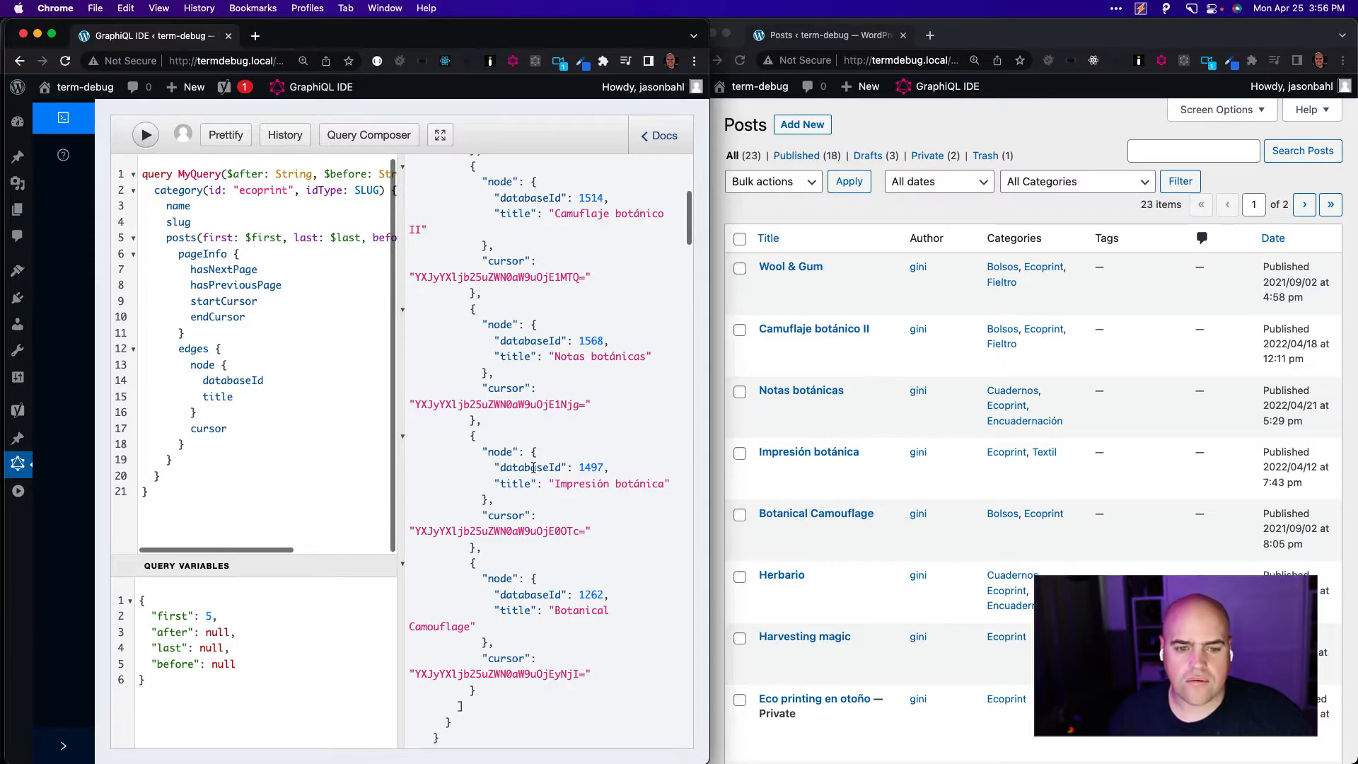
{"action": "scroll", "scroll_direction": "up", "scroll_amount": 3}
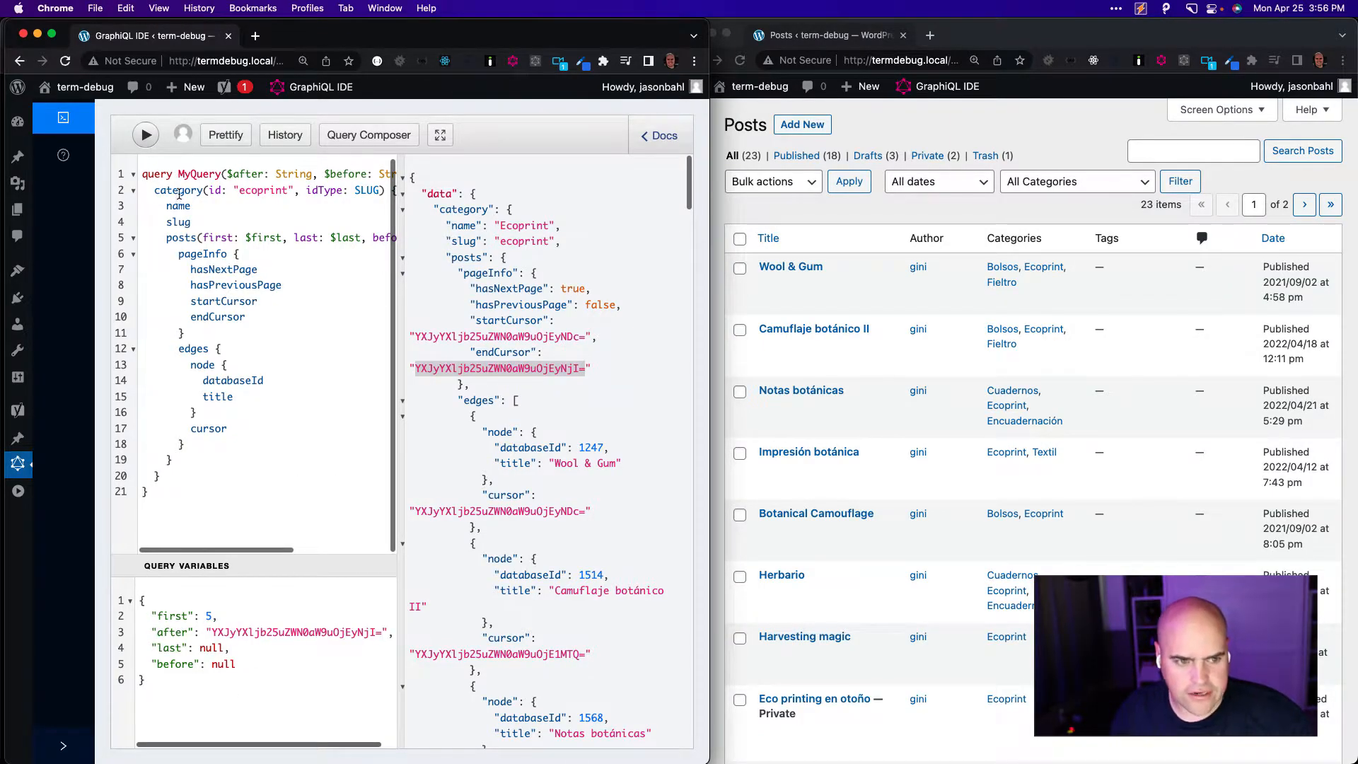
- Fetch the page after the cursor, which repeats Wool & Gum, then show the Published posts list
{"action": "left_click", "coordinate": [144, 134]}
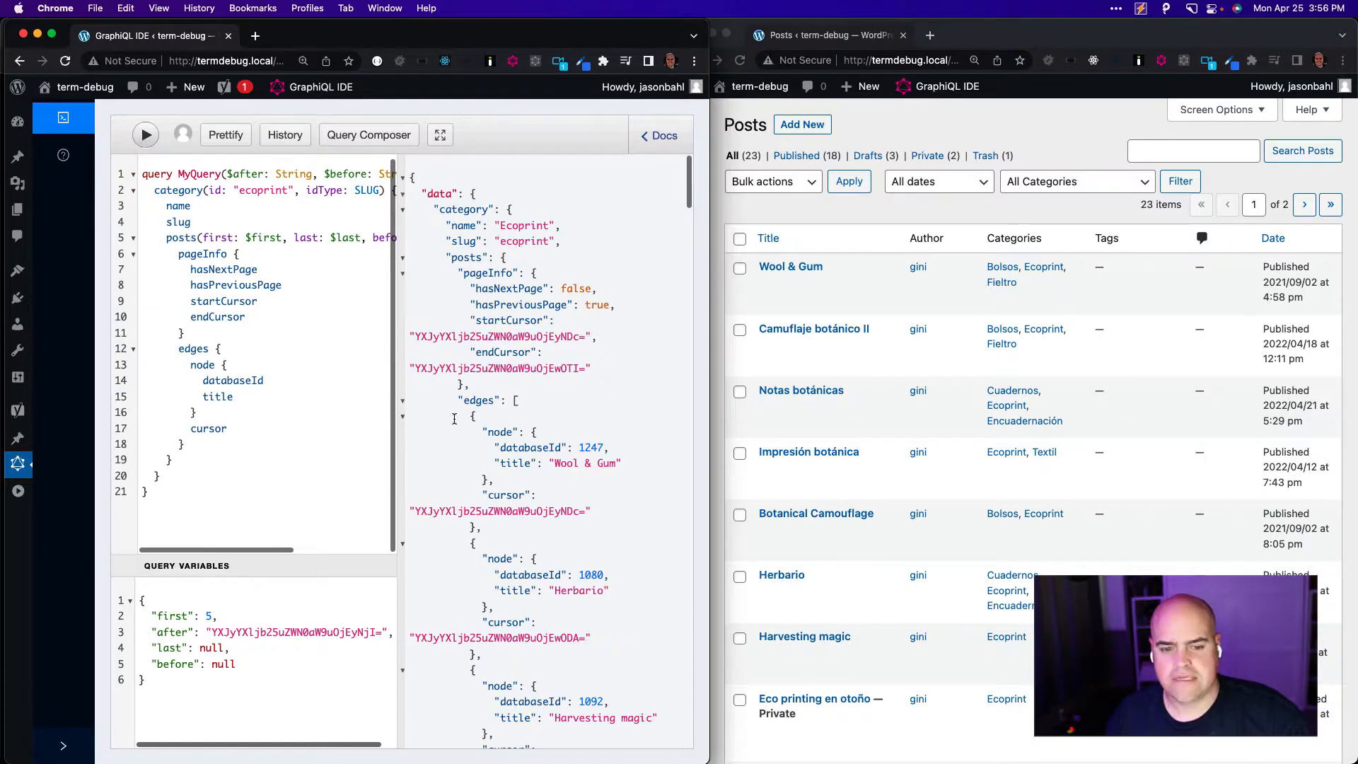
{"action": "mouse_move", "coordinate": [846, 557]}
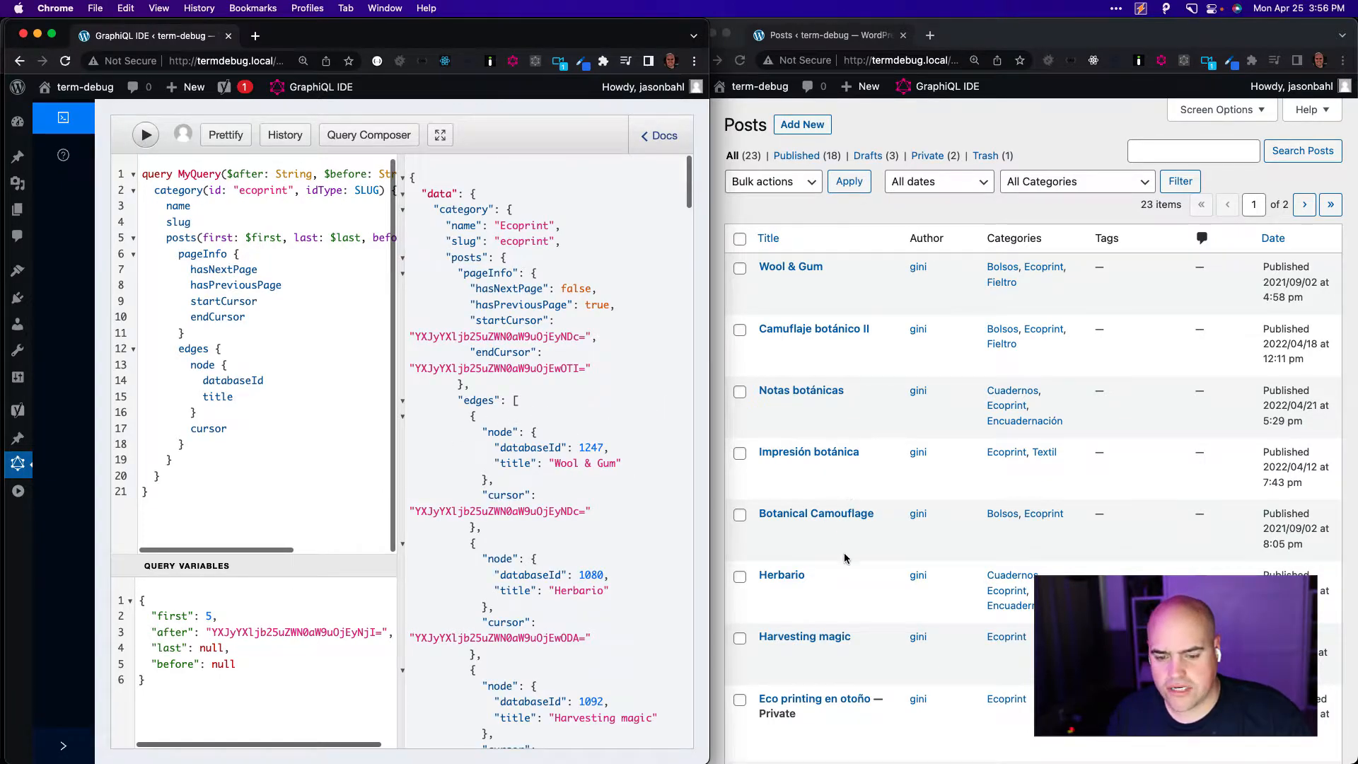
{"action": "mouse_move", "coordinate": [981, 137]}
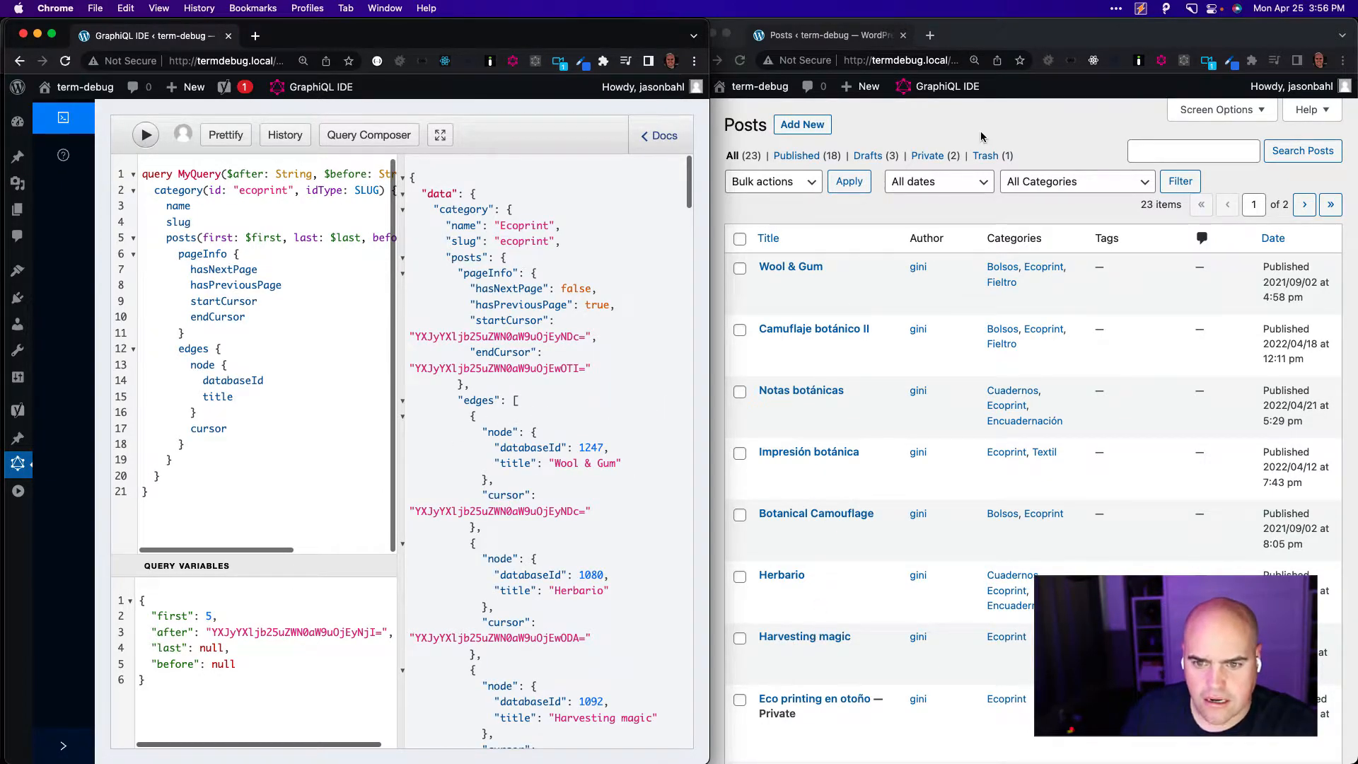
{"action": "left_click", "coordinate": [796, 156]}
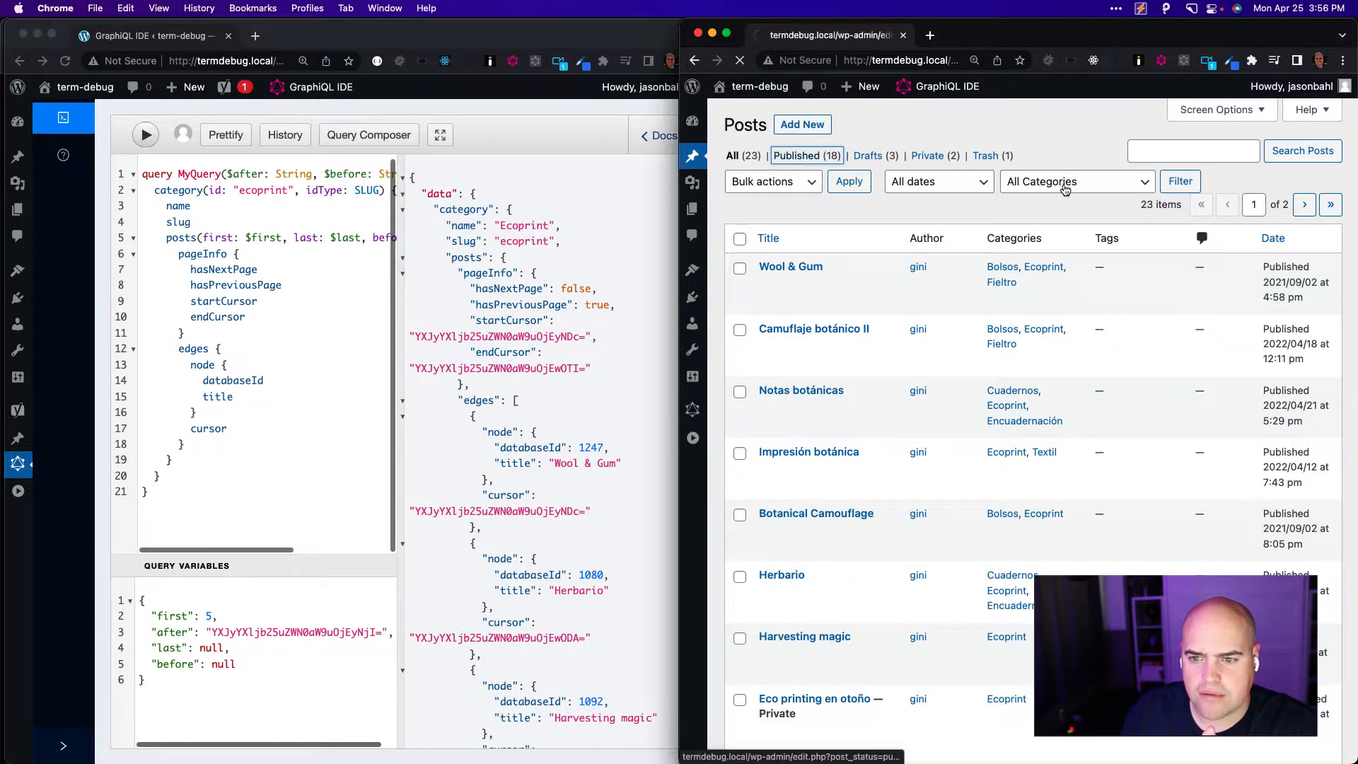
- Filter the published posts list to the Ecoprint category, showing seven items led by Wool & Gum
{"action": "left_click", "coordinate": [1074, 181]}
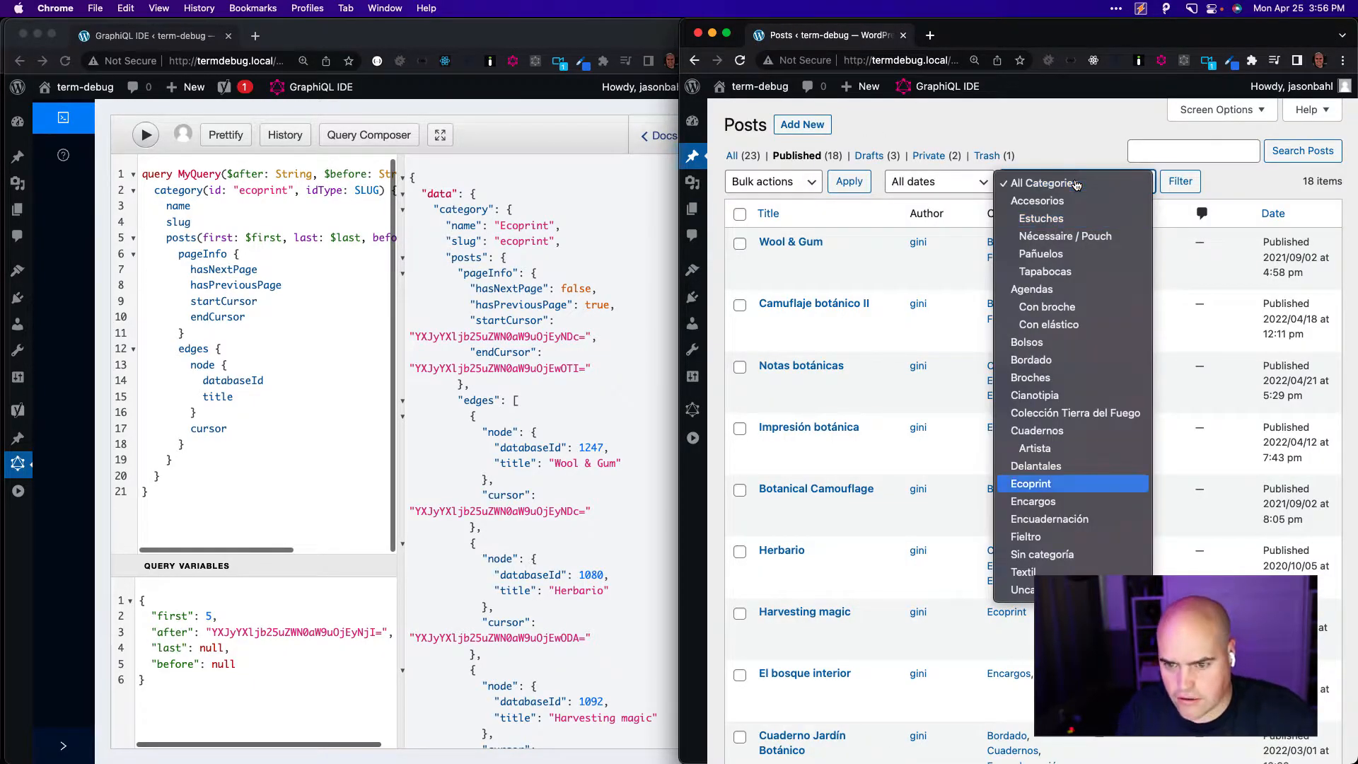
{"action": "left_click", "coordinate": [1179, 181]}
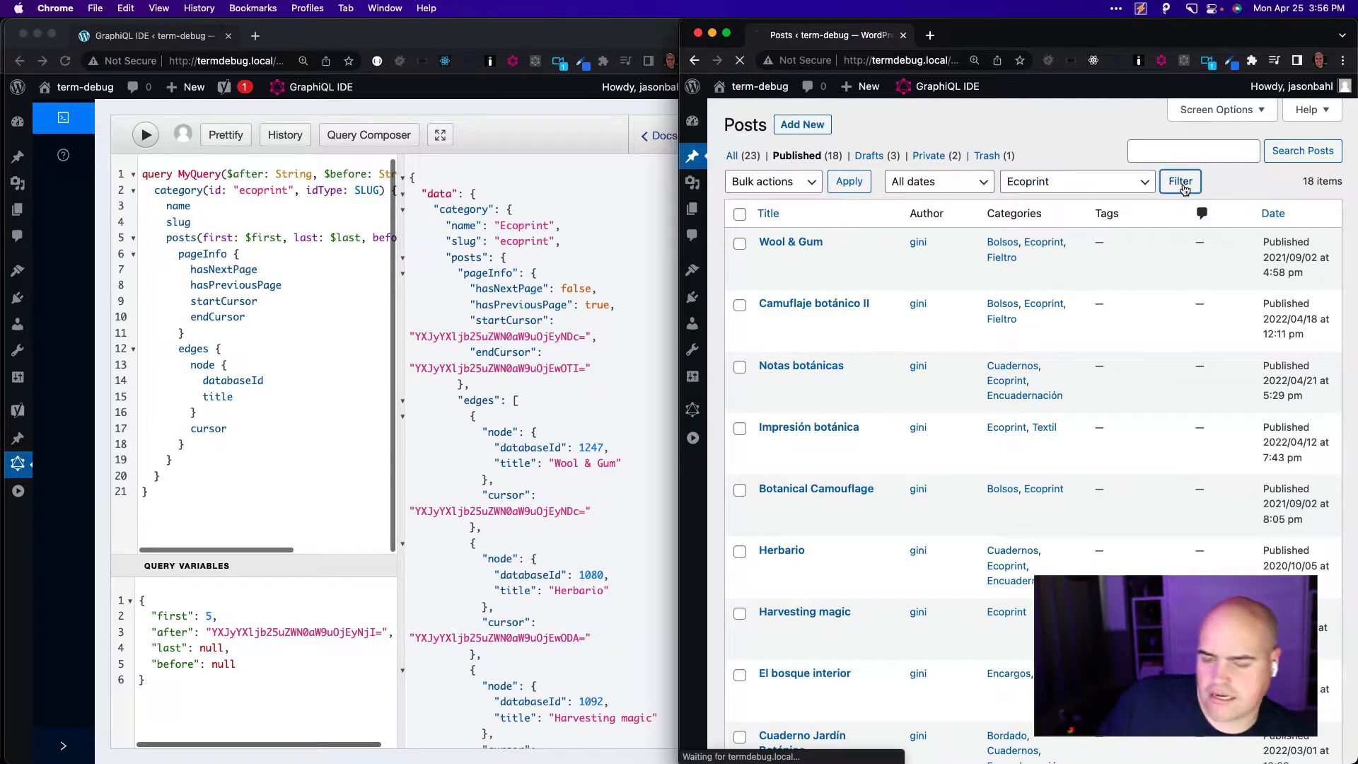
{"action": "left_click", "coordinate": [1180, 181]}
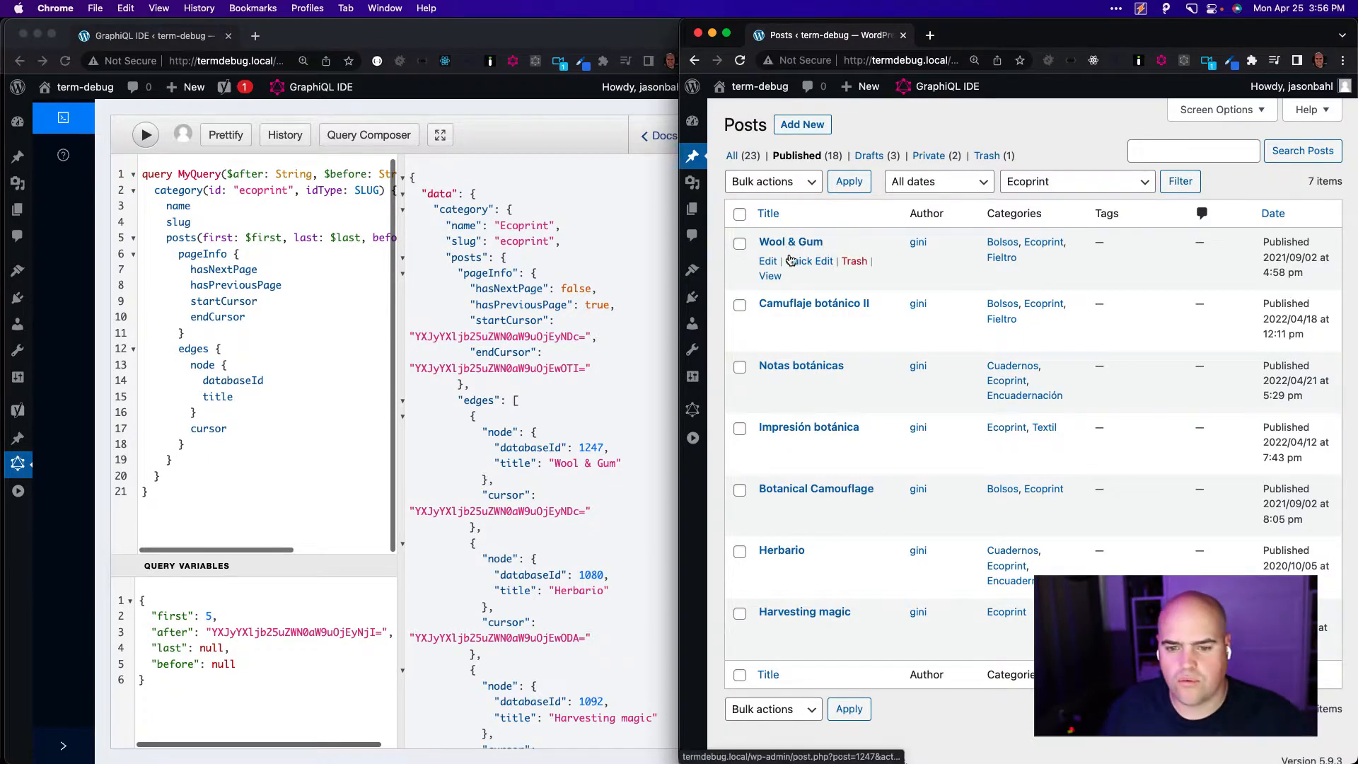
{"action": "mouse_move", "coordinate": [815, 488]}
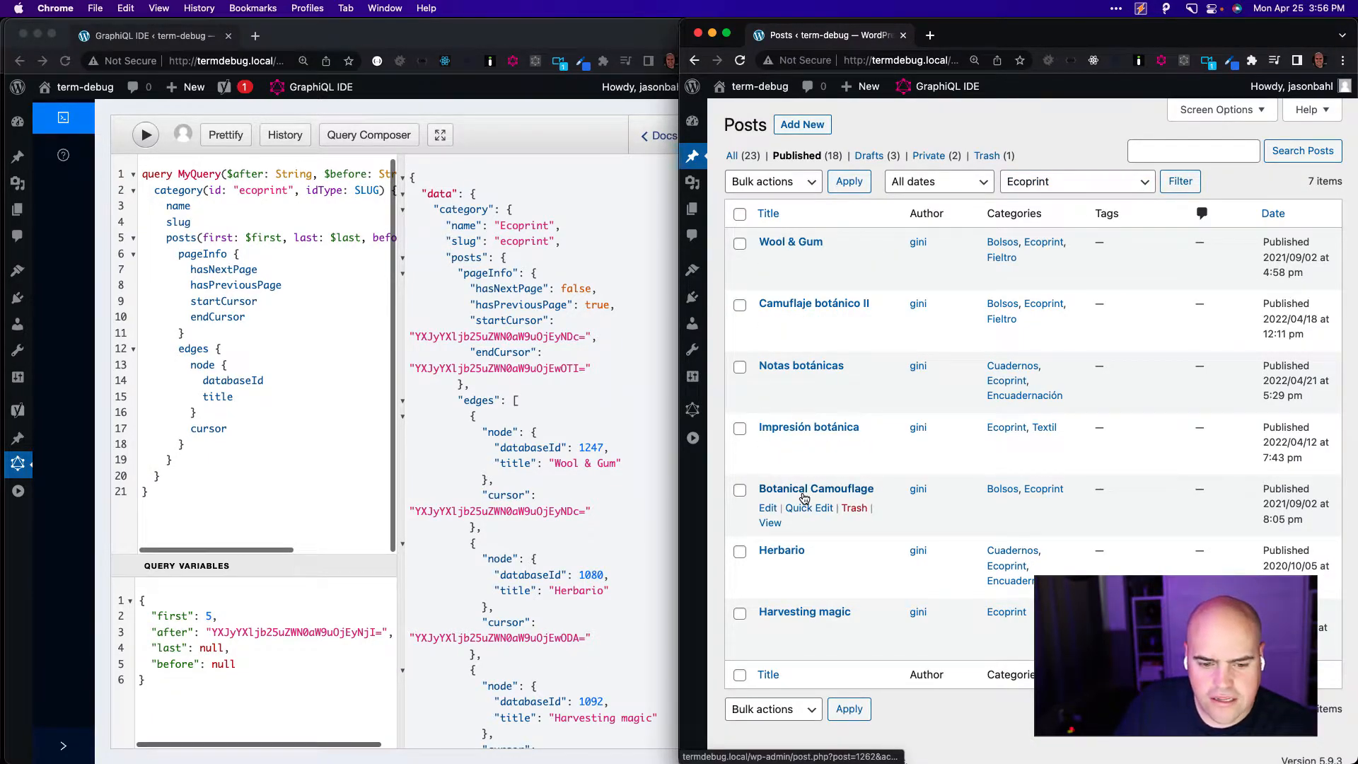
{"action": "mouse_move", "coordinate": [781, 550]}
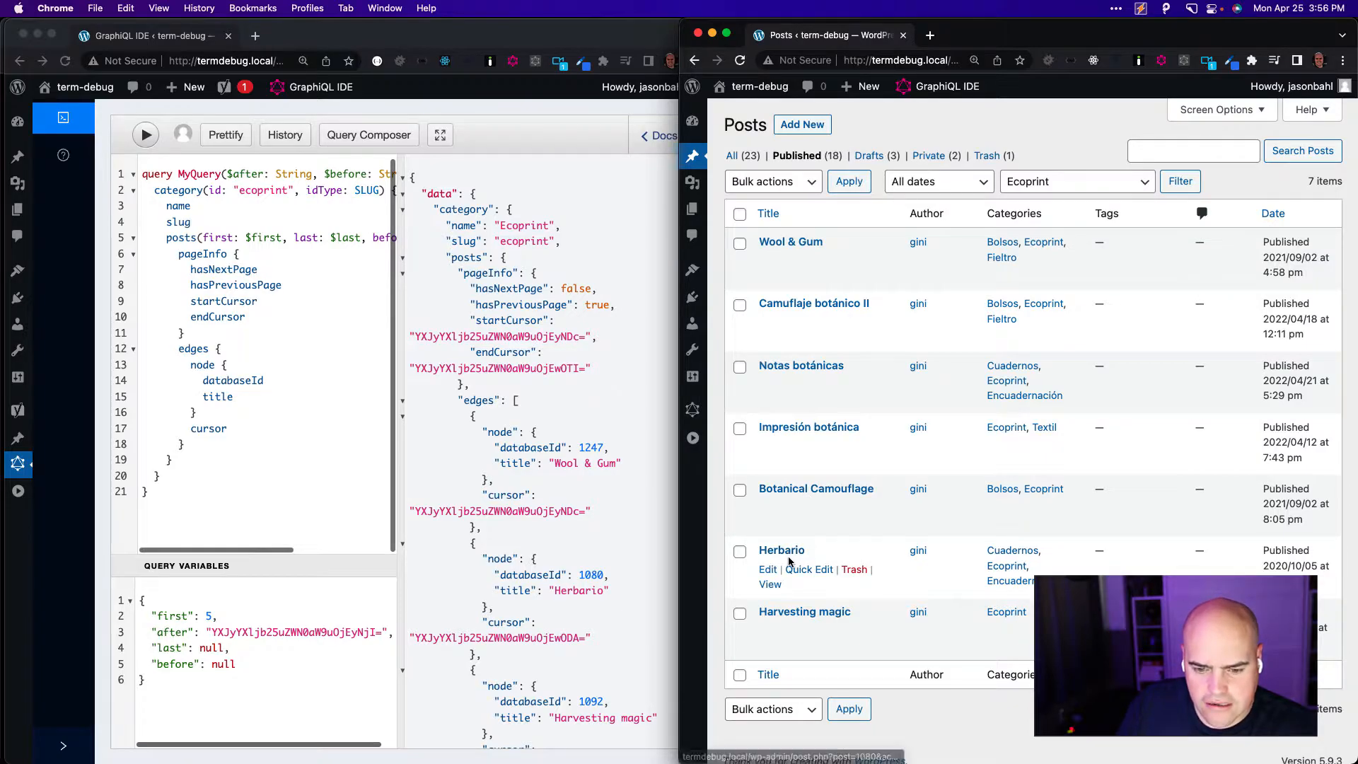
{"action": "mouse_move", "coordinate": [803, 611]}
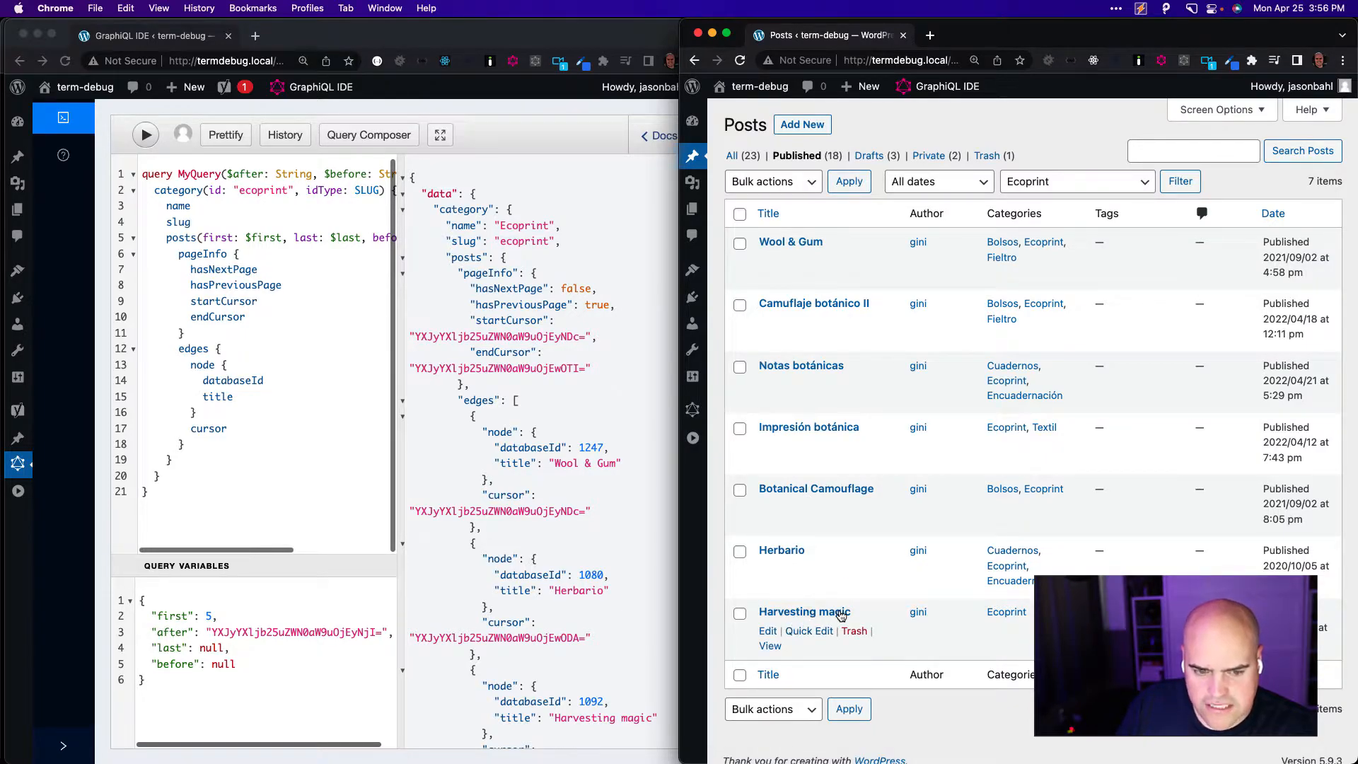
{"action": "mouse_move", "coordinate": [566, 475]}
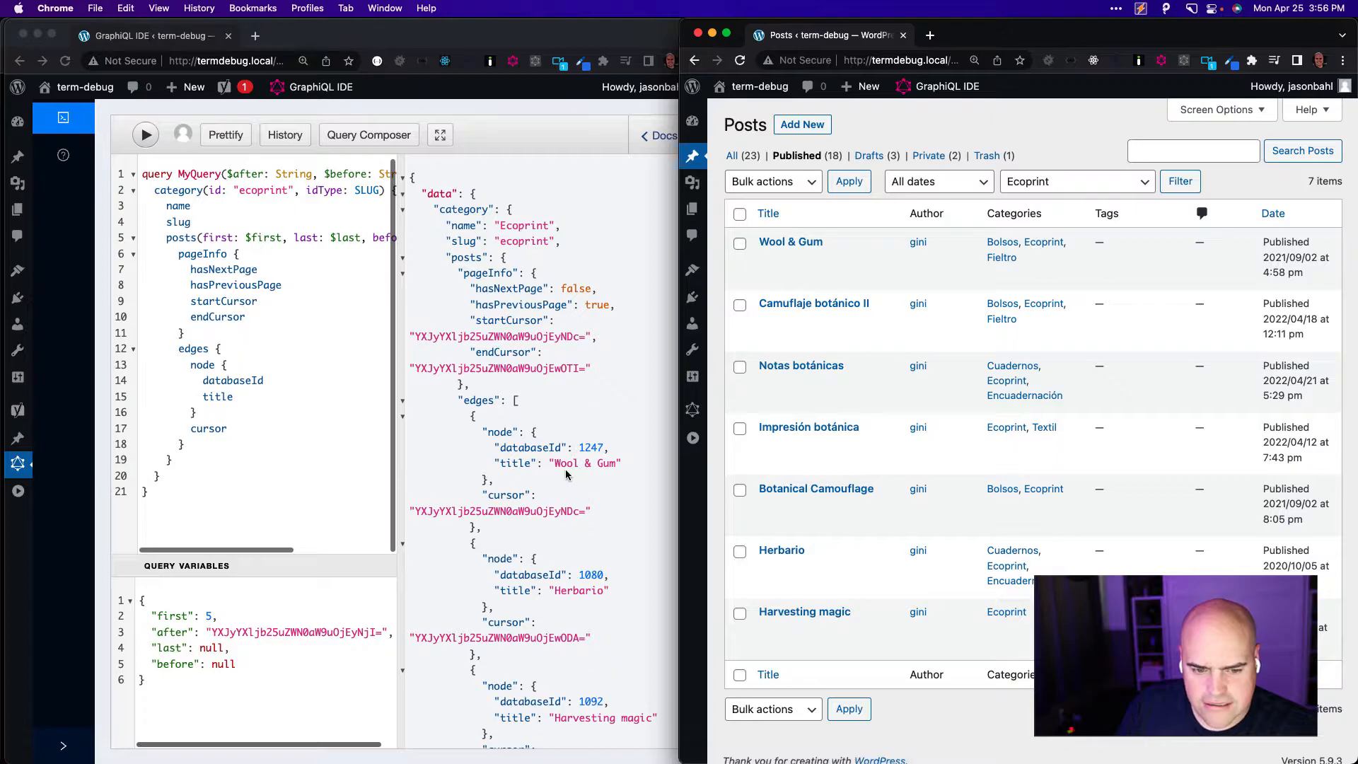
{"action": "mouse_move", "coordinate": [601, 465]}
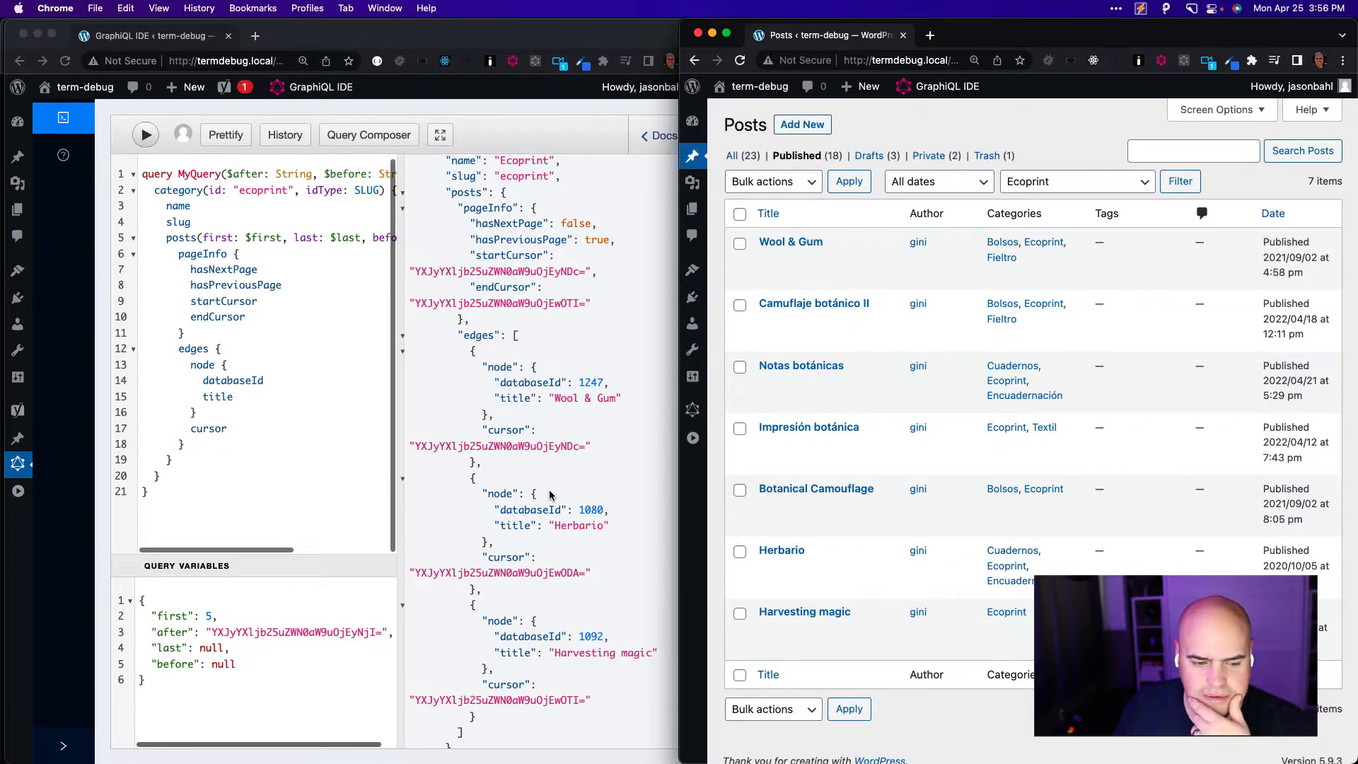
{"action": "mouse_move", "coordinate": [621, 399]}
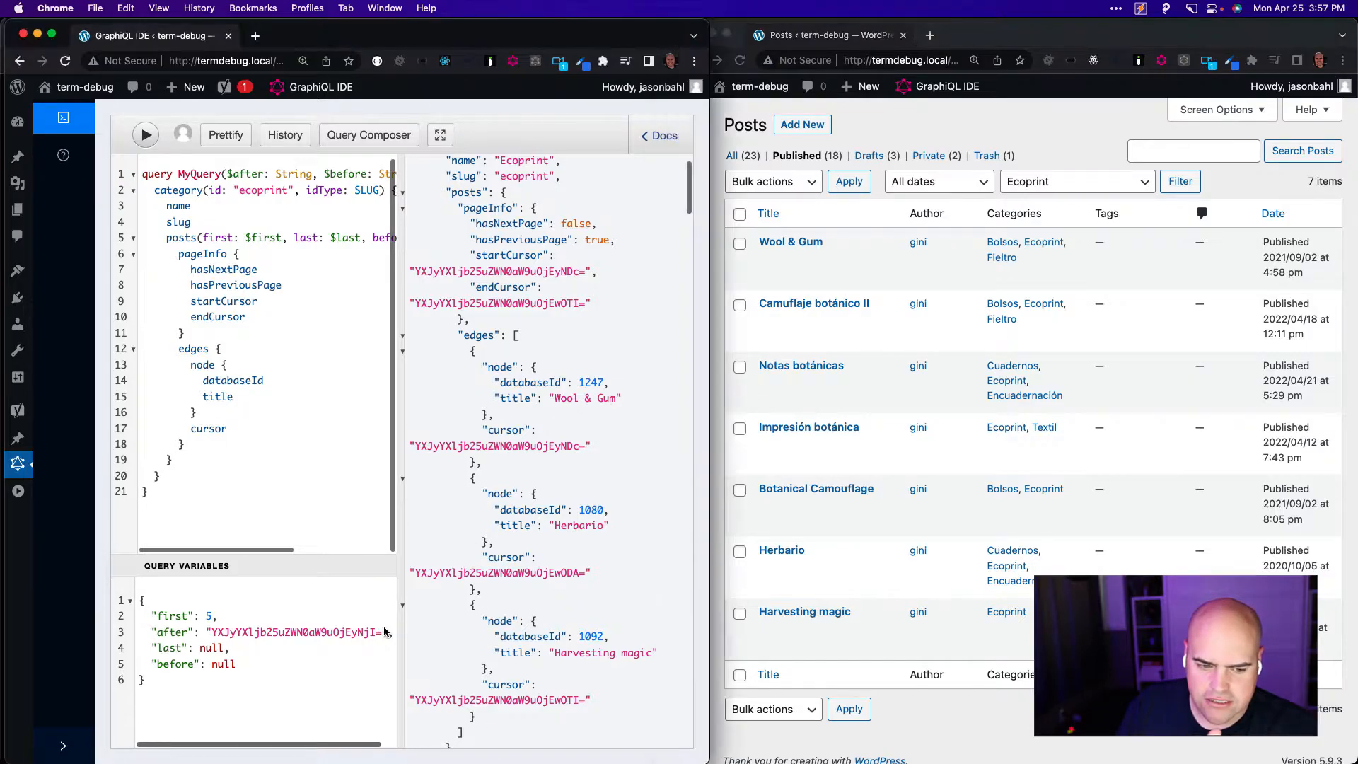
- Replace the after cursor with null and rerun, returning the first page led by Wool & Gum
{"action": "double_click", "coordinate": [294, 632]}
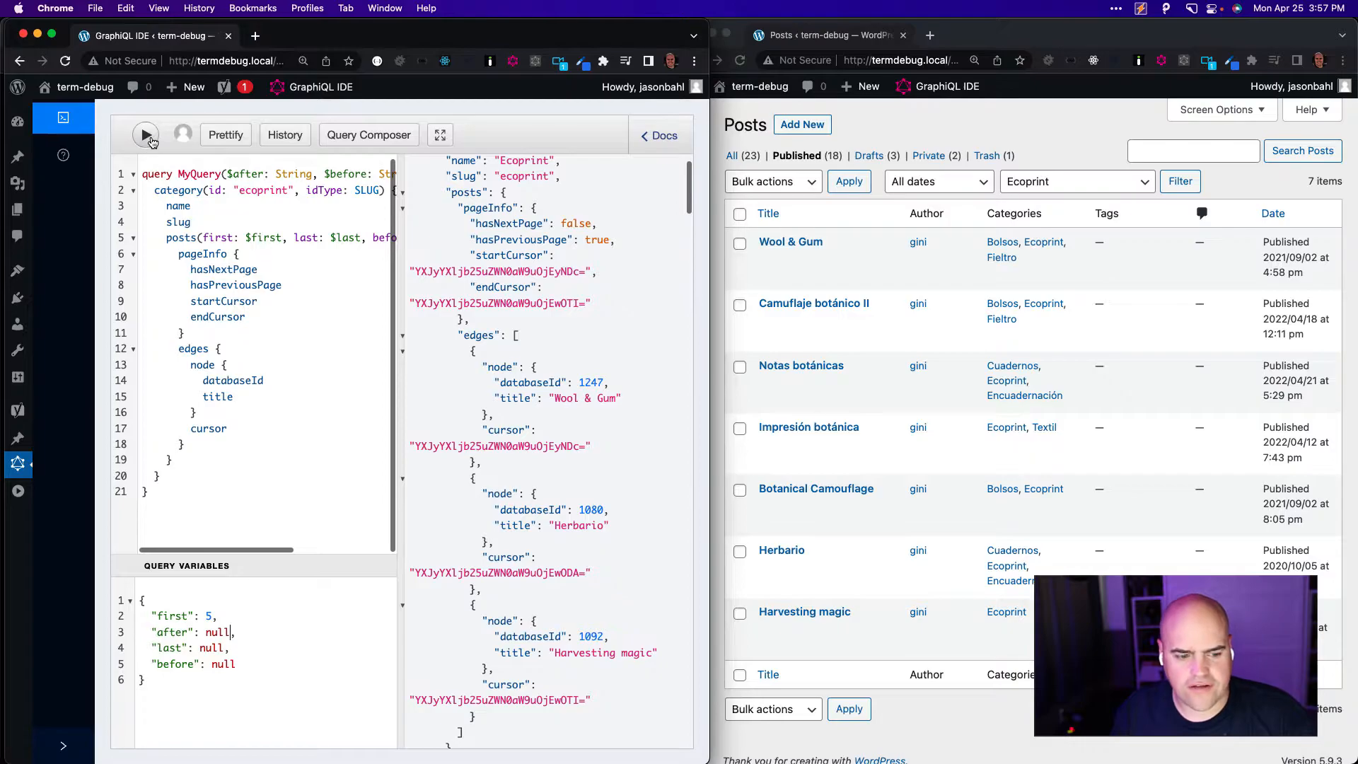
{"action": "left_click", "coordinate": [144, 136]}
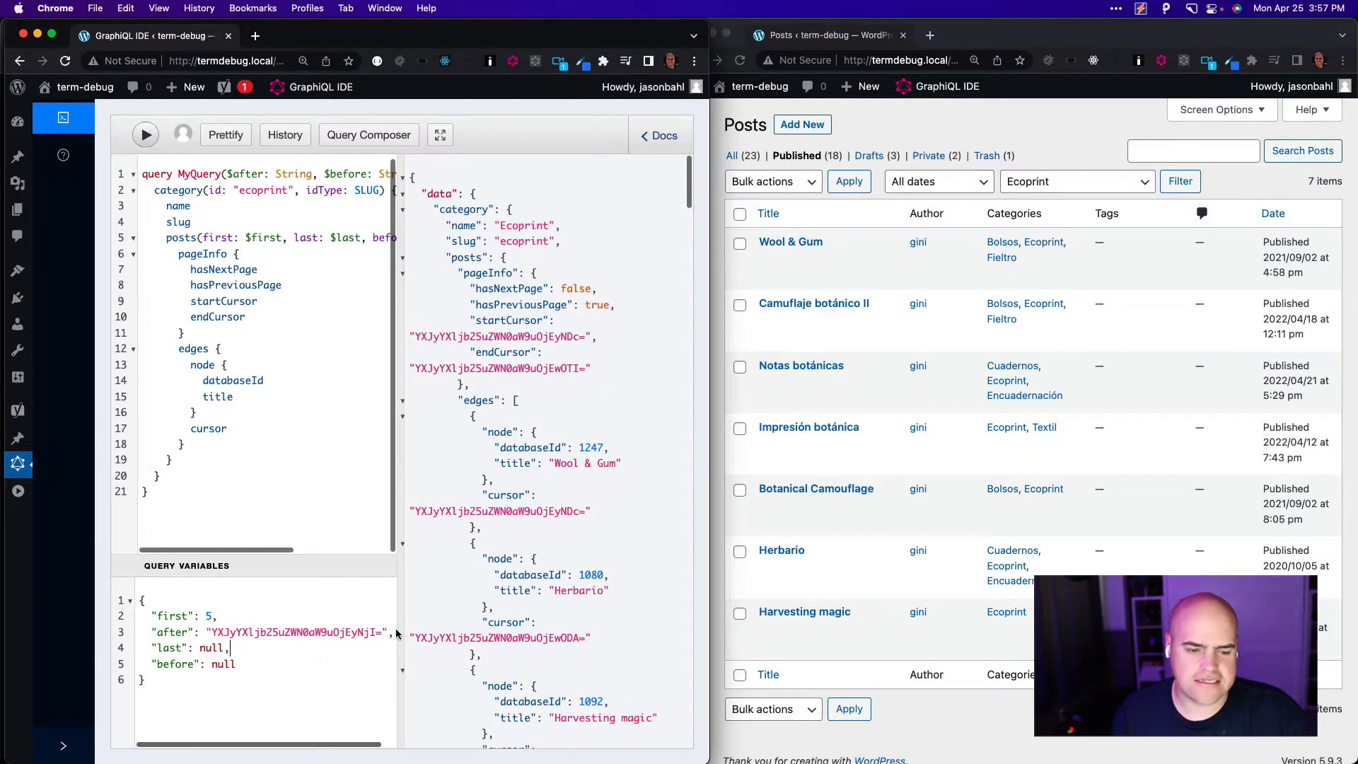
{"action": "double_click", "coordinate": [295, 632]}
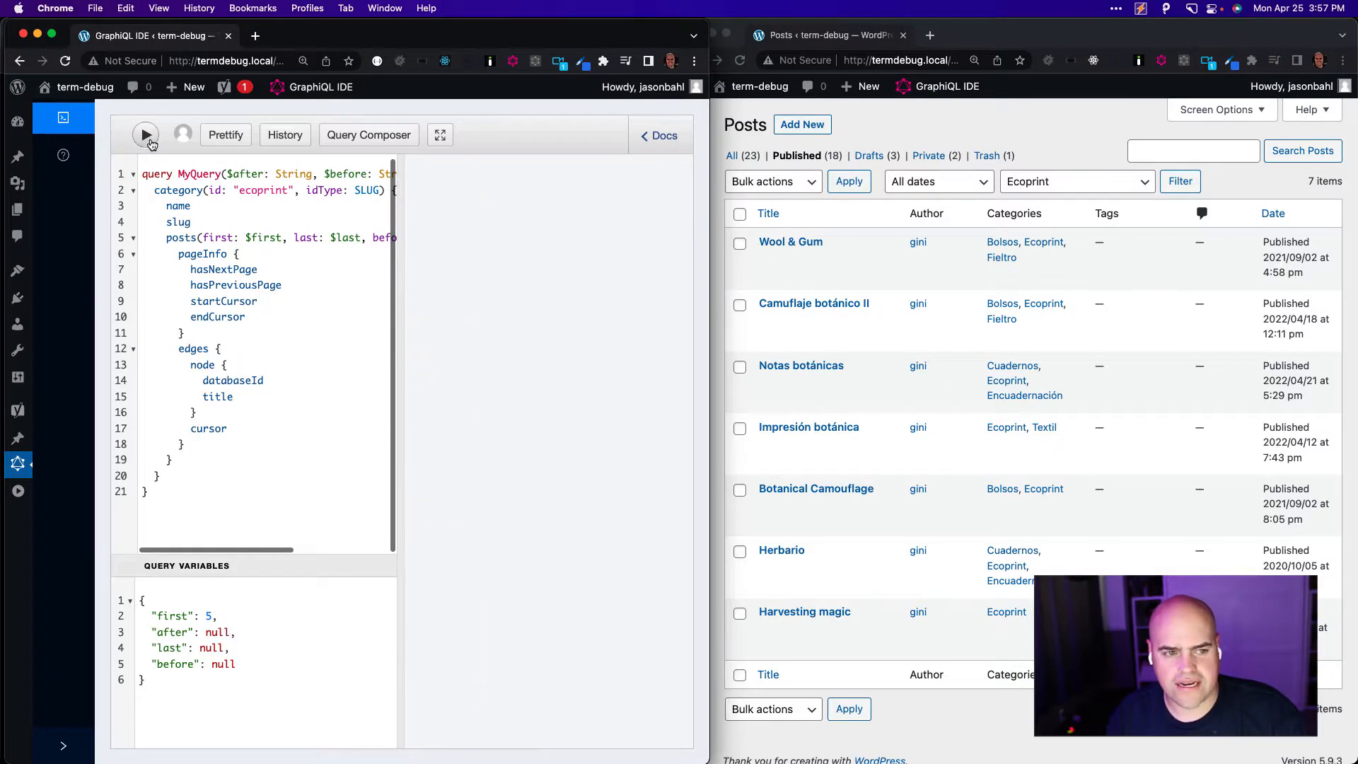
{"action": "left_click", "coordinate": [144, 135]}
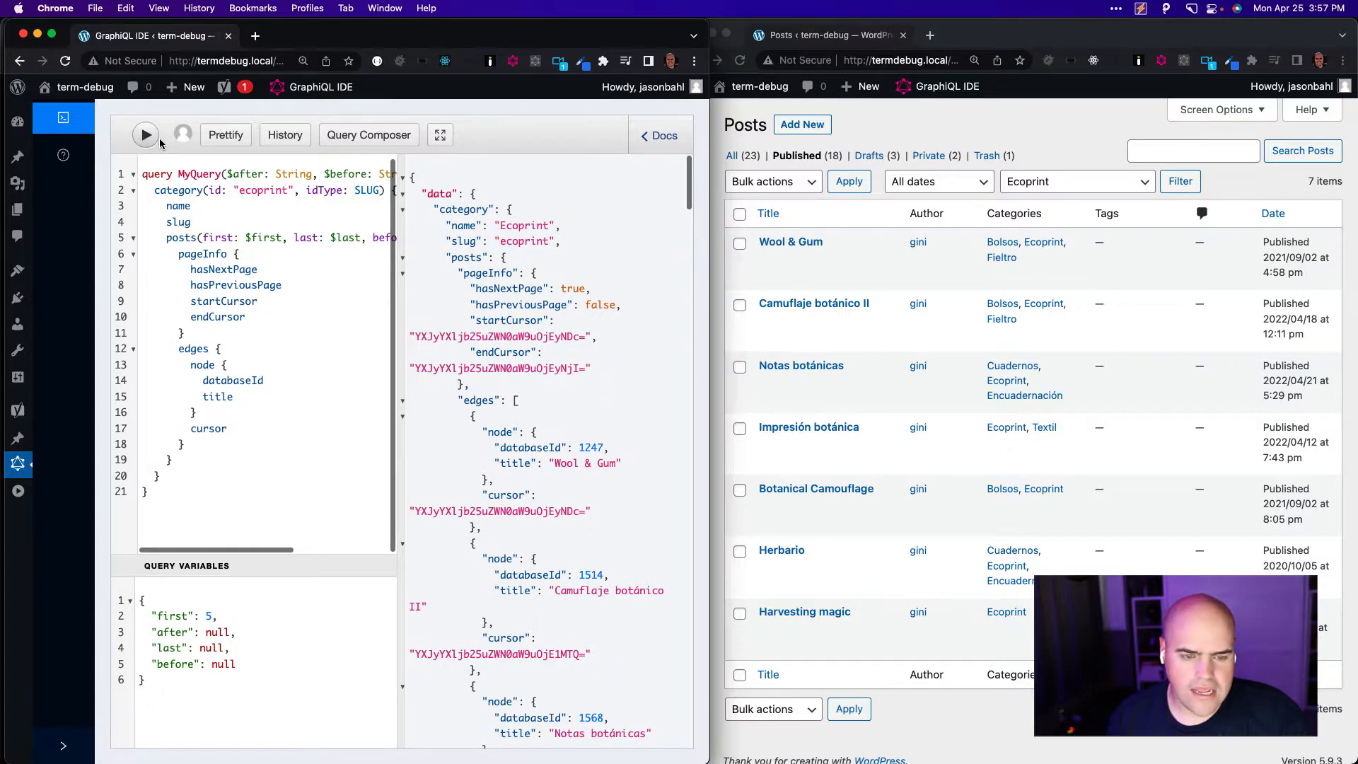
{"action": "mouse_move", "coordinate": [267, 382]}
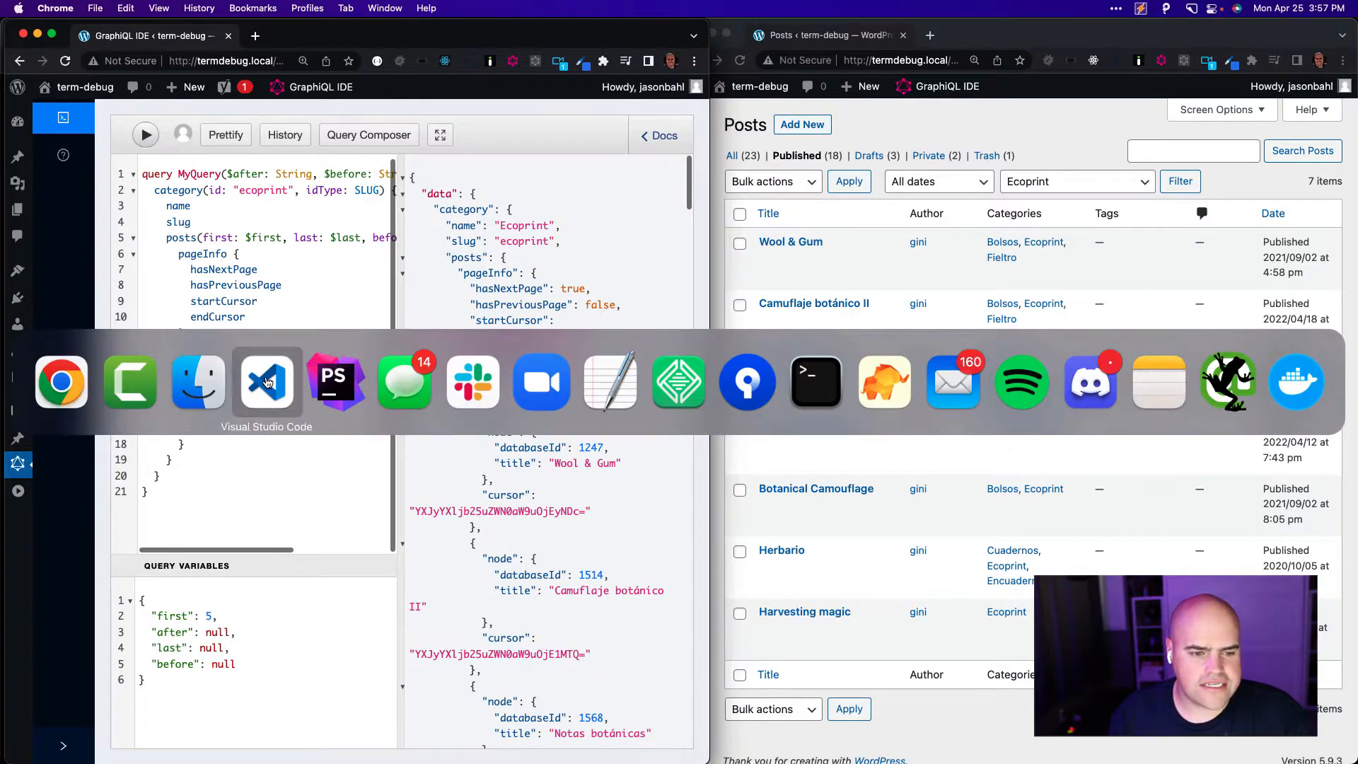
- Save wp-graphql.php in VS Code and scroll up to the pre_get_posts add_action hook
{"action": "left_click", "coordinate": [266, 381]}
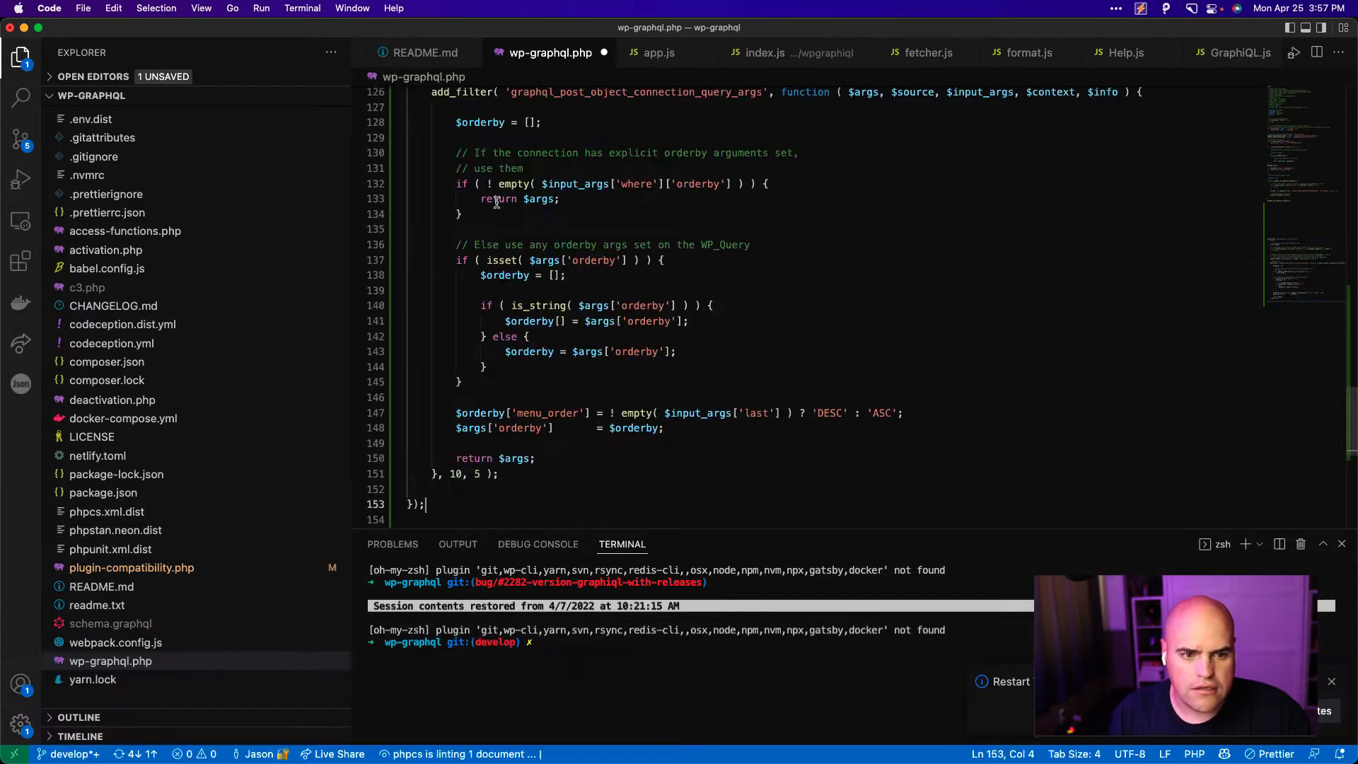
{"action": "scroll", "scroll_direction": "up", "scroll_amount": 3}
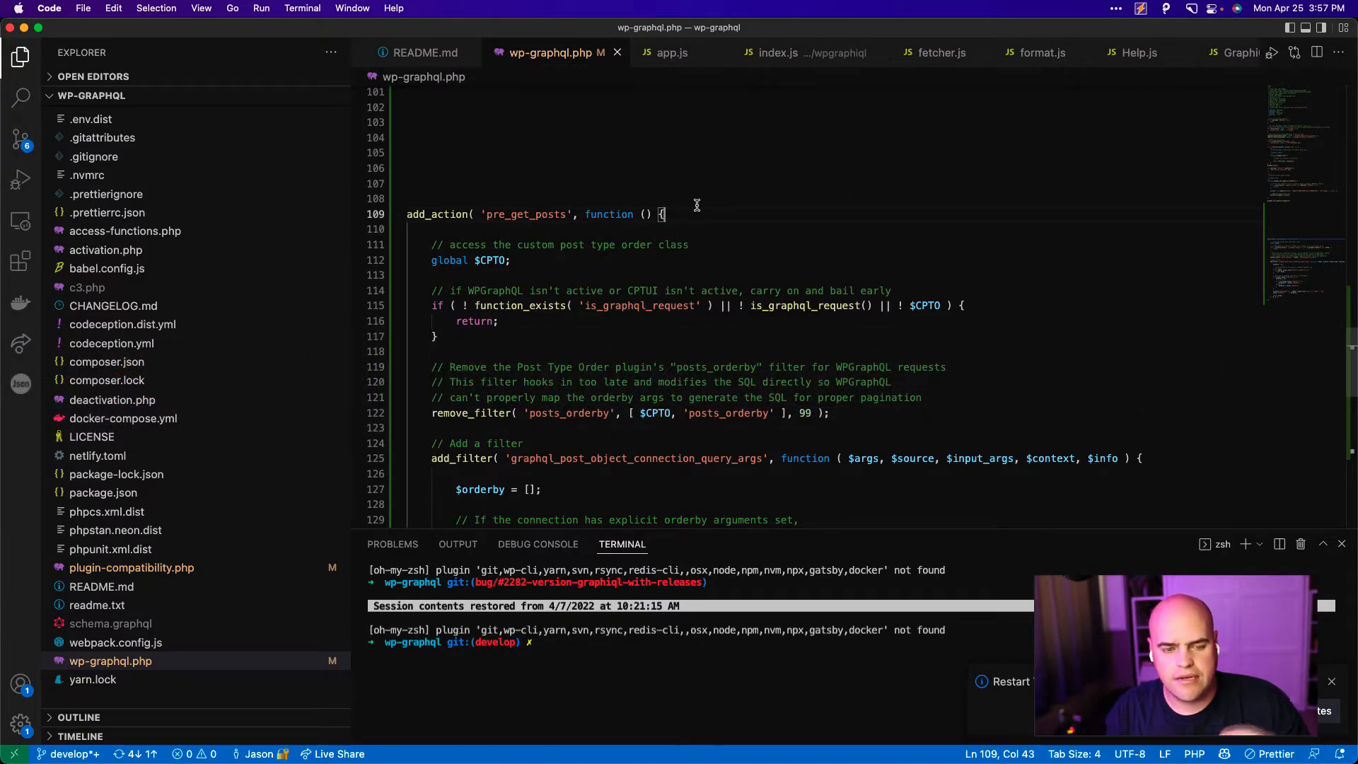
{"action": "mouse_move", "coordinate": [898, 194]}
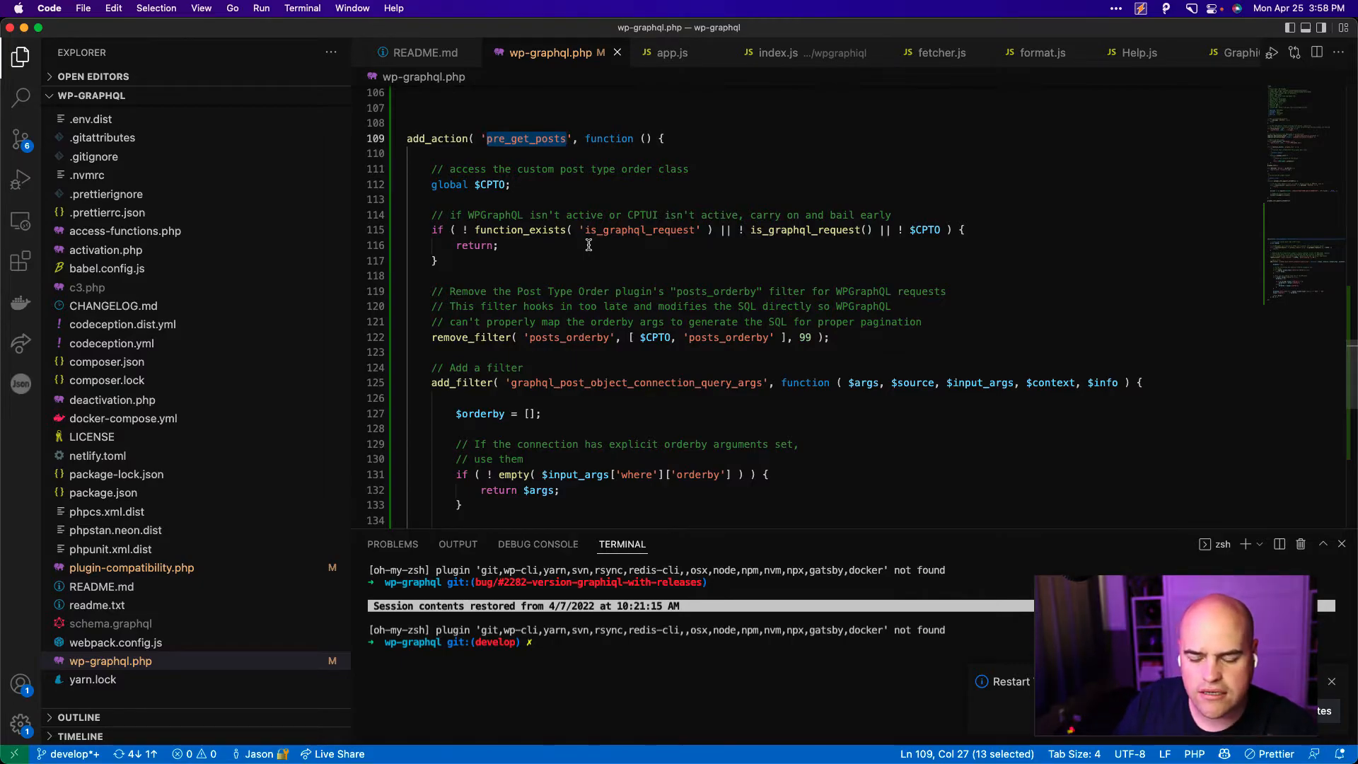
{"action": "mouse_move", "coordinate": [937, 234]}
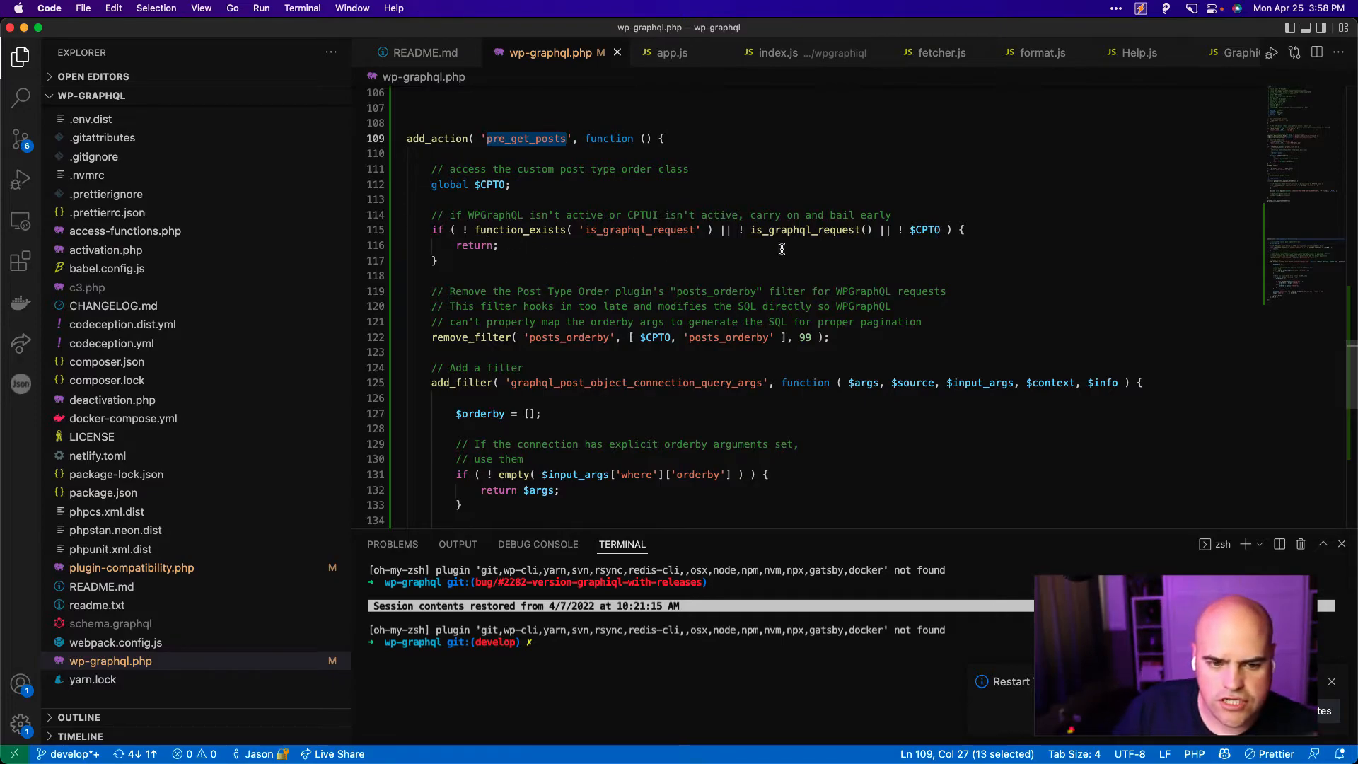
{"action": "mouse_move", "coordinate": [618, 237]}
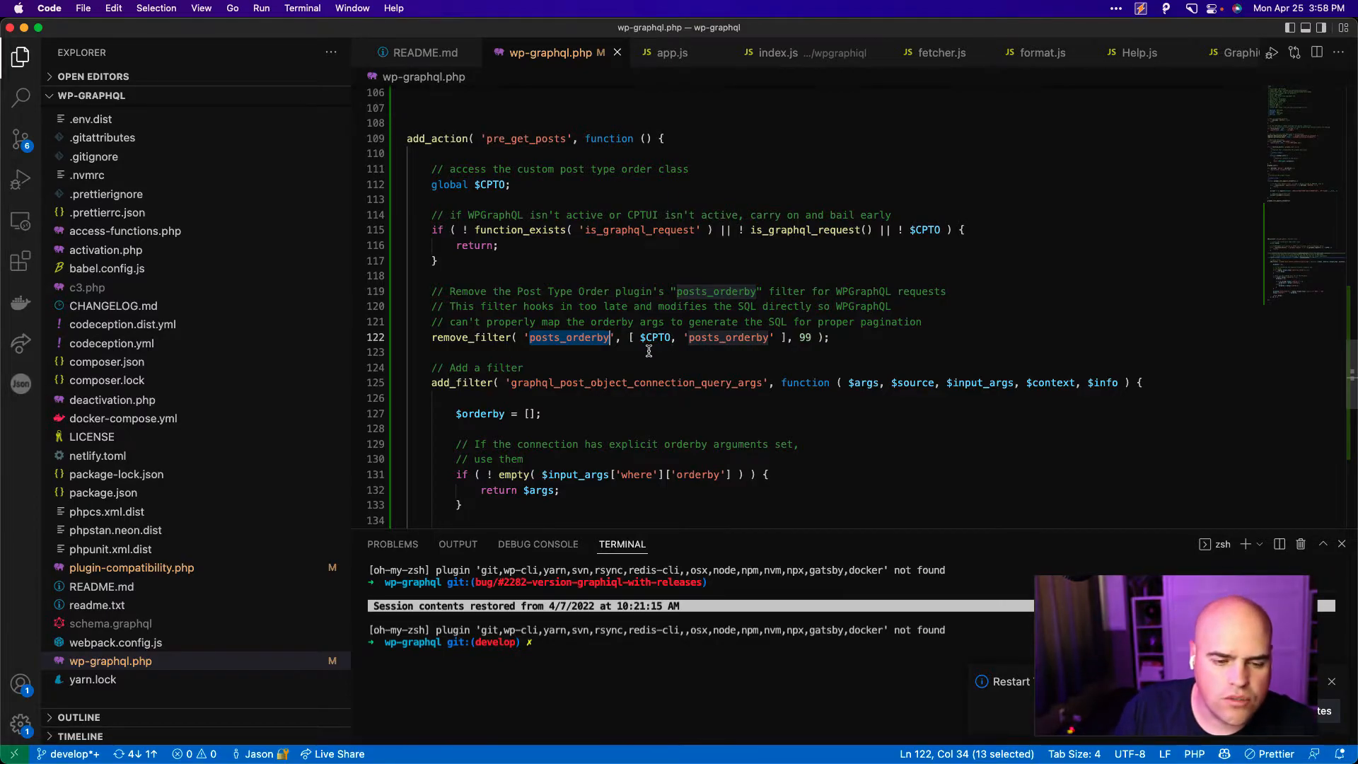
{"action": "mouse_move", "coordinate": [716, 383]}
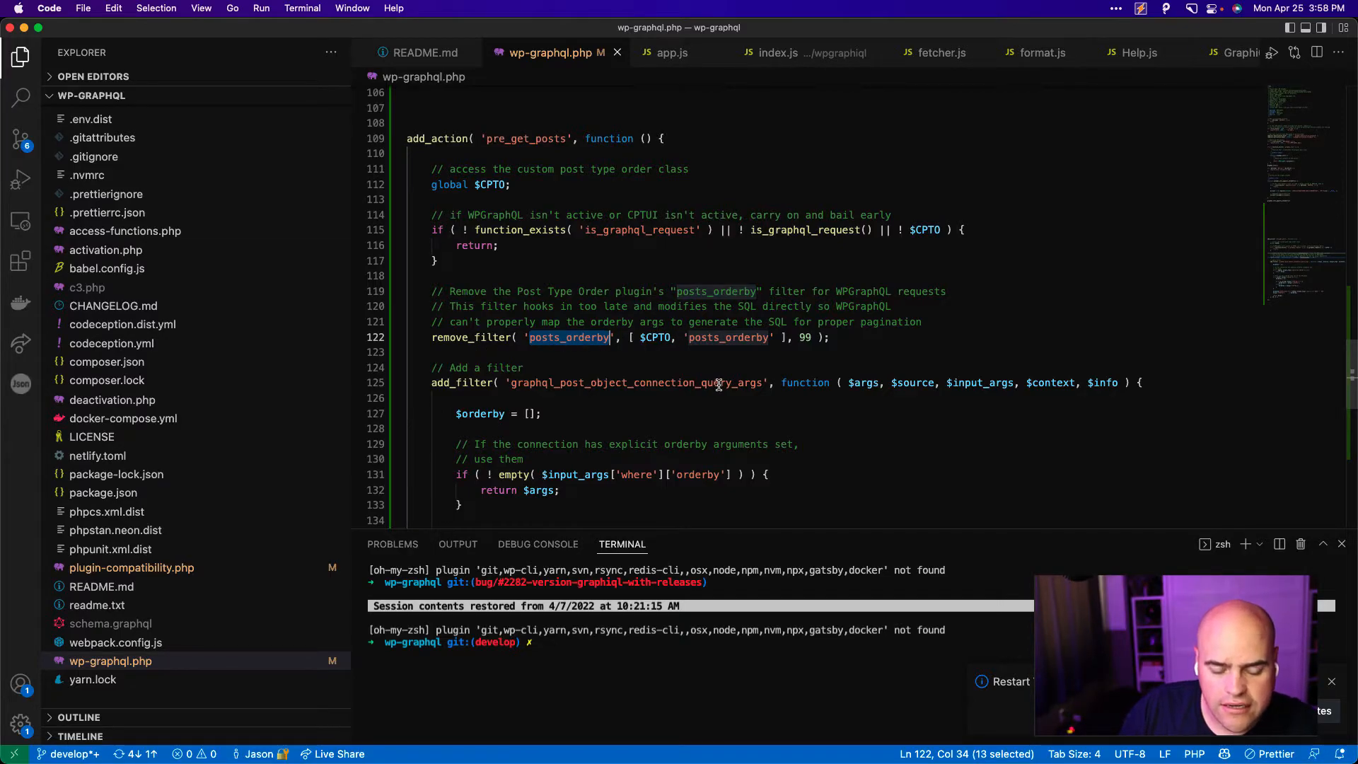
{"action": "mouse_move", "coordinate": [688, 384]}
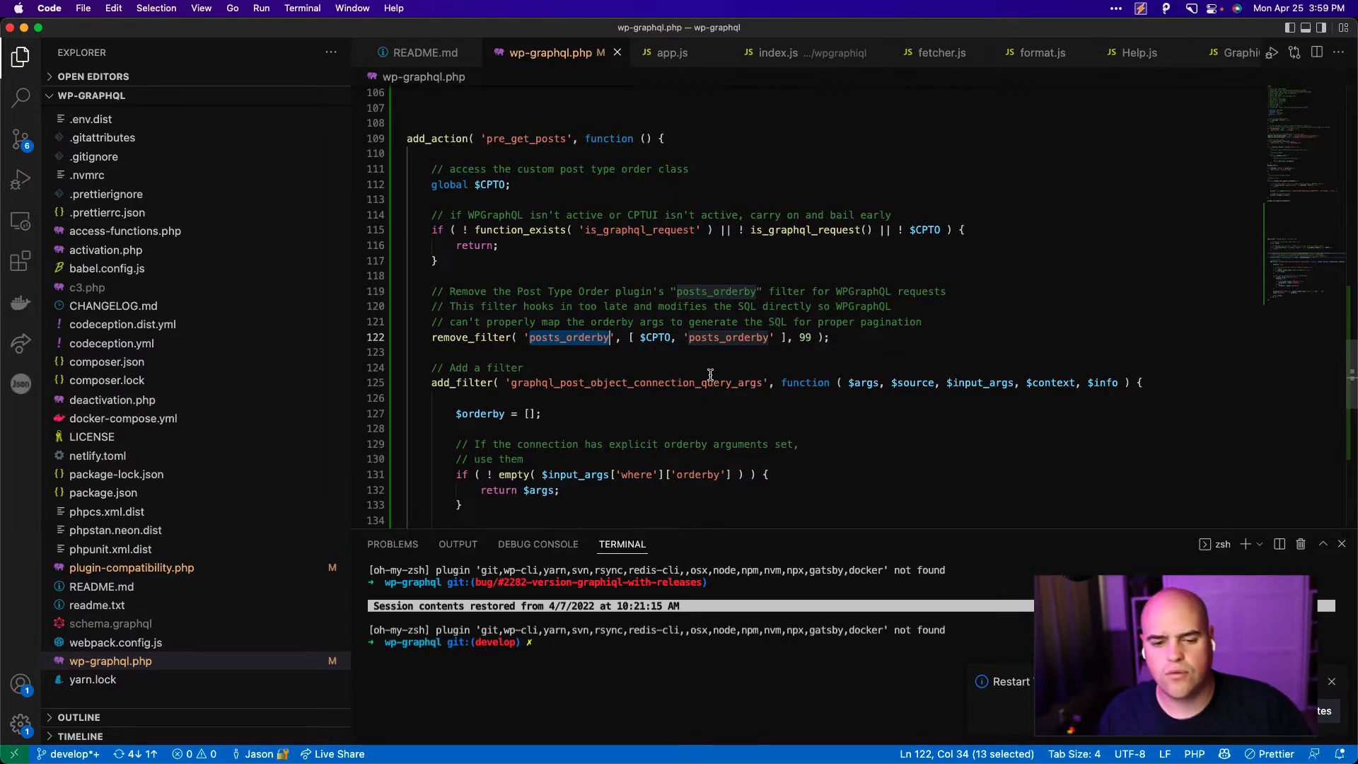
- Review the remove_filter/add_filter code setting menu_order DESC for last, ASC otherwise
{"action": "scroll", "scroll_direction": "down", "scroll_amount": 3}
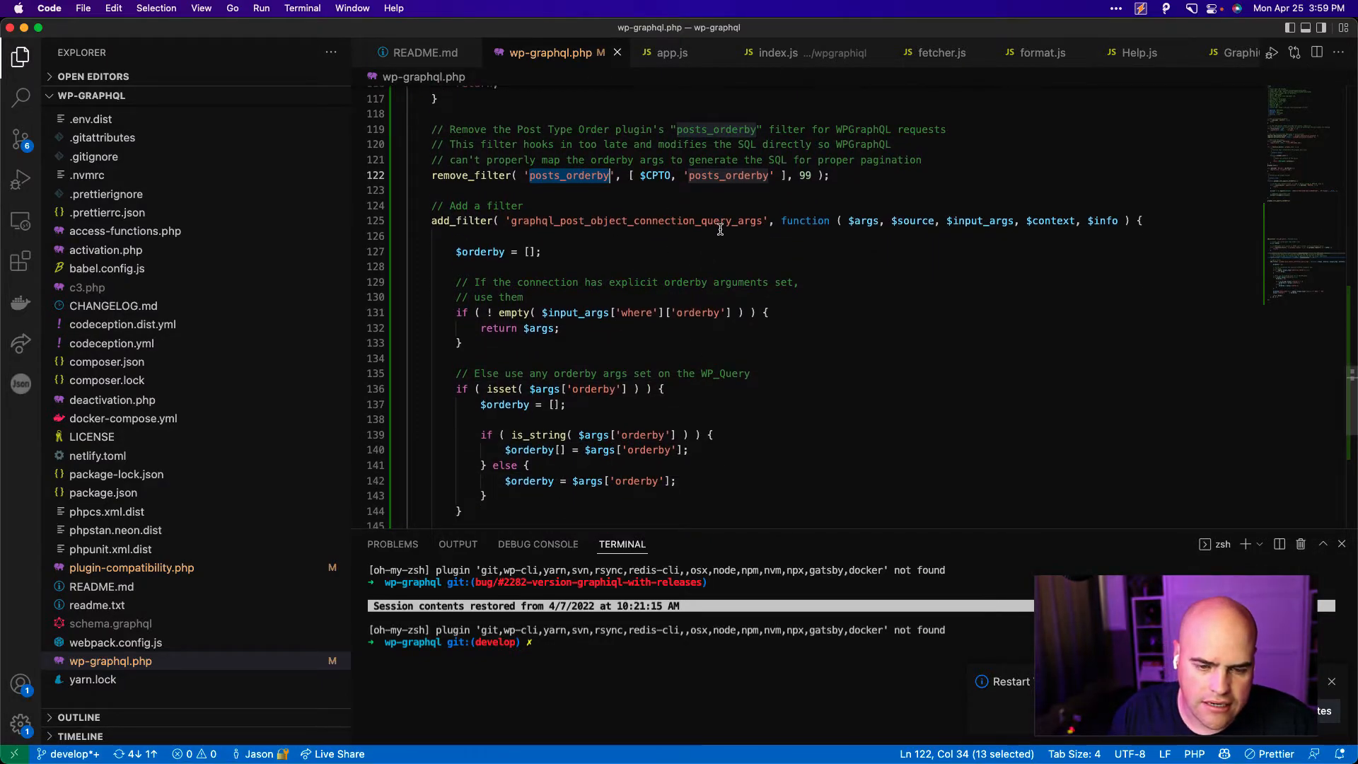
{"action": "mouse_move", "coordinate": [723, 230]}
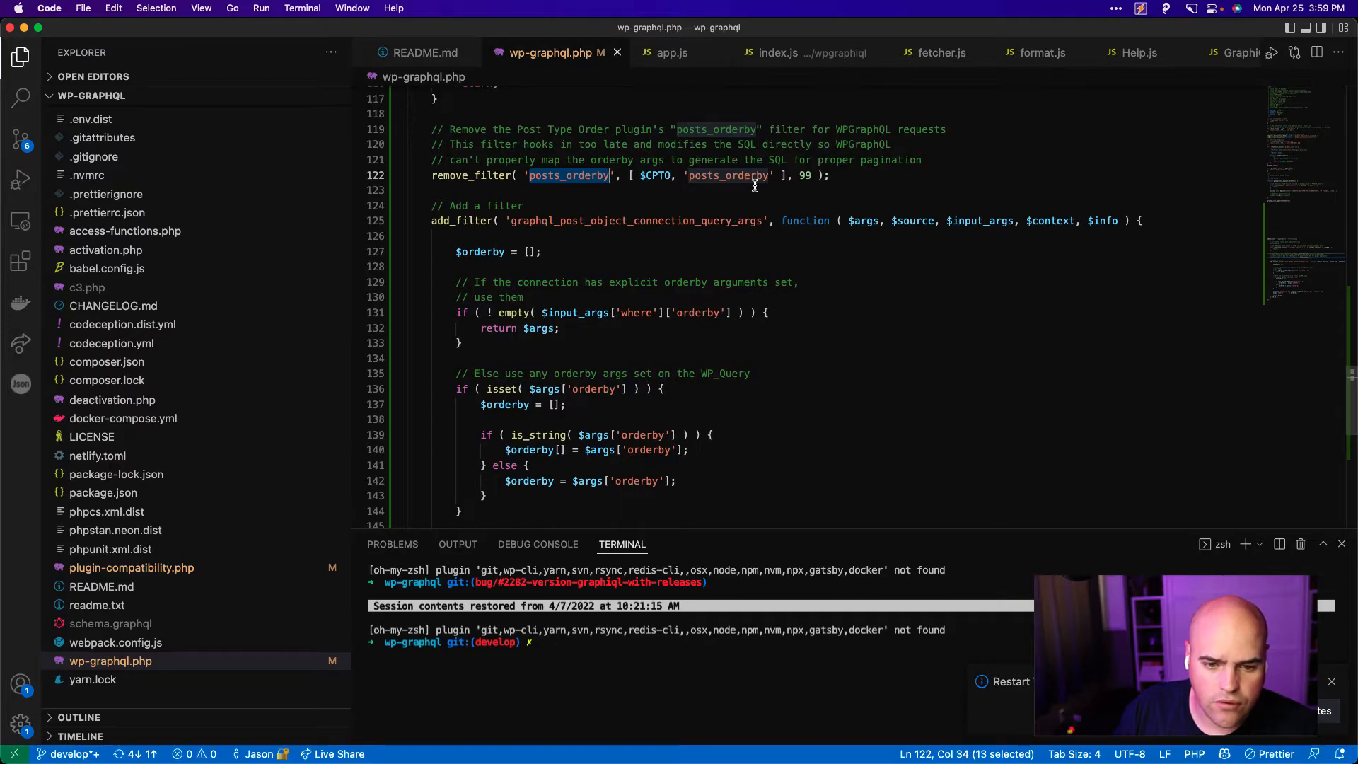
{"action": "scroll", "scroll_direction": "up", "scroll_amount": 3}
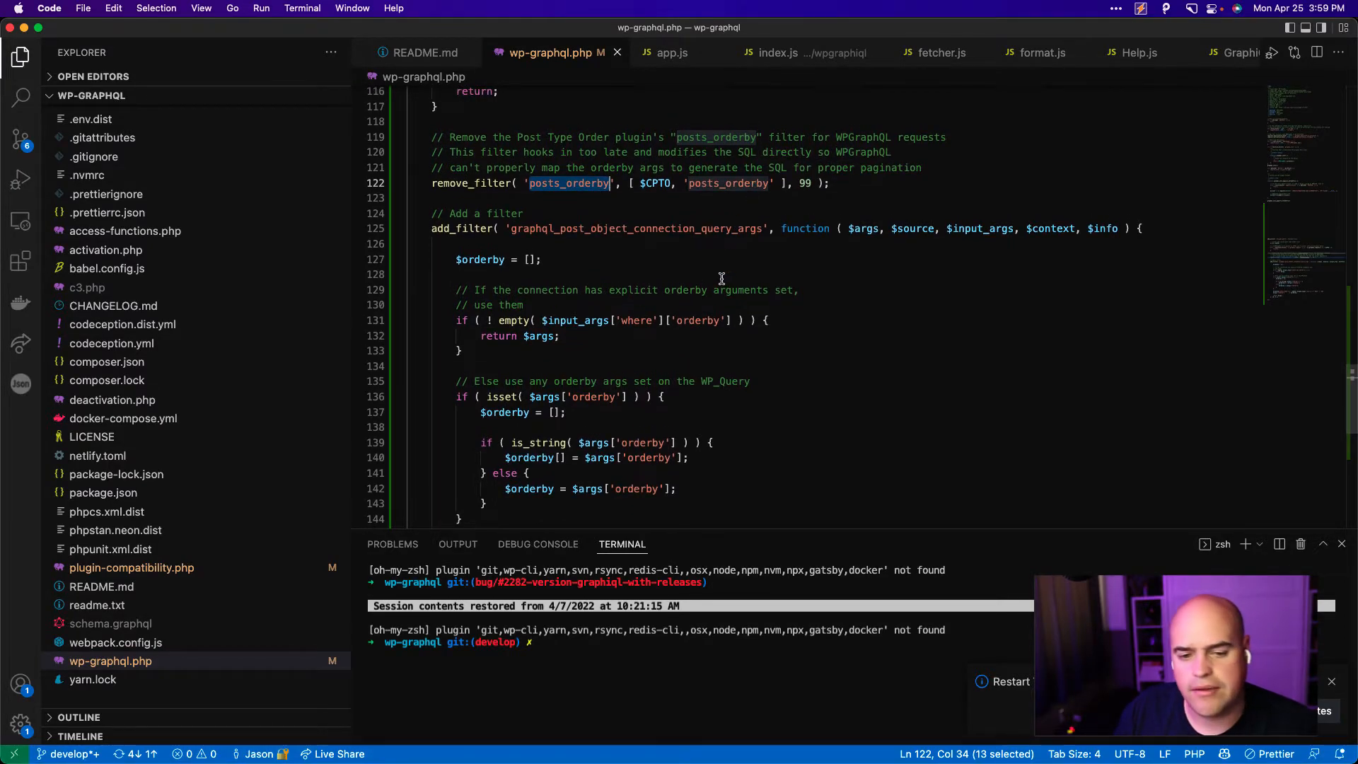
{"action": "scroll", "scroll_direction": "down", "scroll_amount": 3}
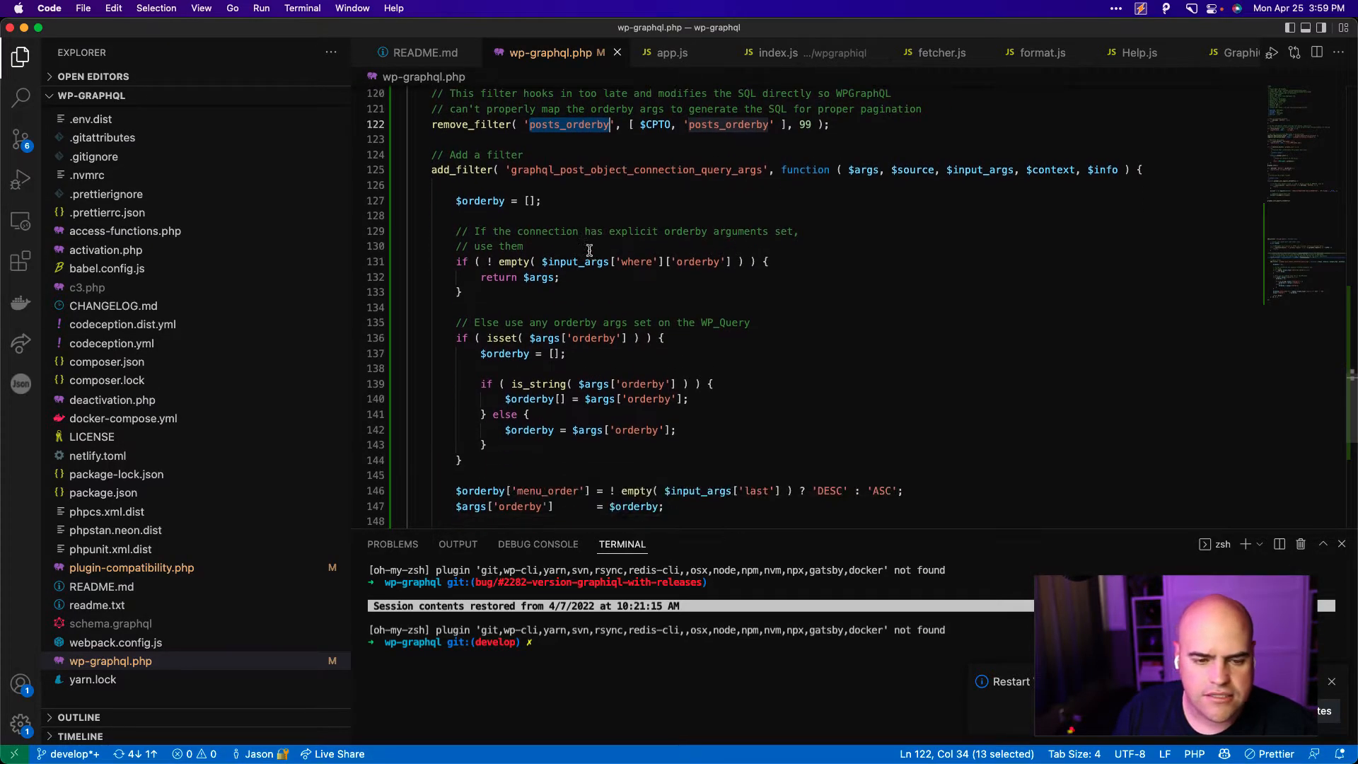
{"action": "scroll", "scroll_direction": "up", "scroll_amount": 3}
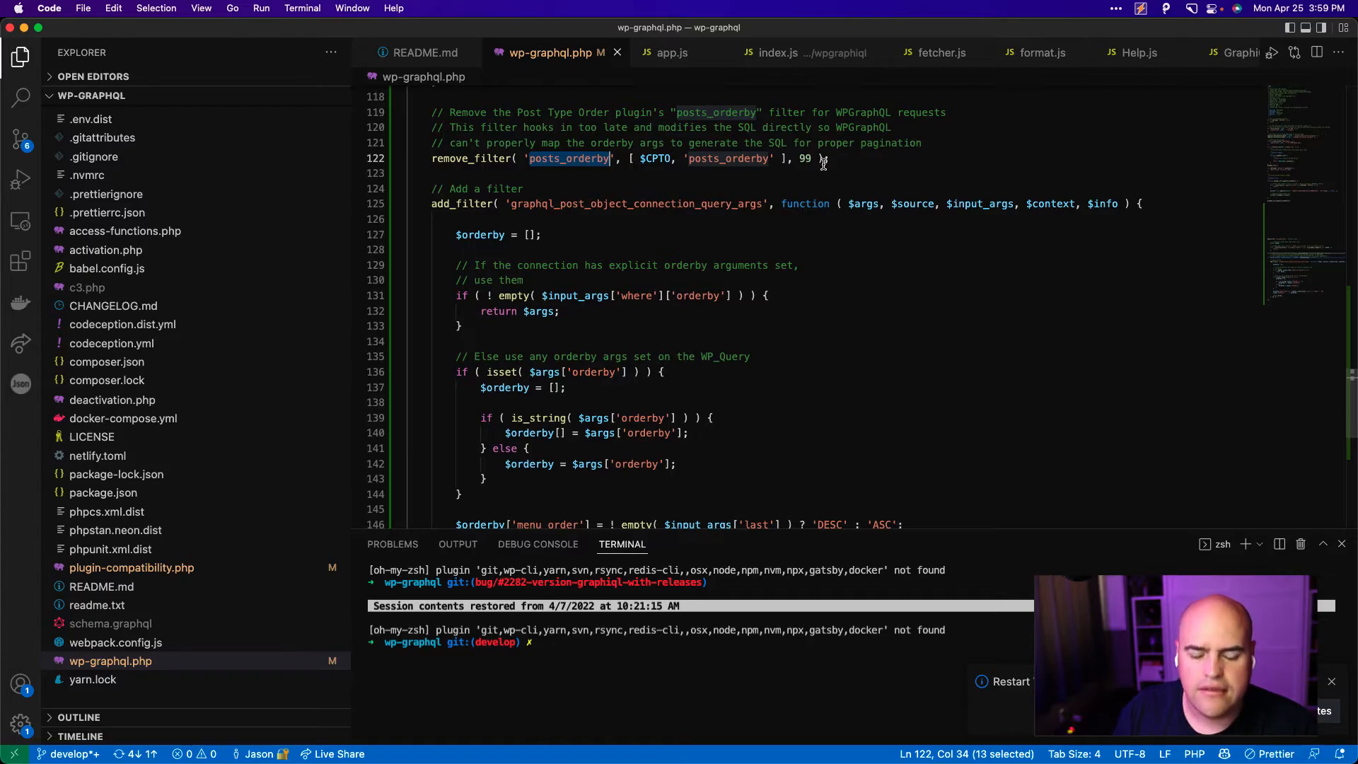
{"action": "mouse_move", "coordinate": [632, 419]}
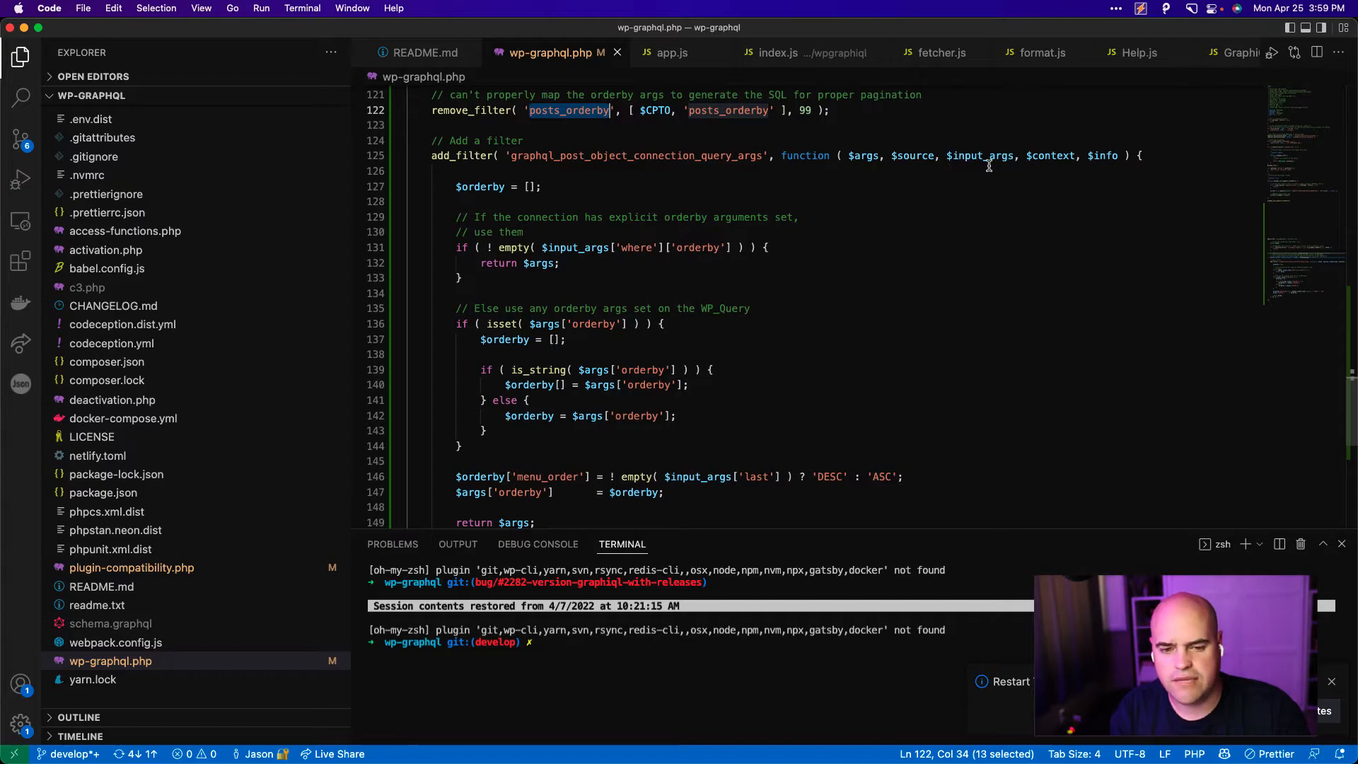
{"action": "mouse_move", "coordinate": [723, 280]}
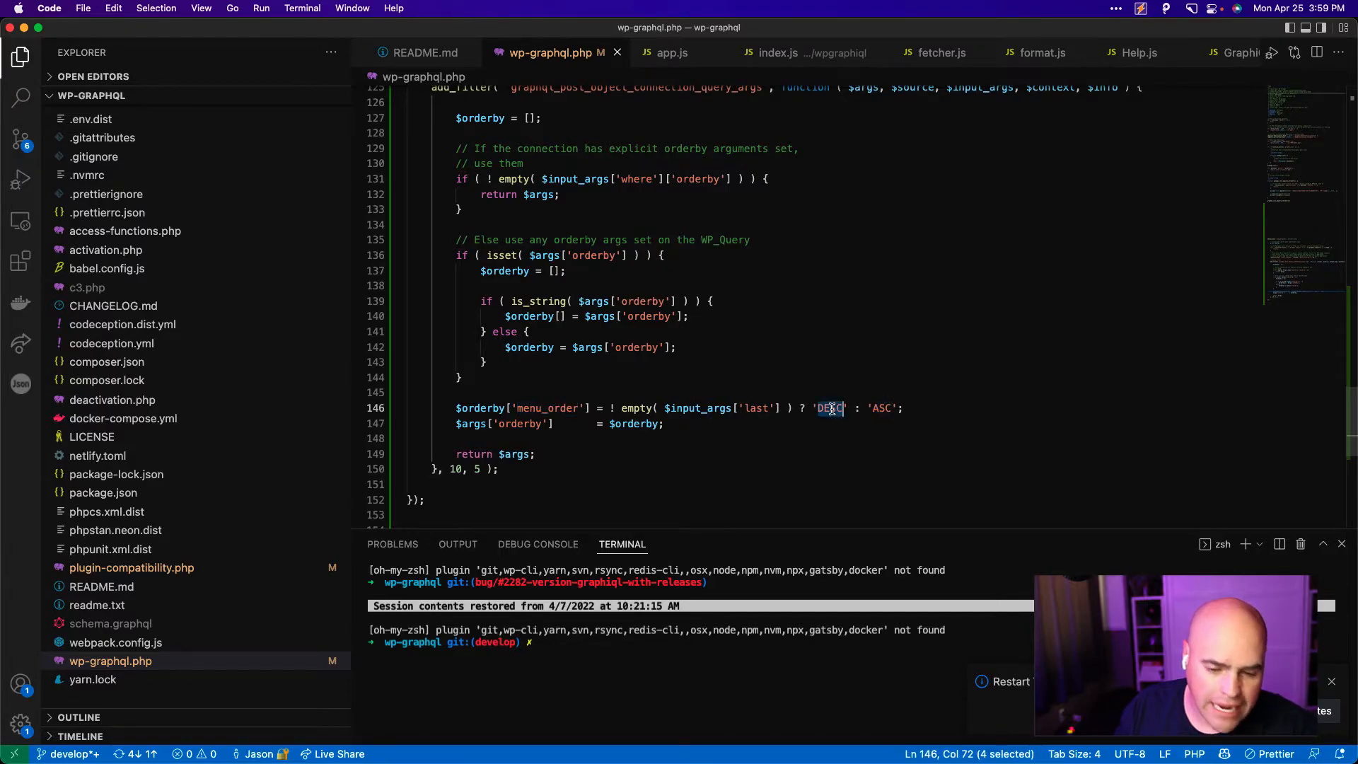
{"action": "scroll", "scroll_direction": "up", "scroll_amount": 3}
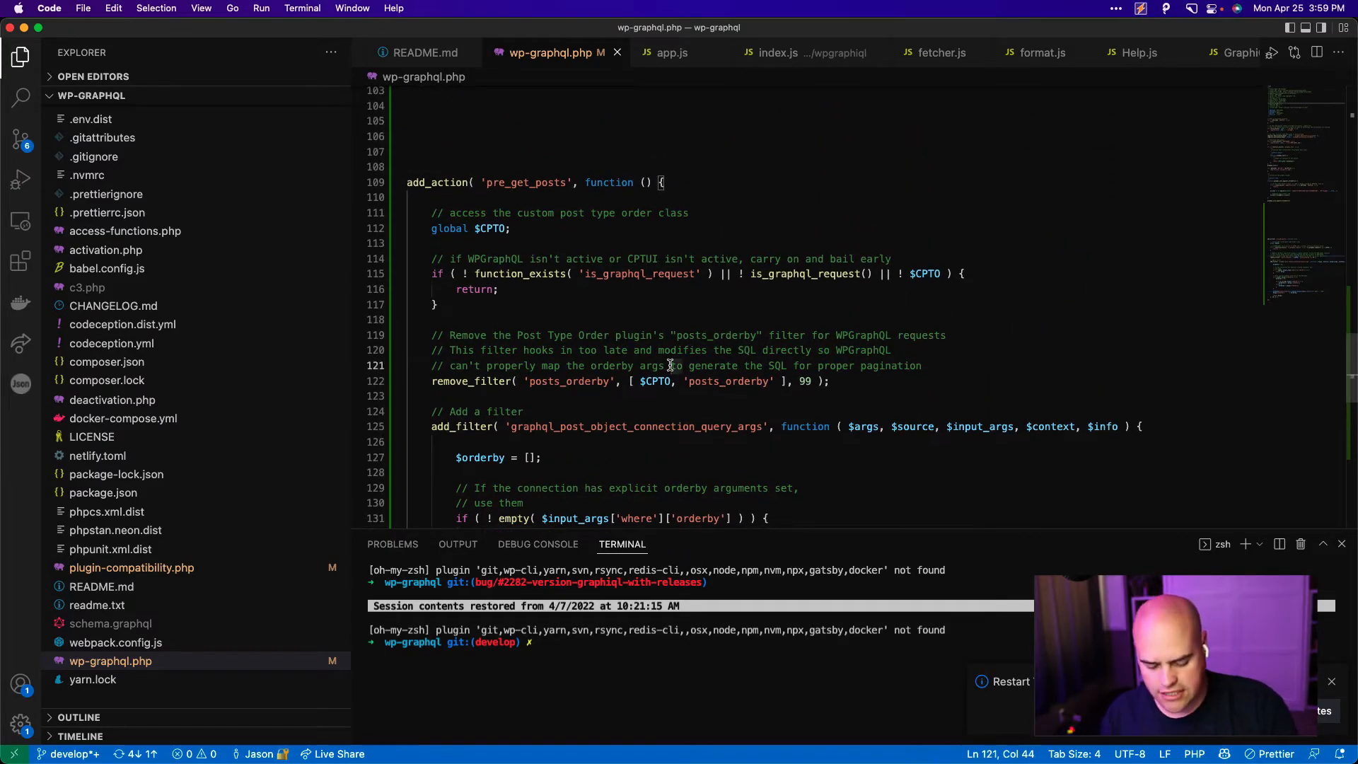
{"action": "mouse_move", "coordinate": [129, 381]}
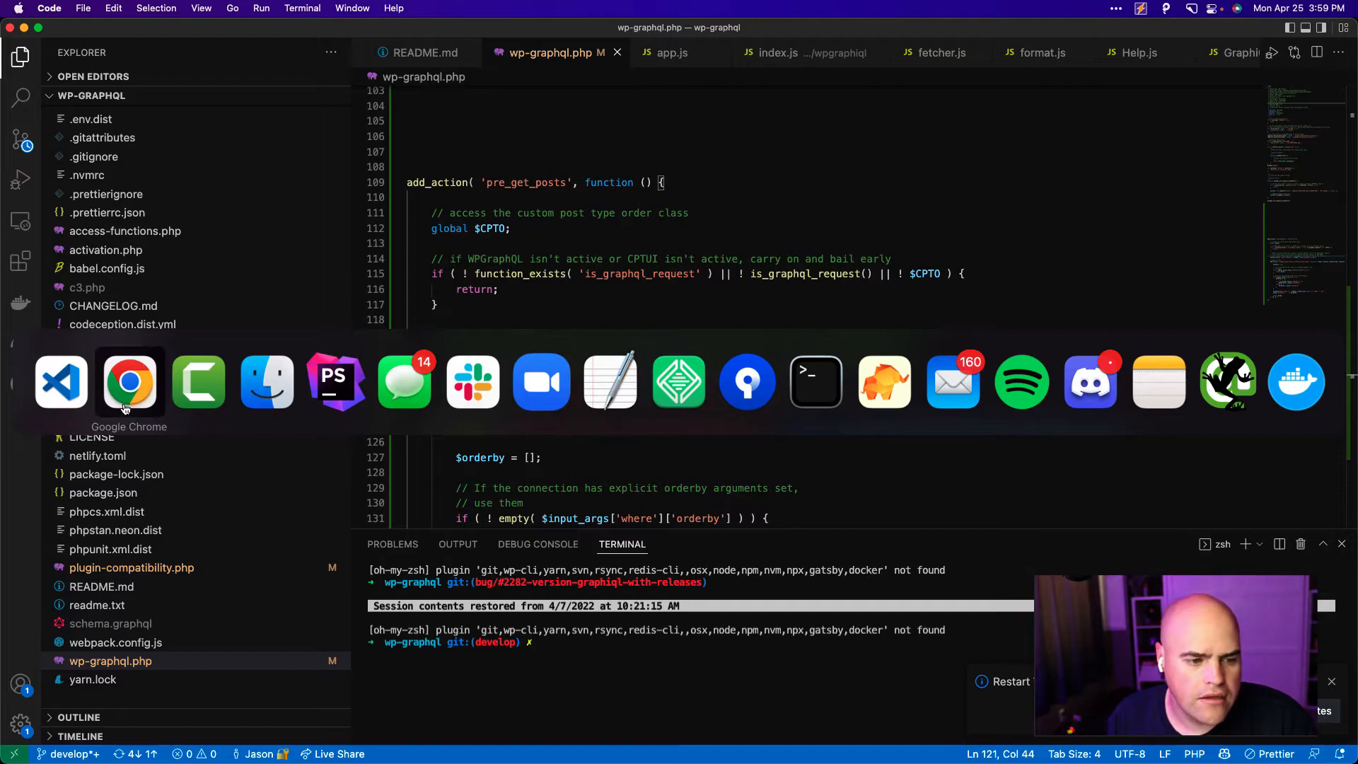
{"action": "left_click", "coordinate": [129, 381]}
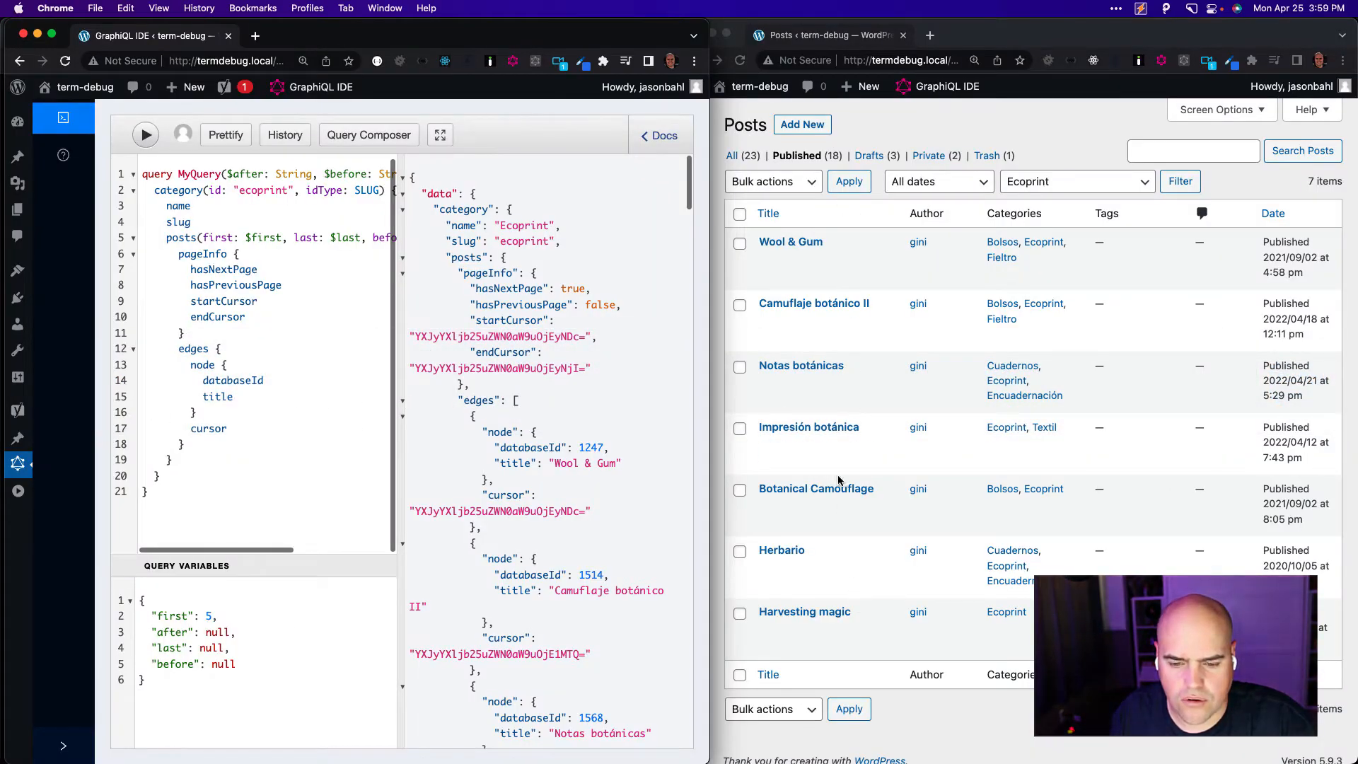
{"action": "mouse_move", "coordinate": [804, 635]}
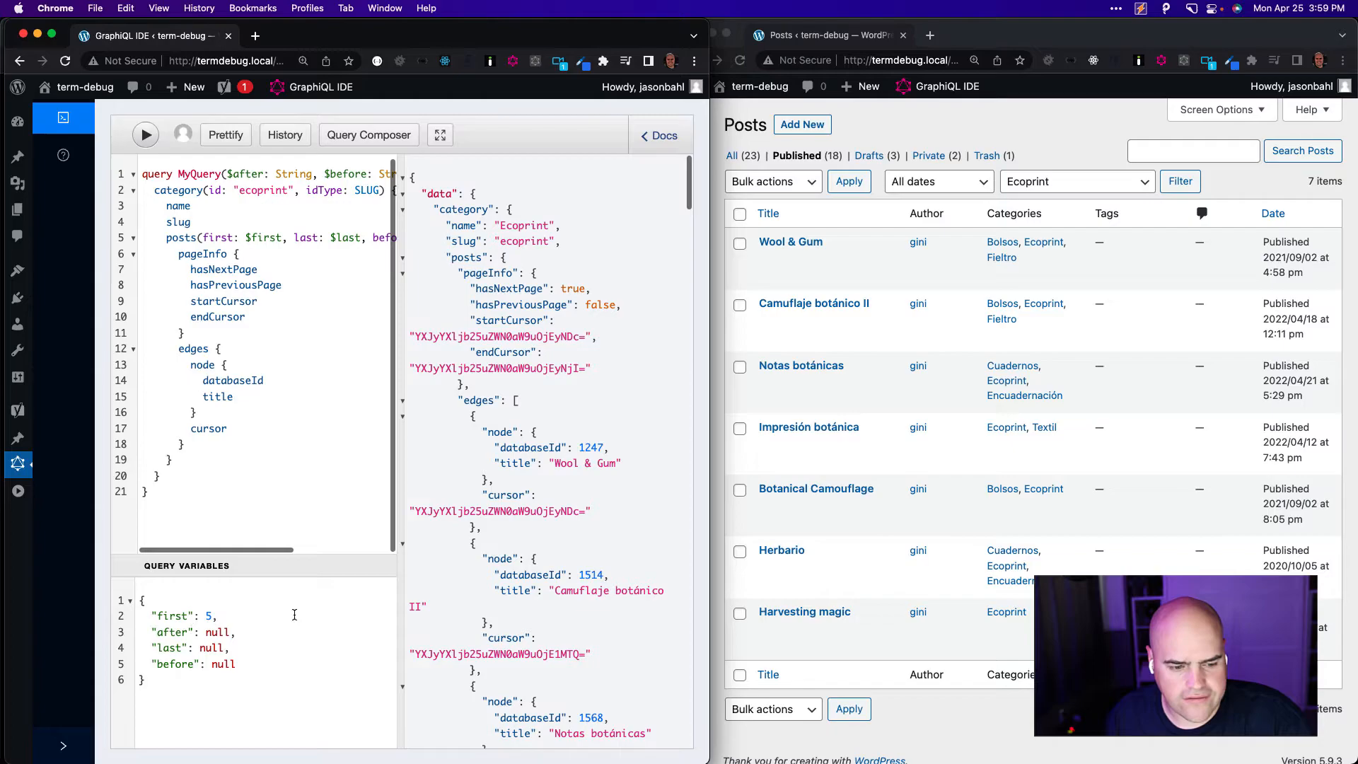
{"action": "scroll", "scroll_direction": "down", "scroll_amount": 3}
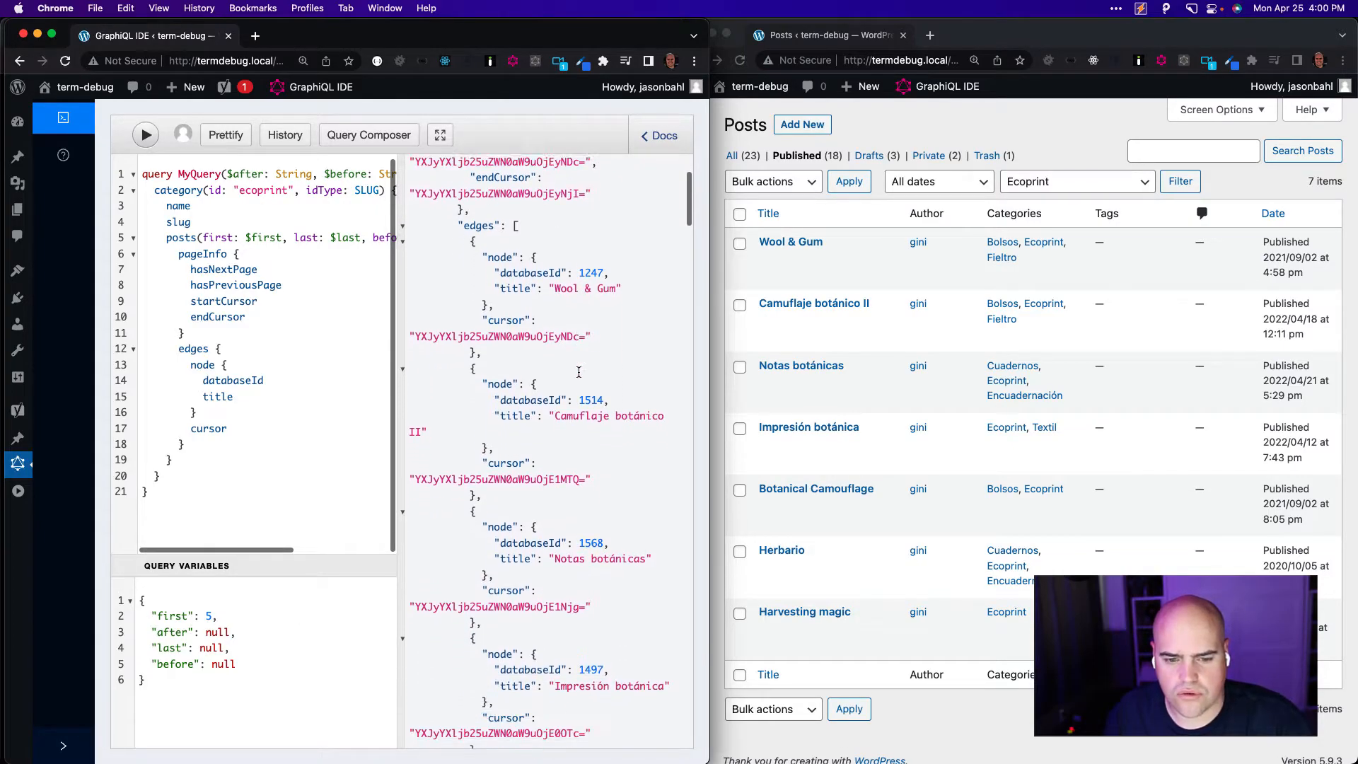
{"action": "scroll", "scroll_direction": "down", "scroll_amount": 3}
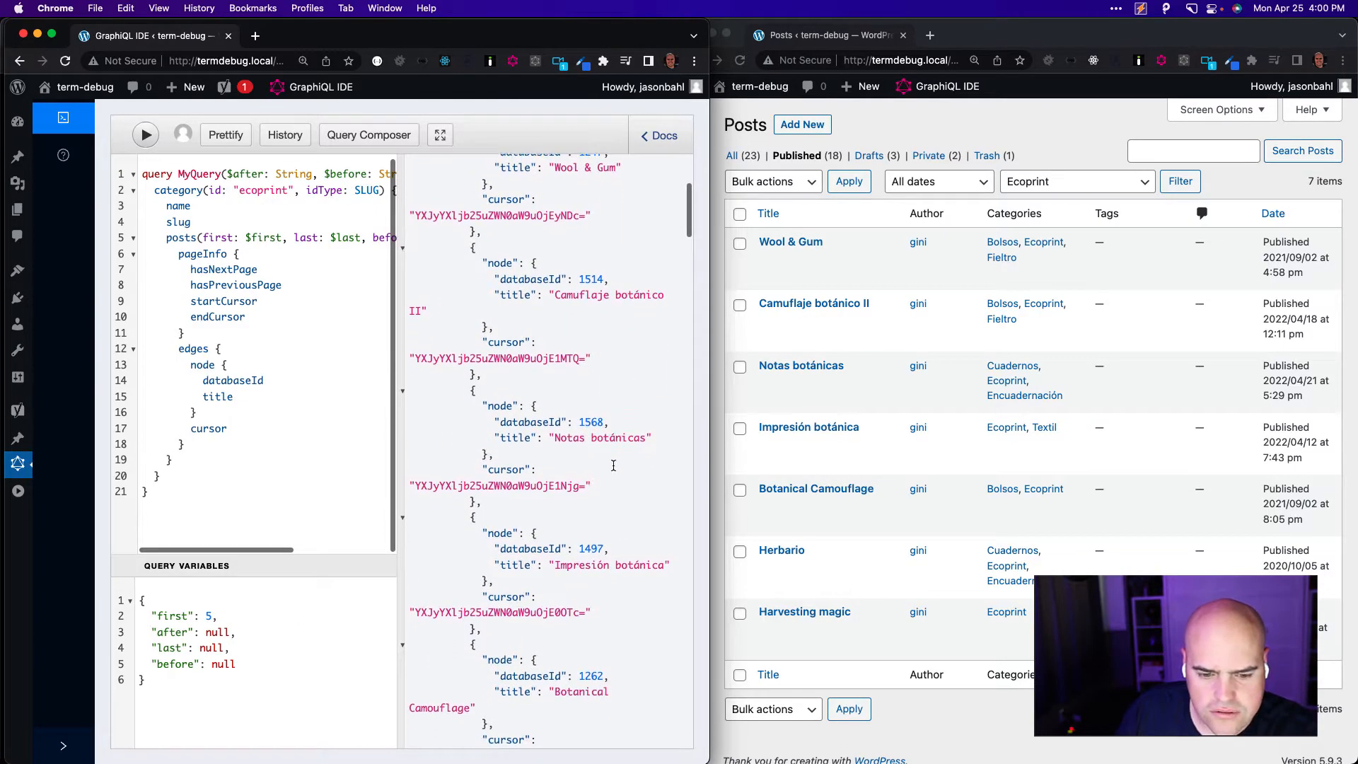
{"action": "scroll", "scroll_direction": "down", "scroll_amount": 3}
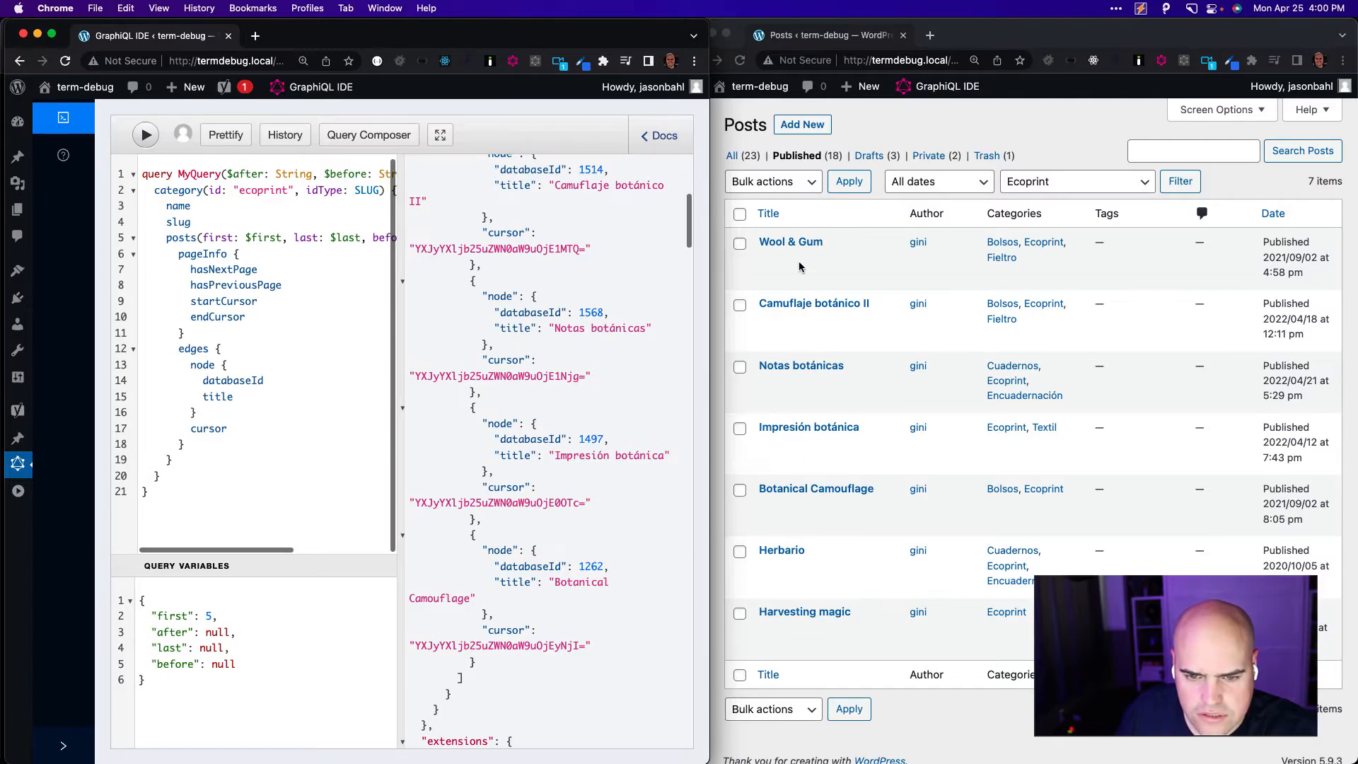
{"action": "mouse_move", "coordinate": [812, 513]}
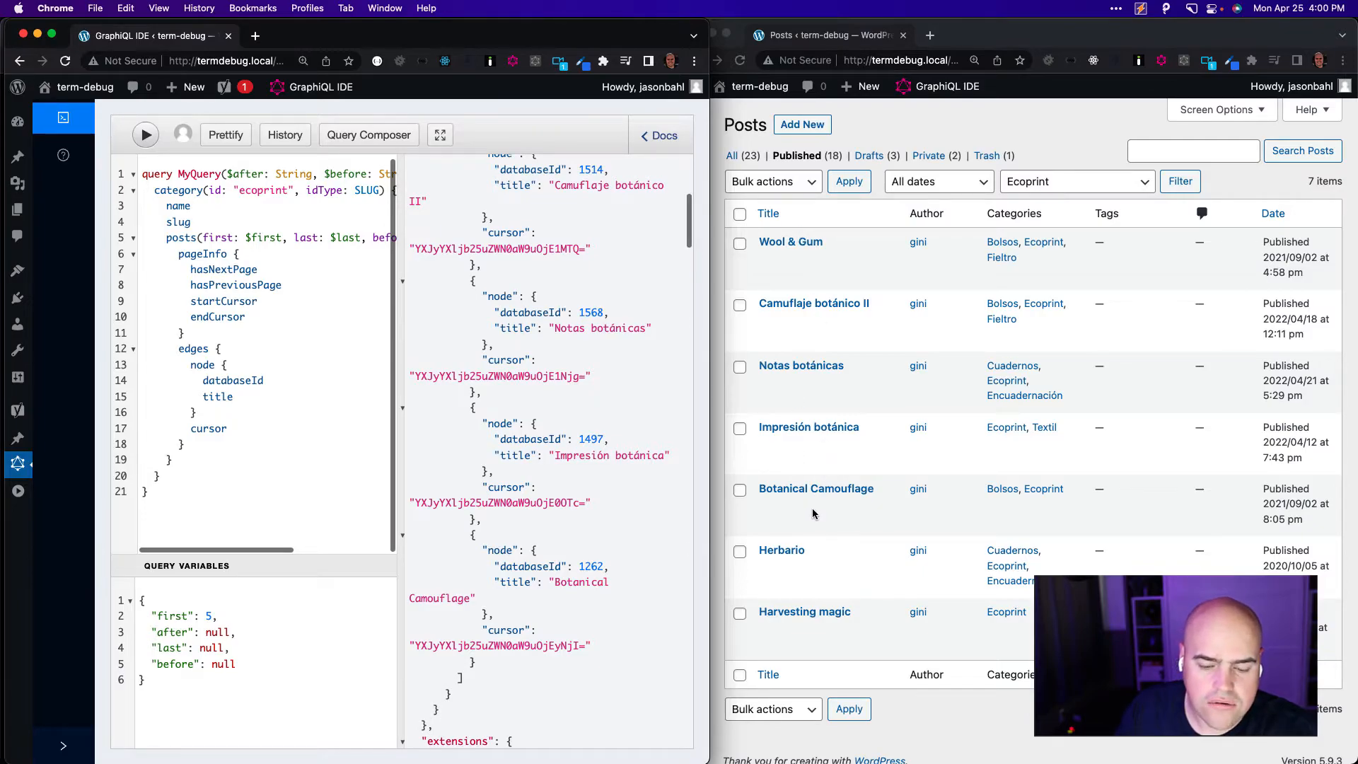
{"action": "mouse_move", "coordinate": [804, 632]}
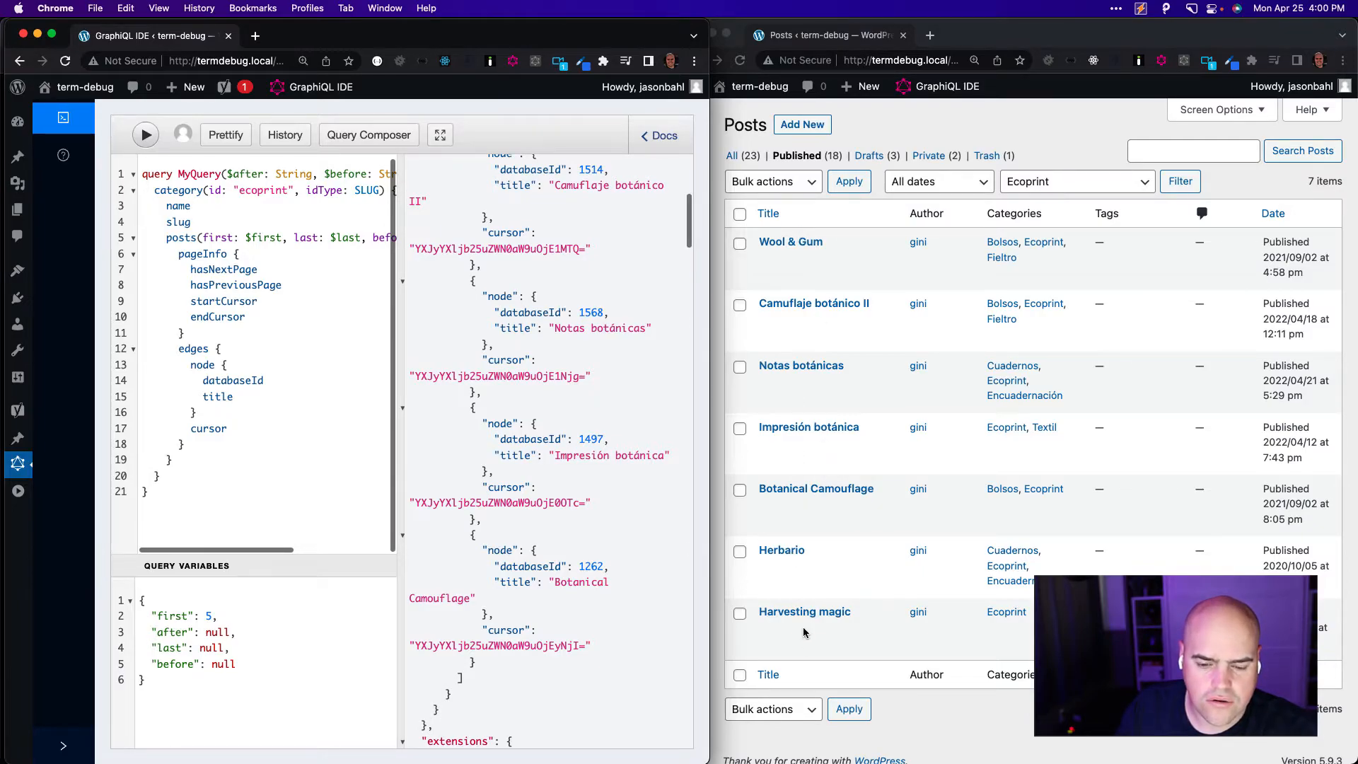
{"action": "scroll", "scroll_direction": "up", "scroll_amount": 3}
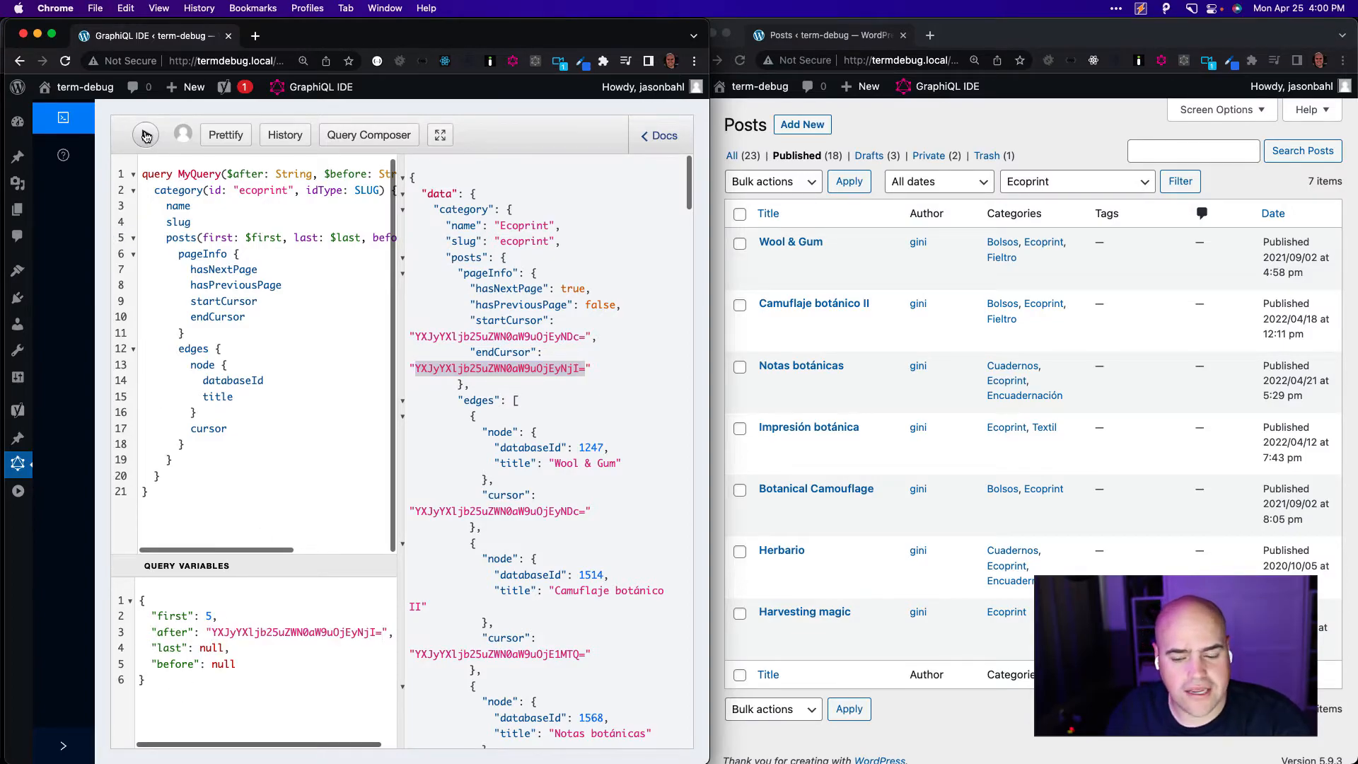
{"action": "mouse_move", "coordinate": [145, 135]}
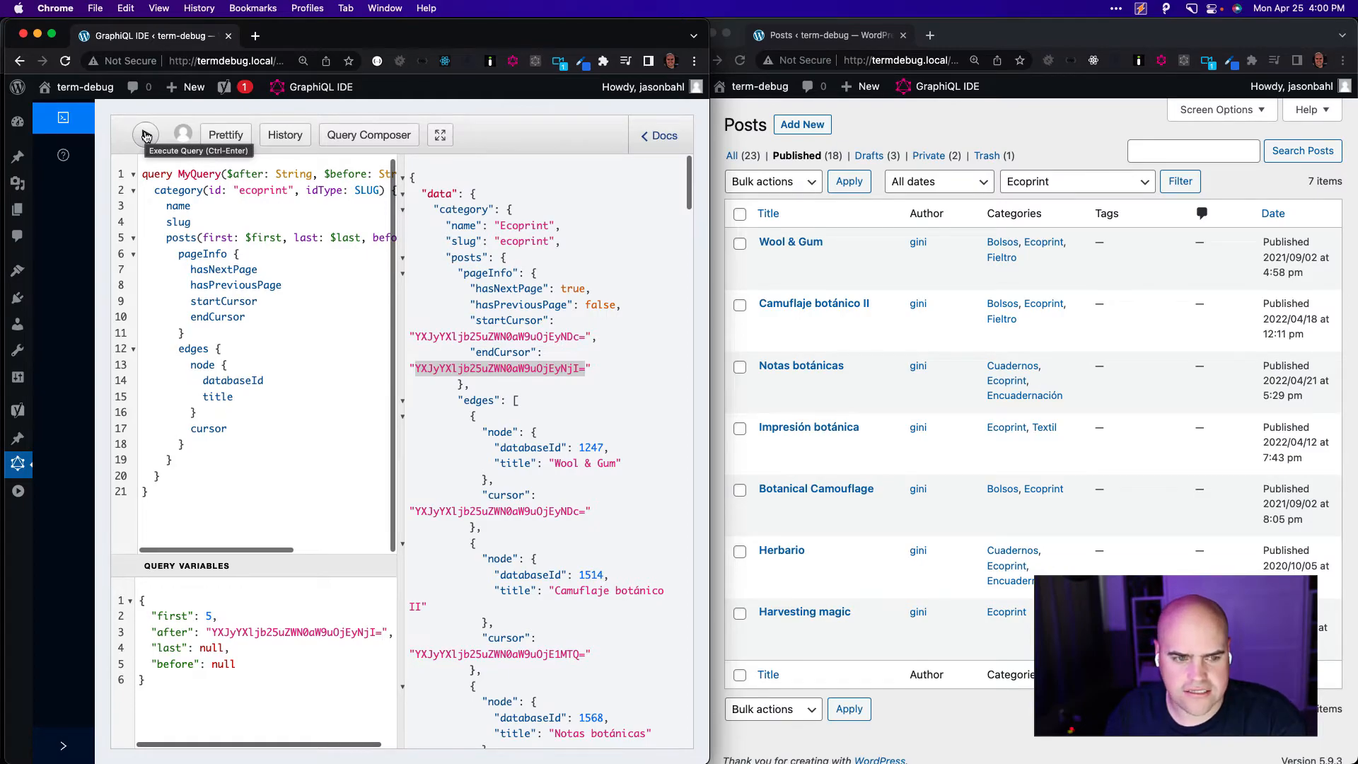
- Run the next-page query after the endCursor, returning Herbario and Harvesting magic with a previous page
{"action": "left_click", "coordinate": [144, 136]}
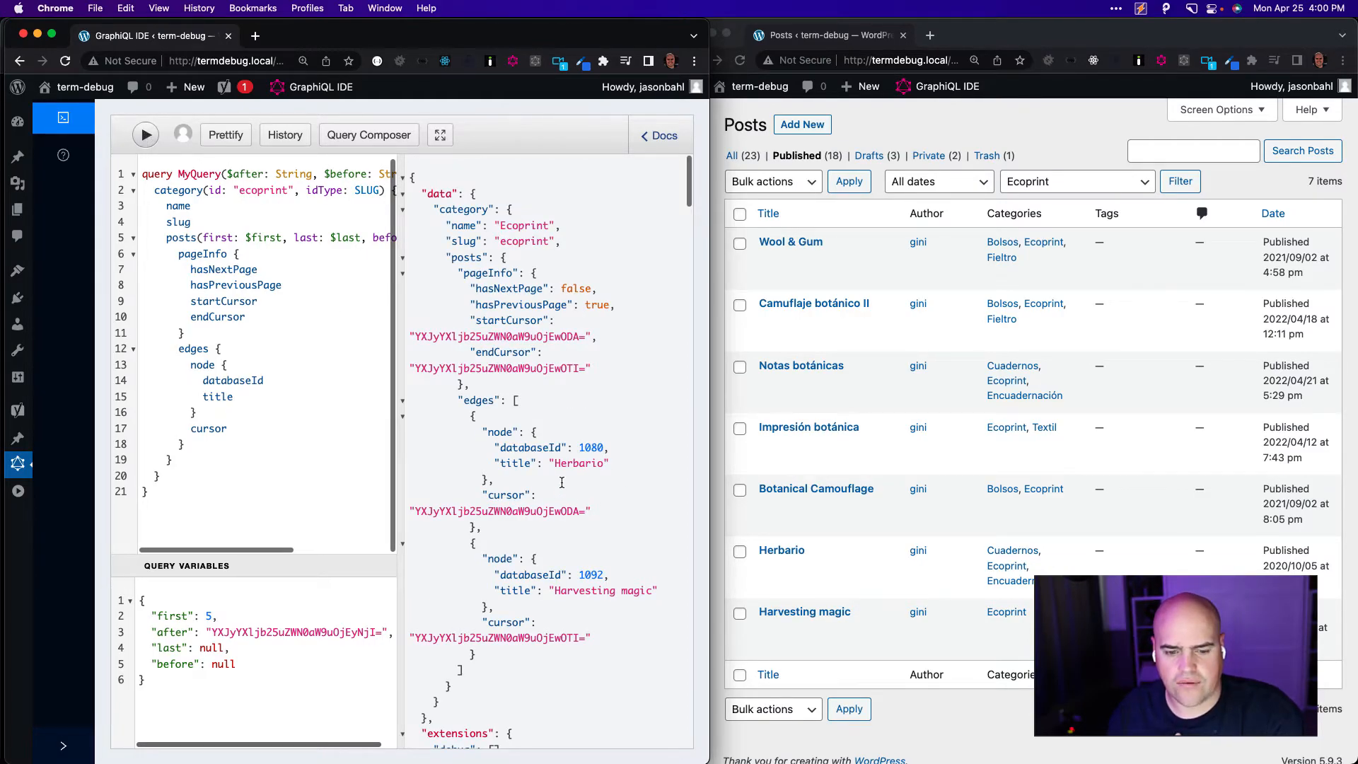
{"action": "mouse_move", "coordinate": [677, 613]}
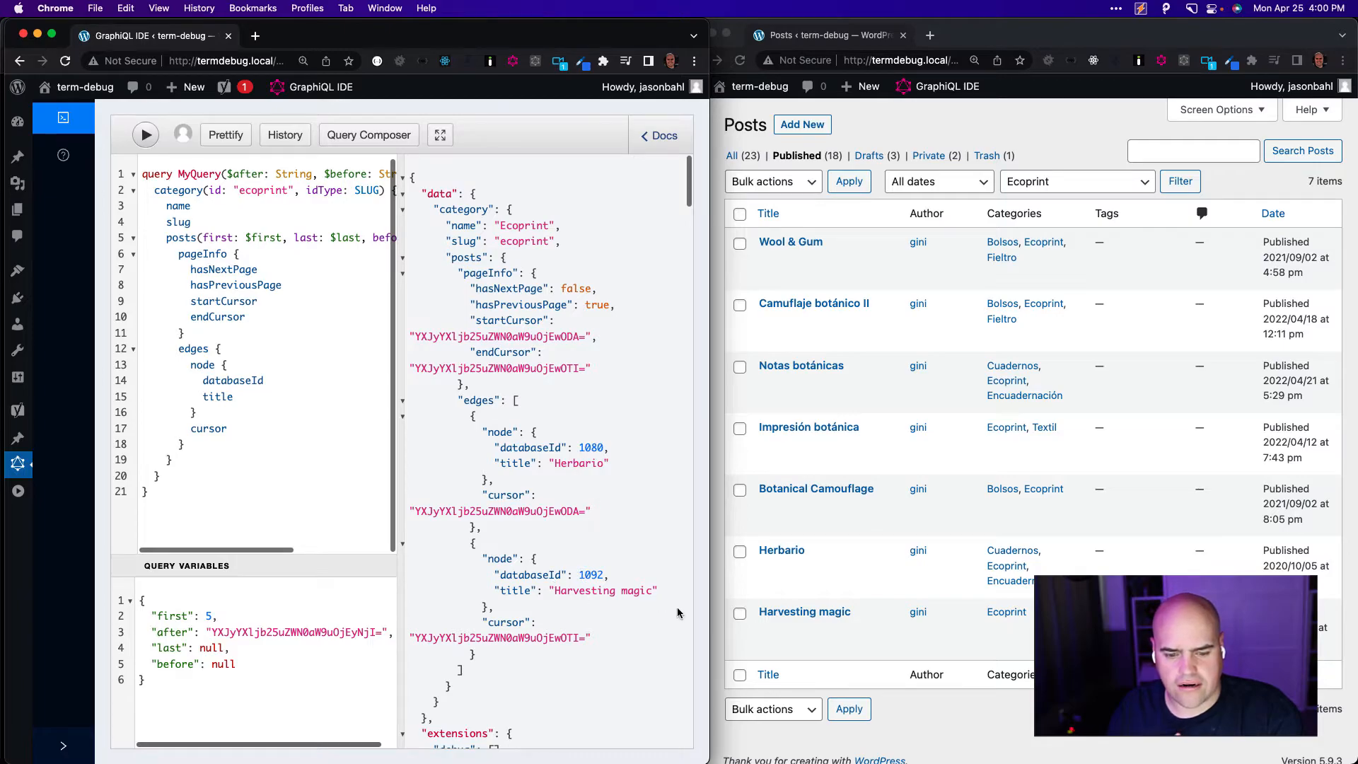
{"action": "mouse_move", "coordinate": [843, 311]}
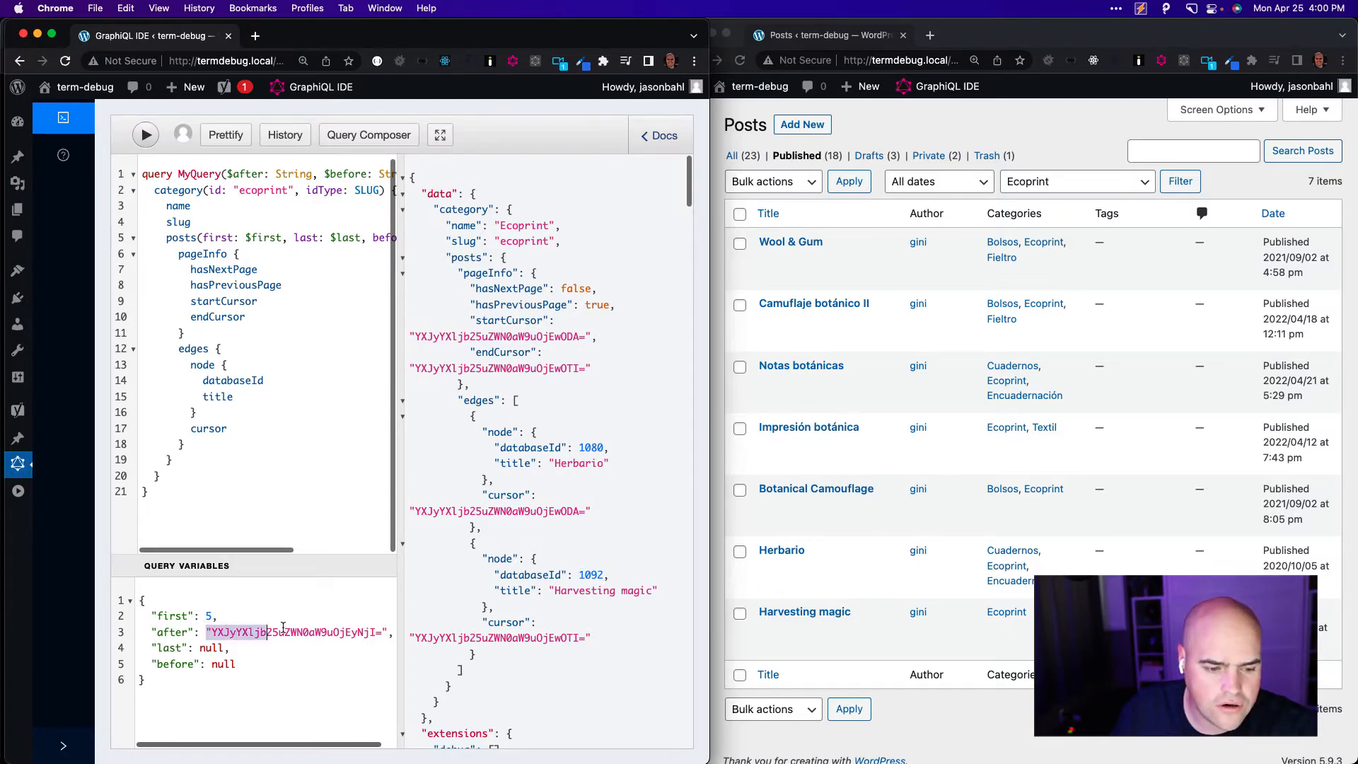
- Reset the after cursor to null, then save the post order in Re-Order and return to All Posts
{"action": "type", "text": "null,"}
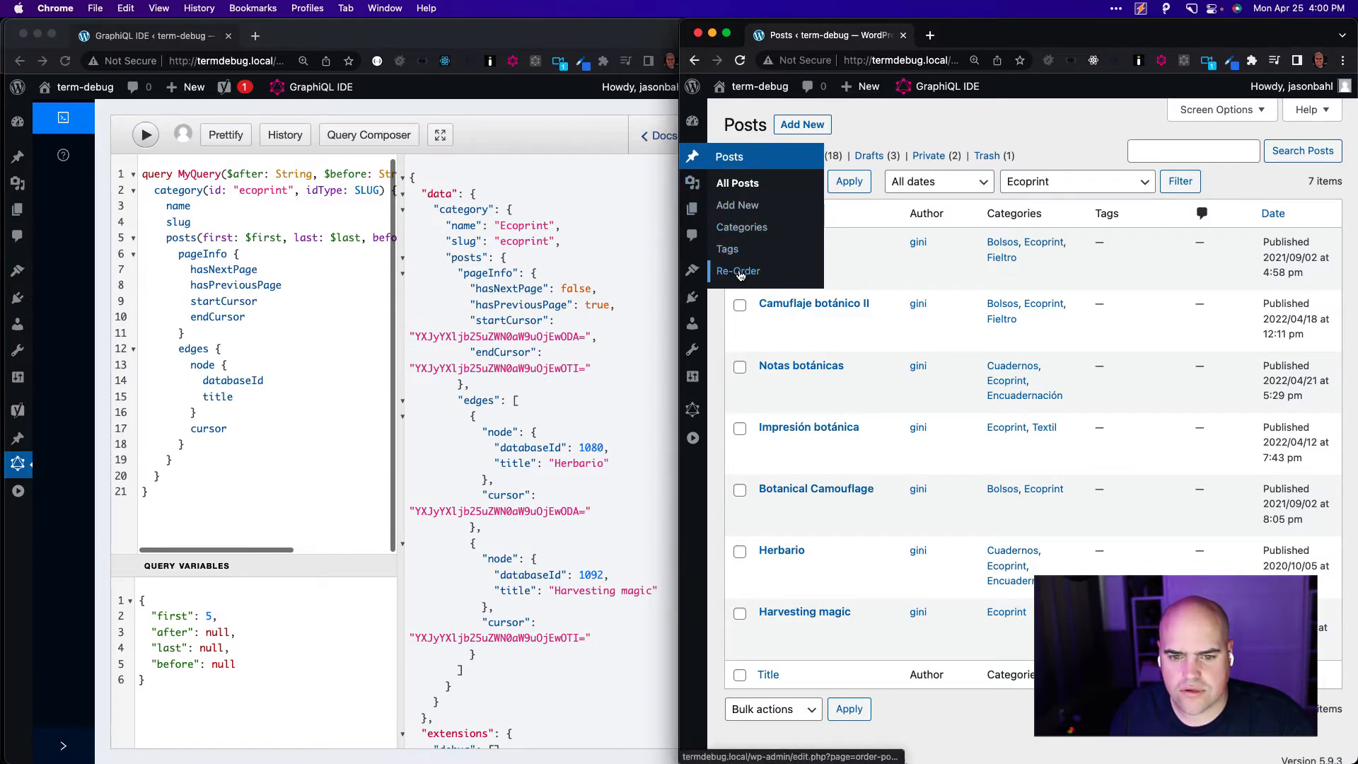
{"action": "left_click", "coordinate": [739, 272]}
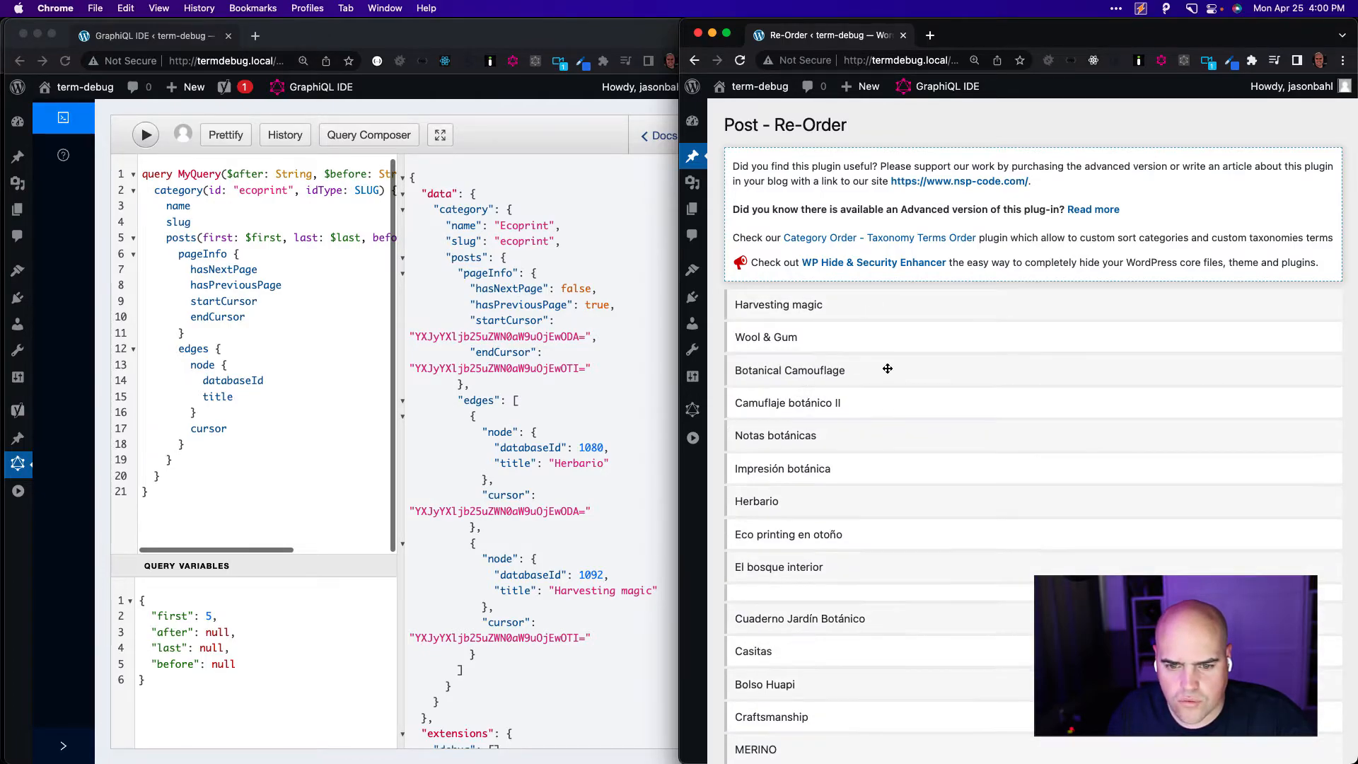
{"action": "scroll", "scroll_direction": "down", "scroll_amount": 3}
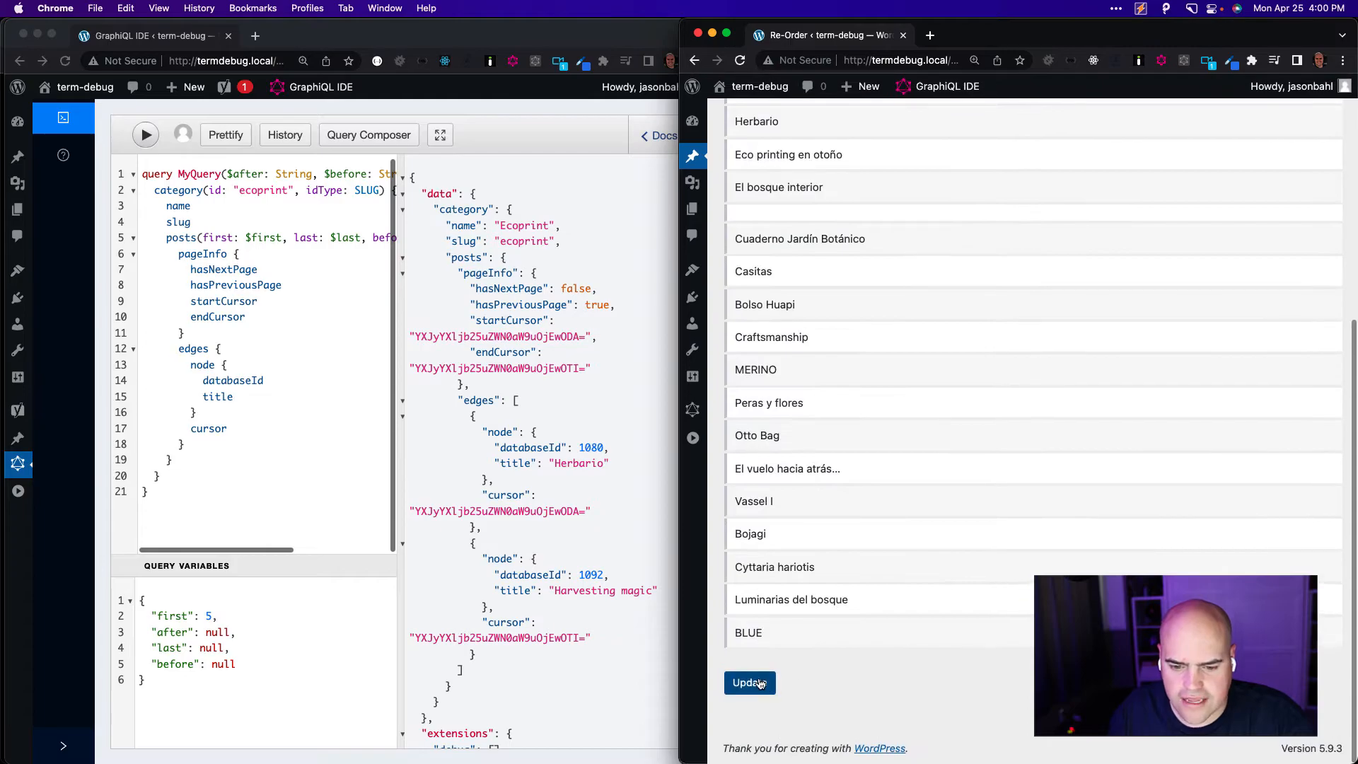
{"action": "left_click", "coordinate": [748, 682]}
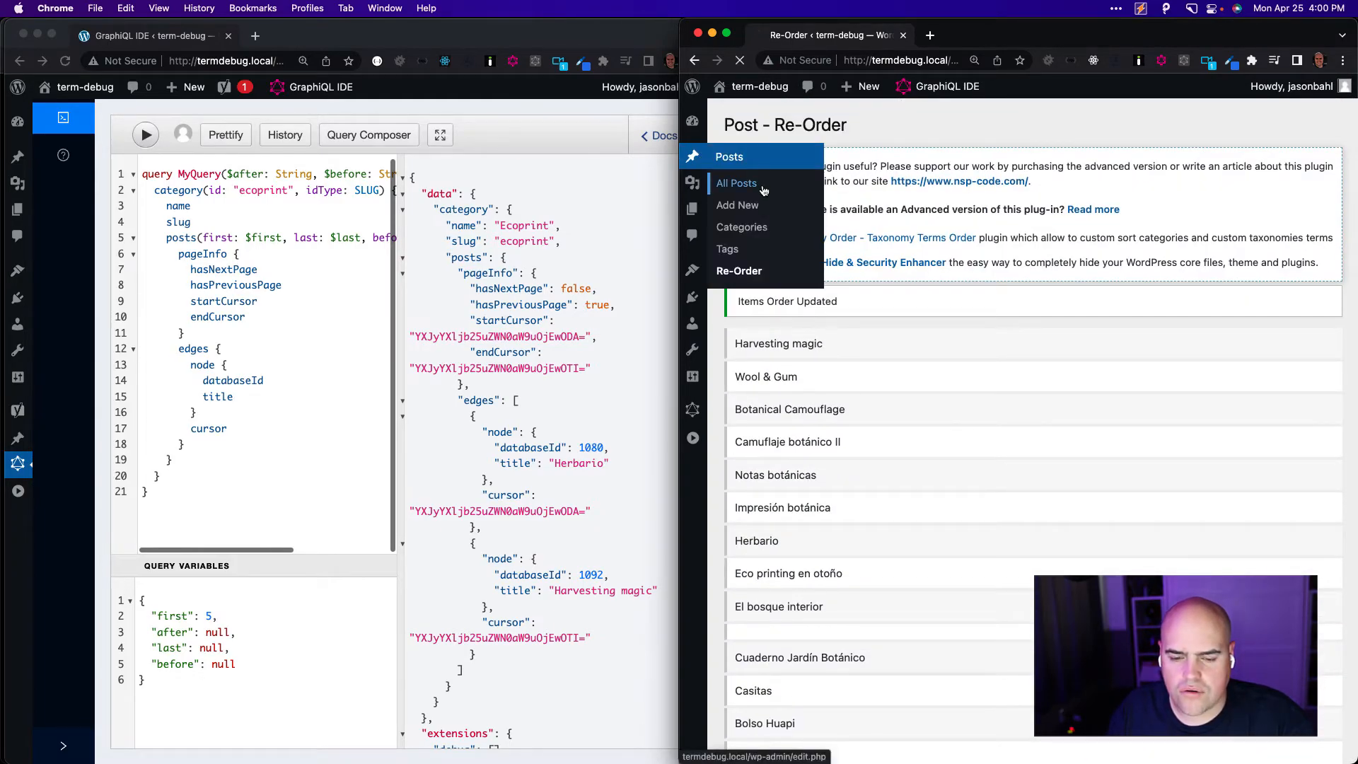
{"action": "left_click", "coordinate": [735, 182]}
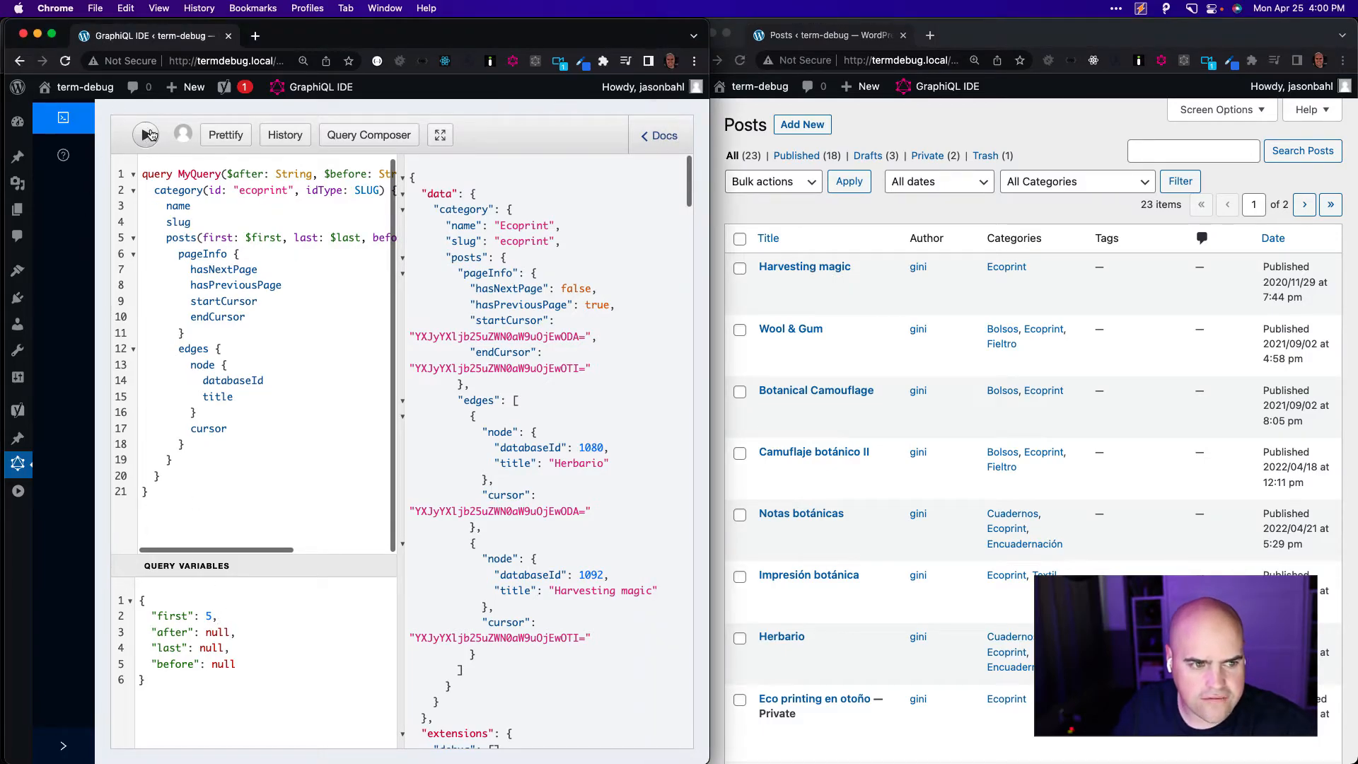
- Rerun the first-page query against the saved order and pick out its end cursor
{"action": "left_click", "coordinate": [144, 134]}
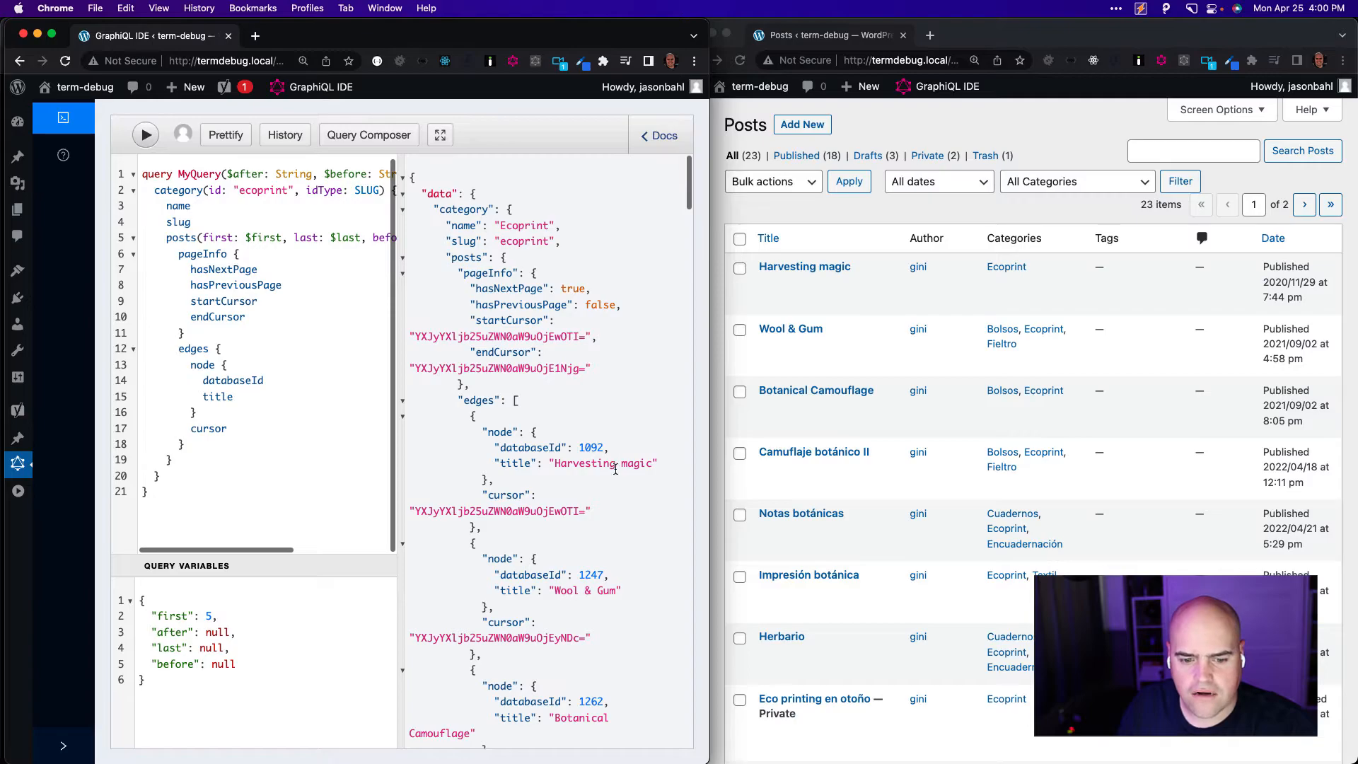
{"action": "scroll", "scroll_direction": "down", "scroll_amount": 3}
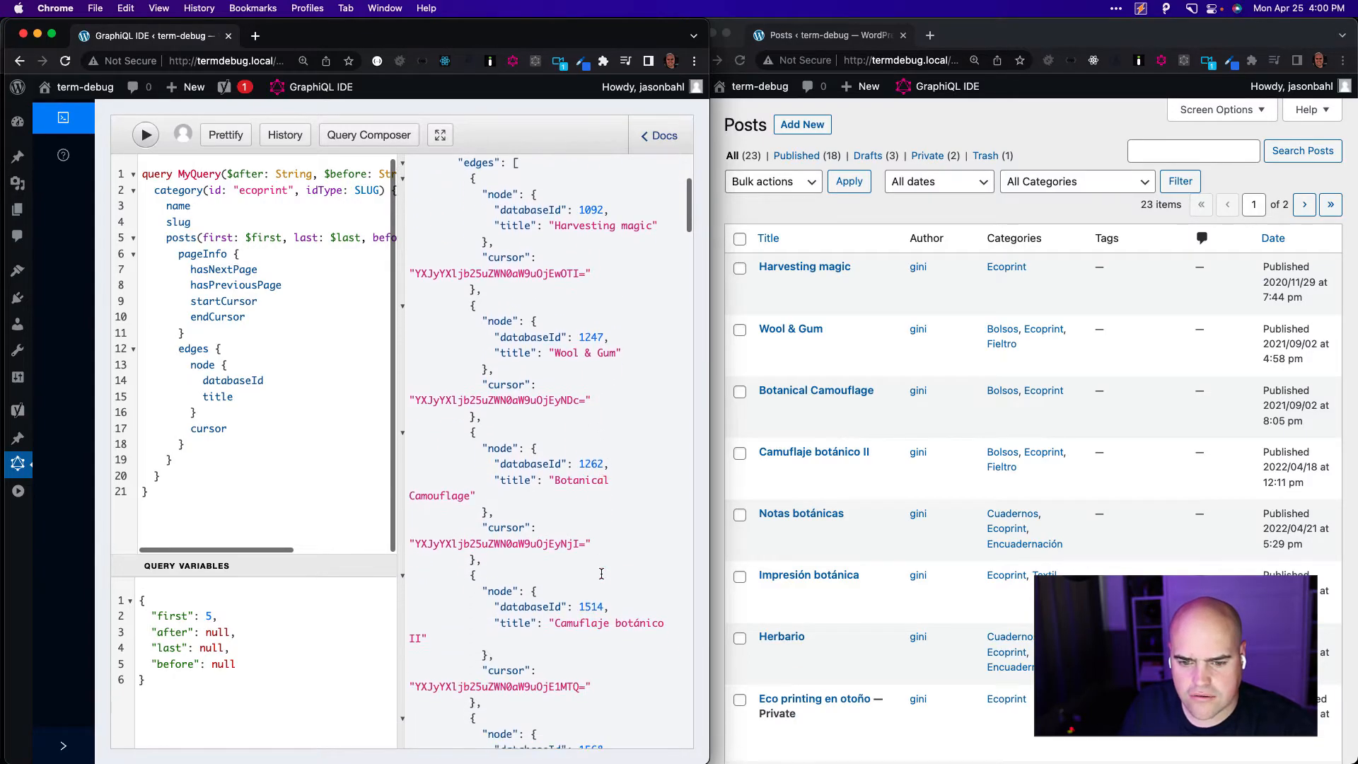
{"action": "scroll", "scroll_direction": "down", "scroll_amount": 3}
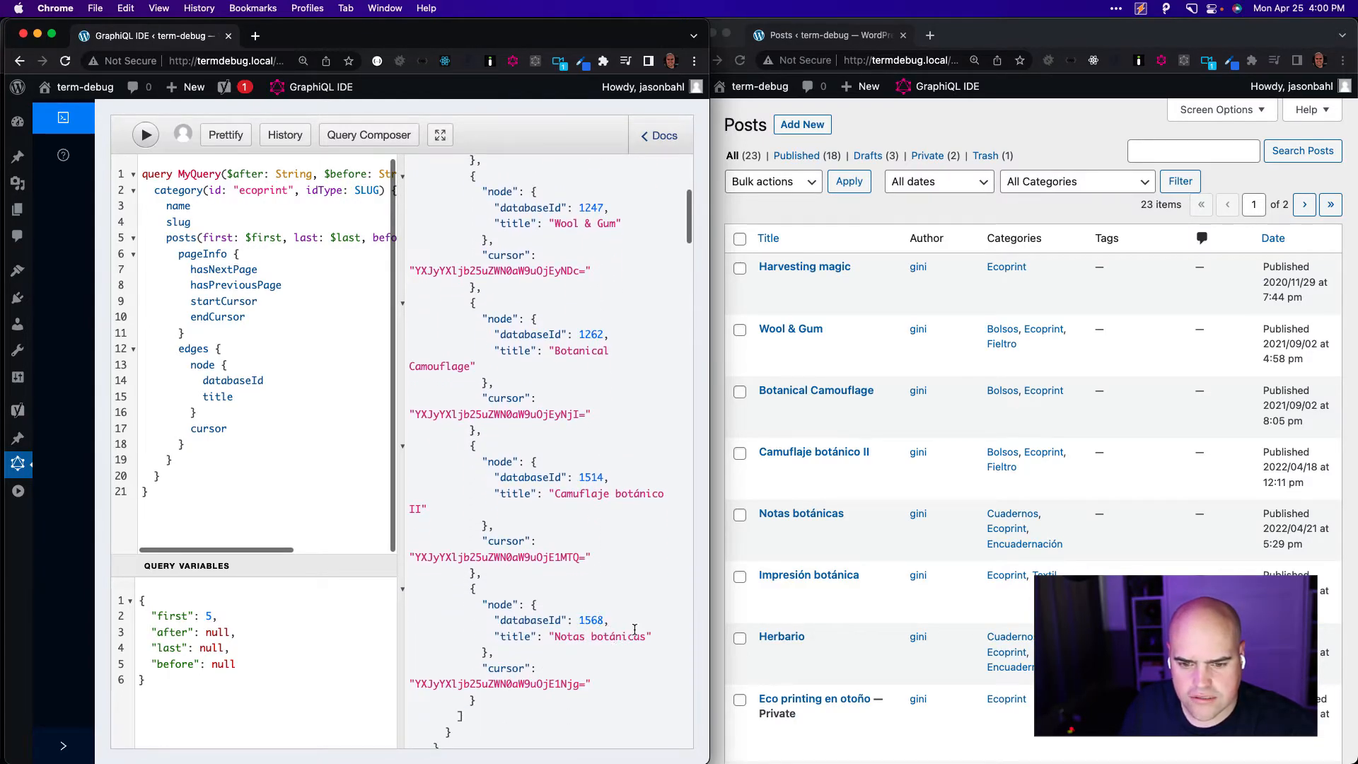
{"action": "left_click", "coordinate": [144, 135]}
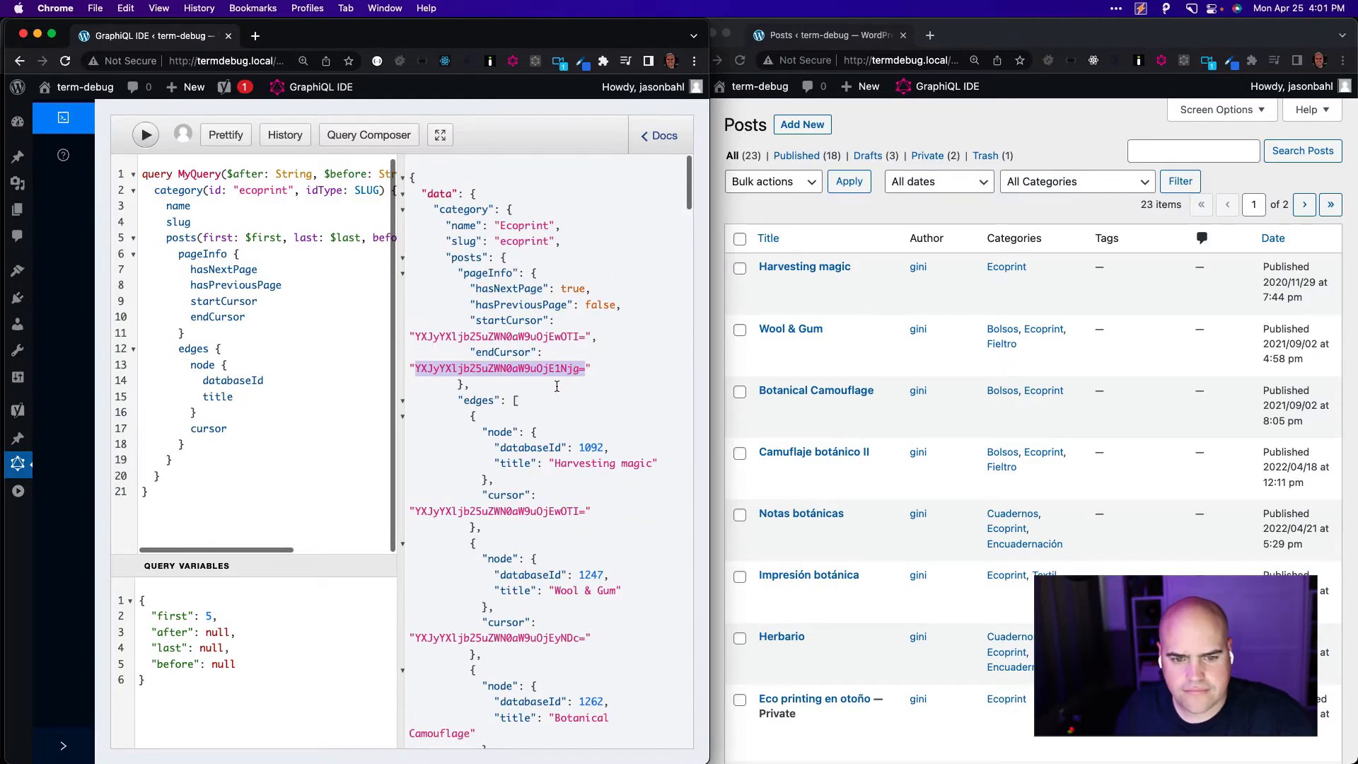
- Replace the null after value with that cursor and fetch the next page (Impresión botánica, Herbario)
{"action": "double_click", "coordinate": [222, 632]}
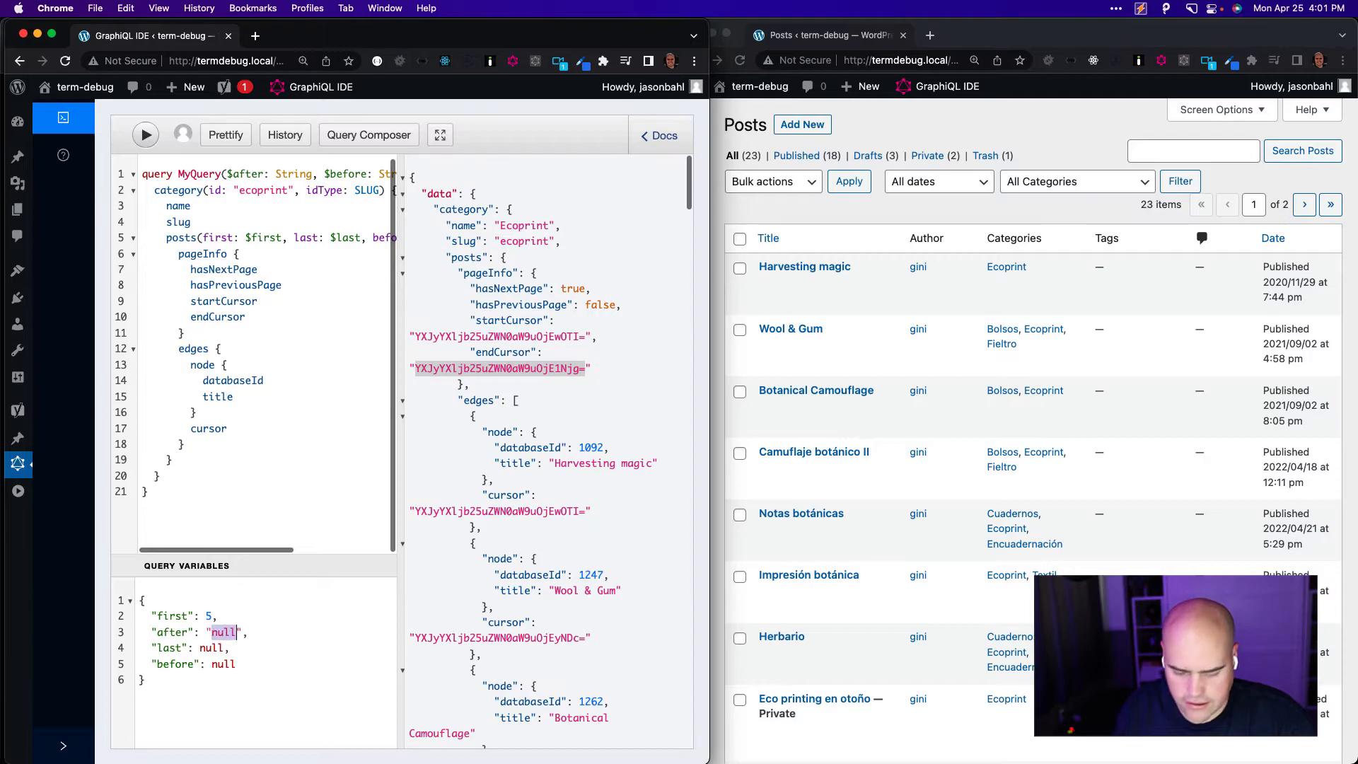
{"action": "left_click", "coordinate": [144, 134]}
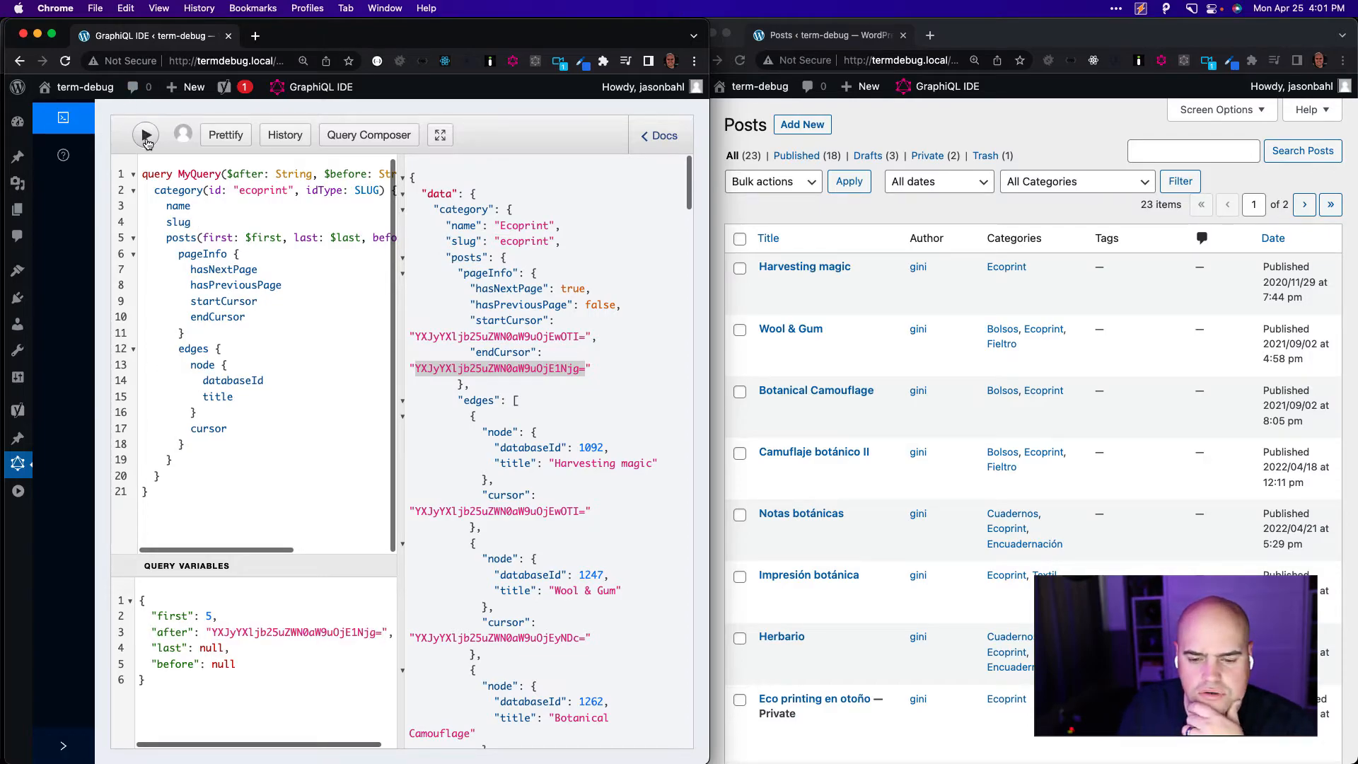
{"action": "left_click", "coordinate": [144, 134]}
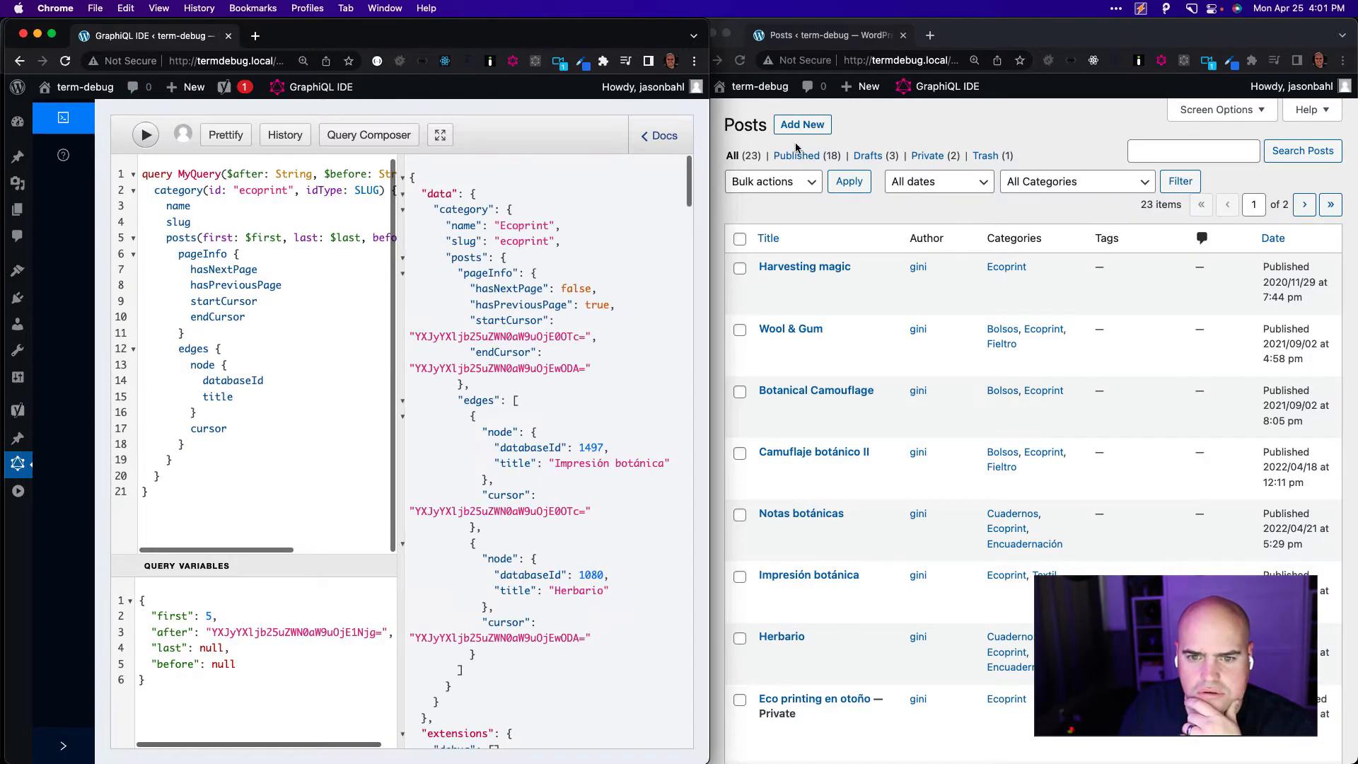
- Filter the published posts list to the Ecoprint category, showing seven items
{"action": "left_click", "coordinate": [1074, 181]}
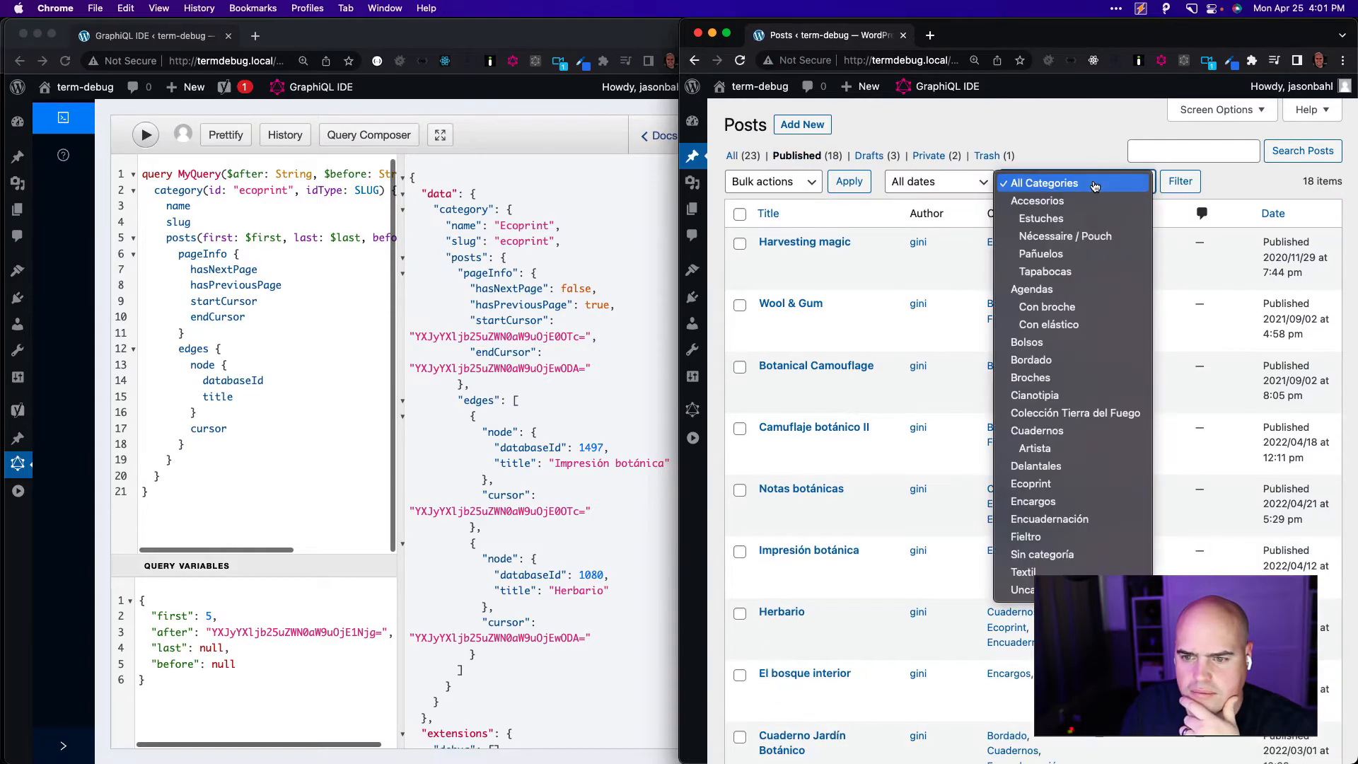
{"action": "mouse_move", "coordinate": [1070, 448]}
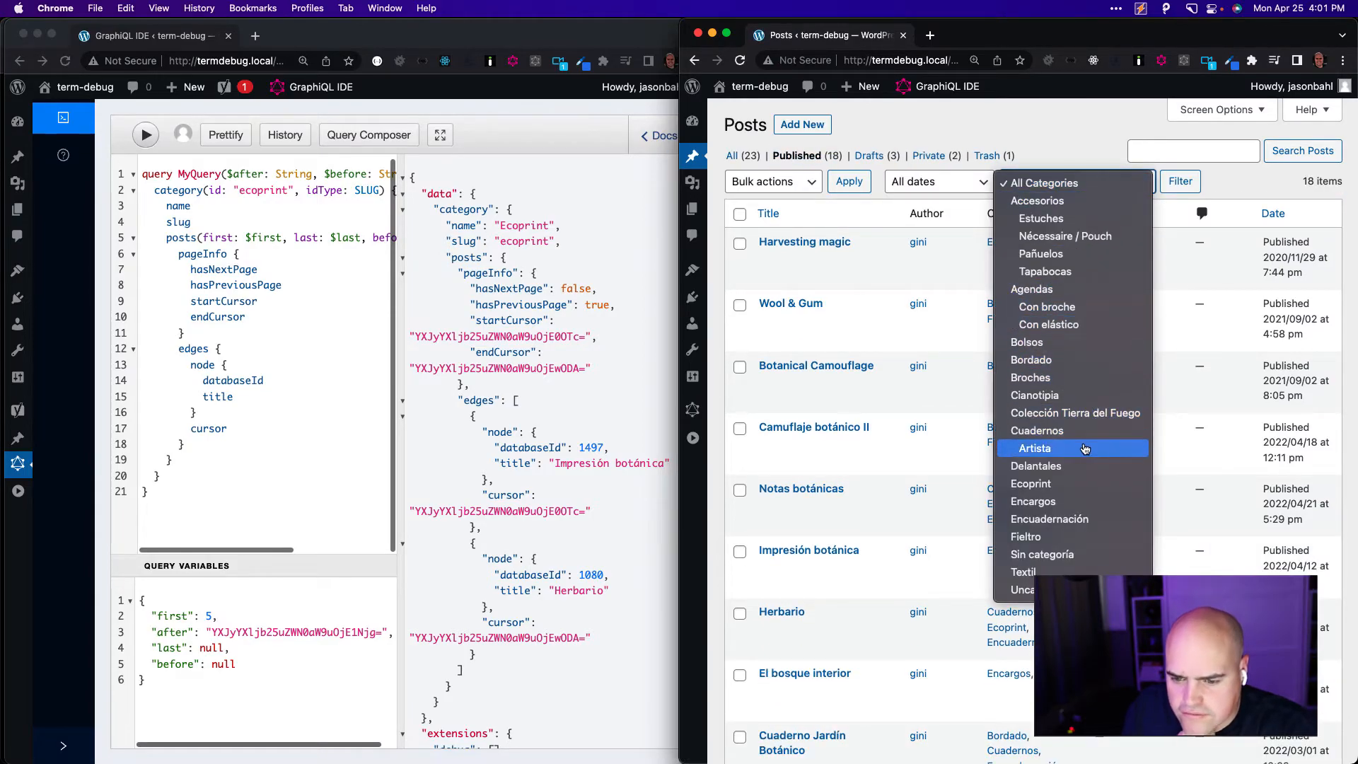
{"action": "left_click", "coordinate": [1179, 181]}
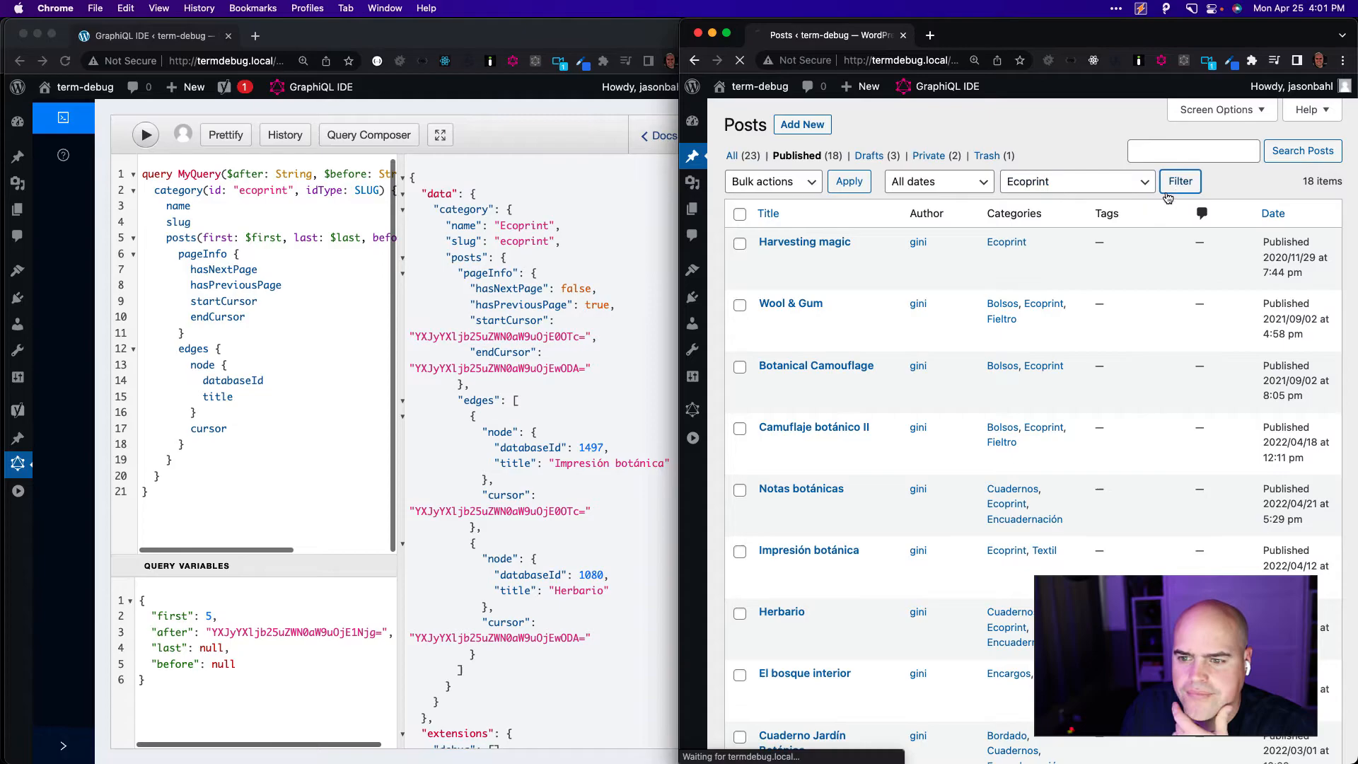
{"action": "left_click", "coordinate": [1180, 181]}
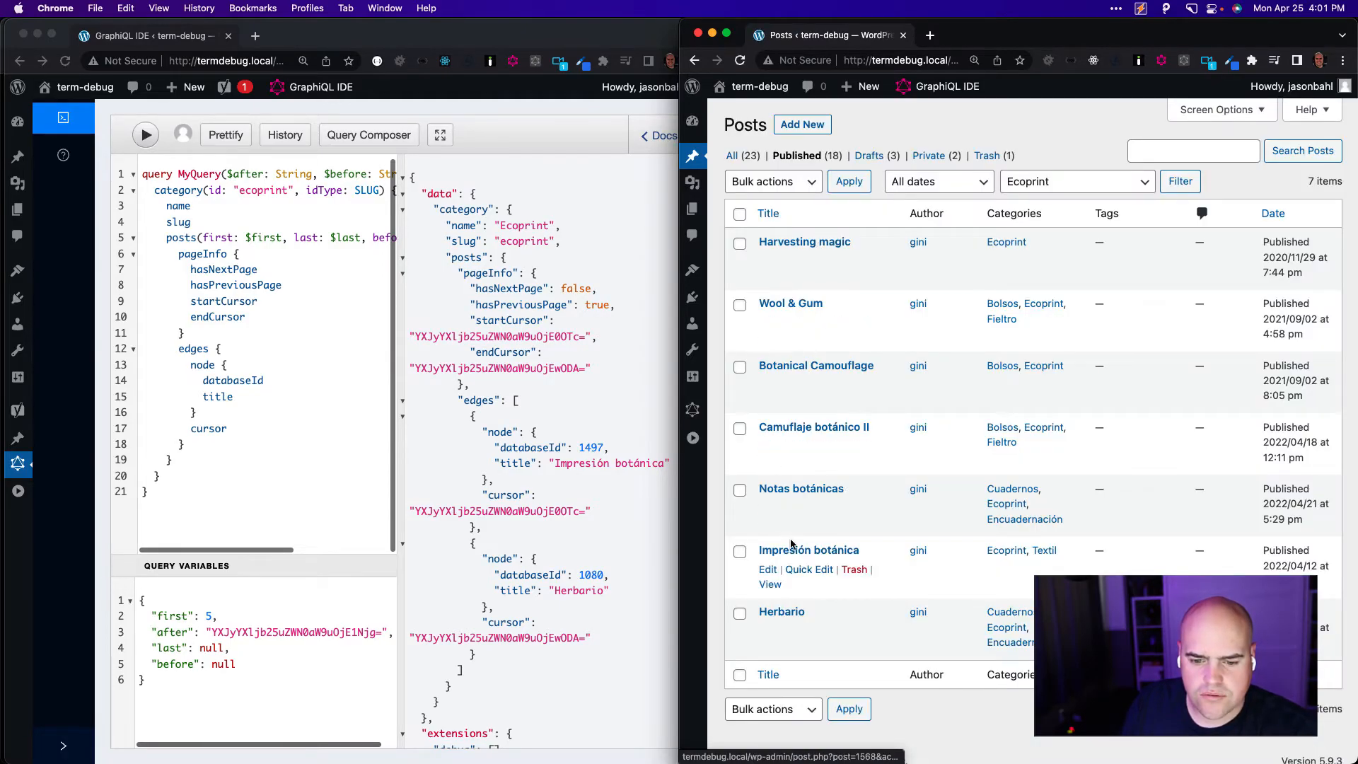
{"action": "mouse_move", "coordinate": [811, 615]}
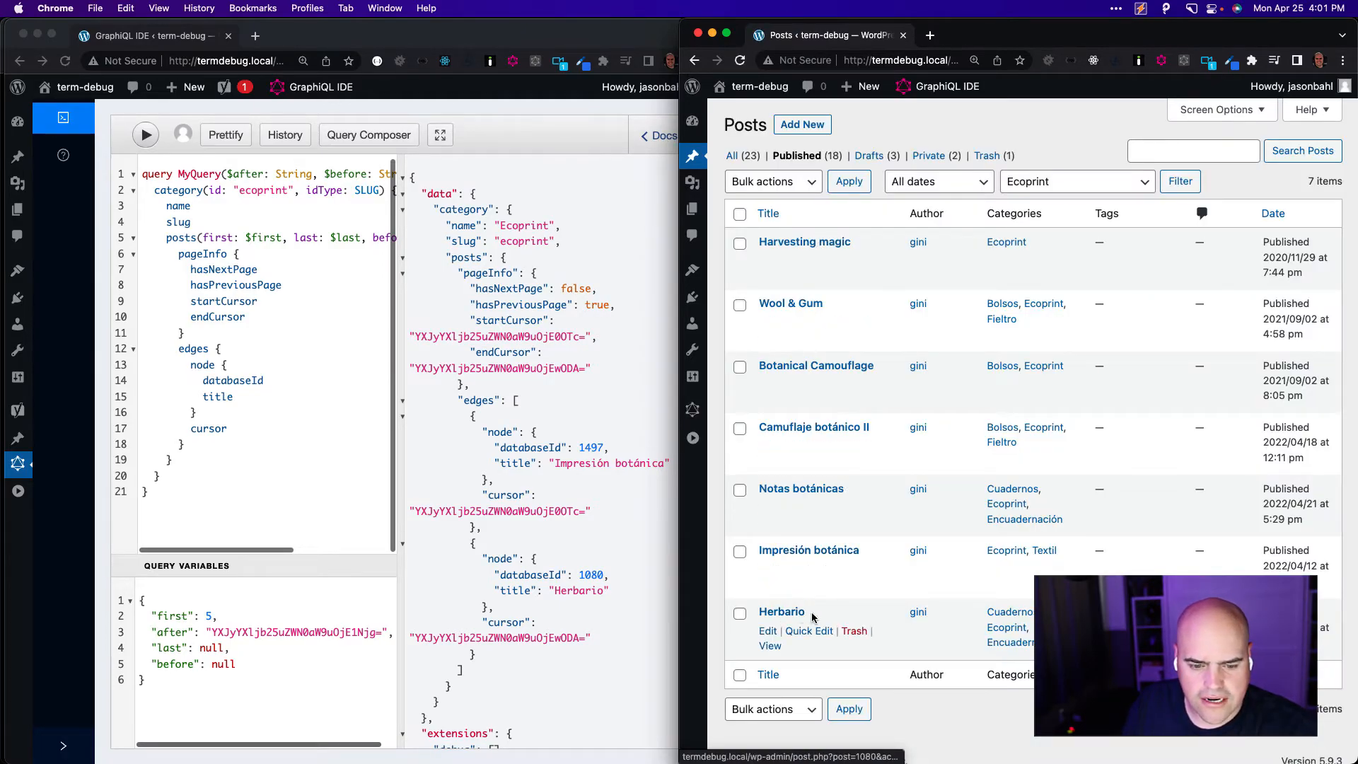
{"action": "mouse_move", "coordinate": [400, 665]}
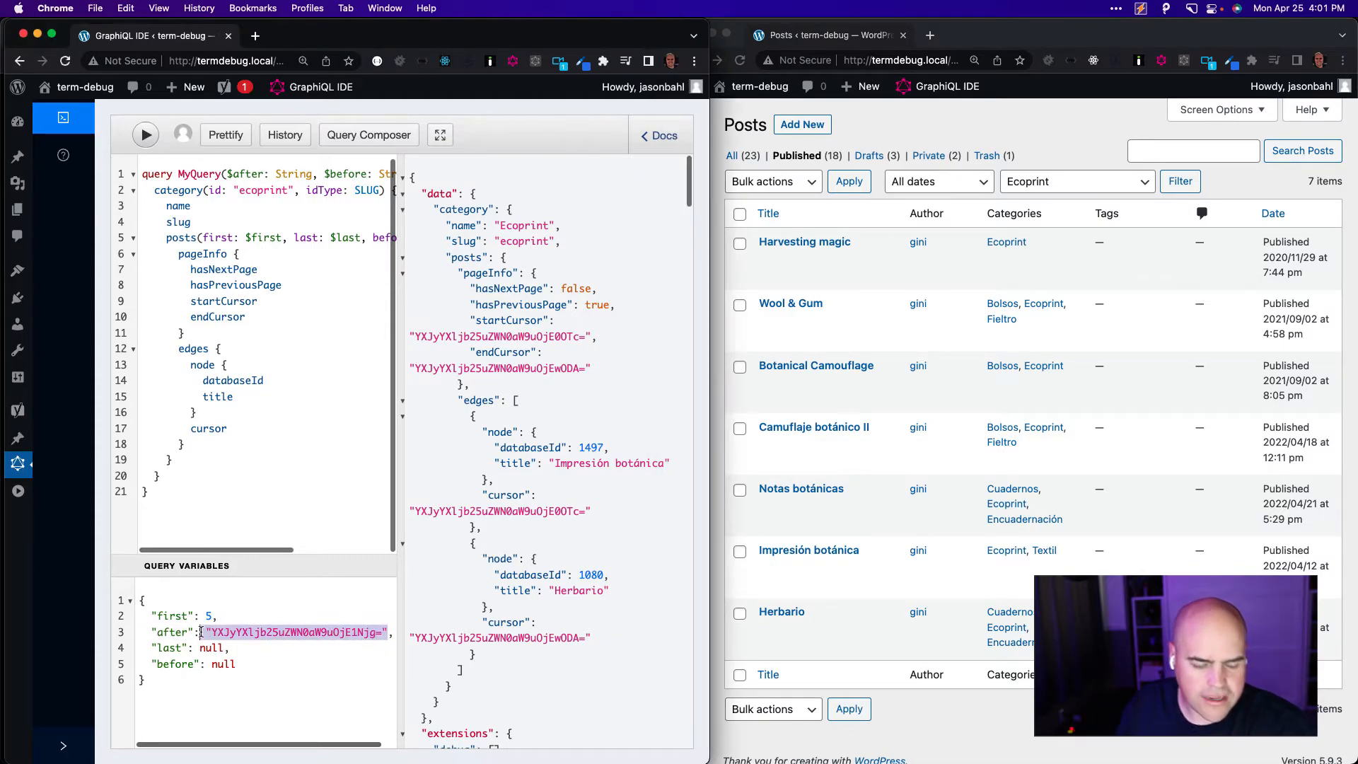
- Set first and after to null and last to 5, then run the query returning Botanical Camouflage onward
{"action": "type", "text": "nu;;,"}
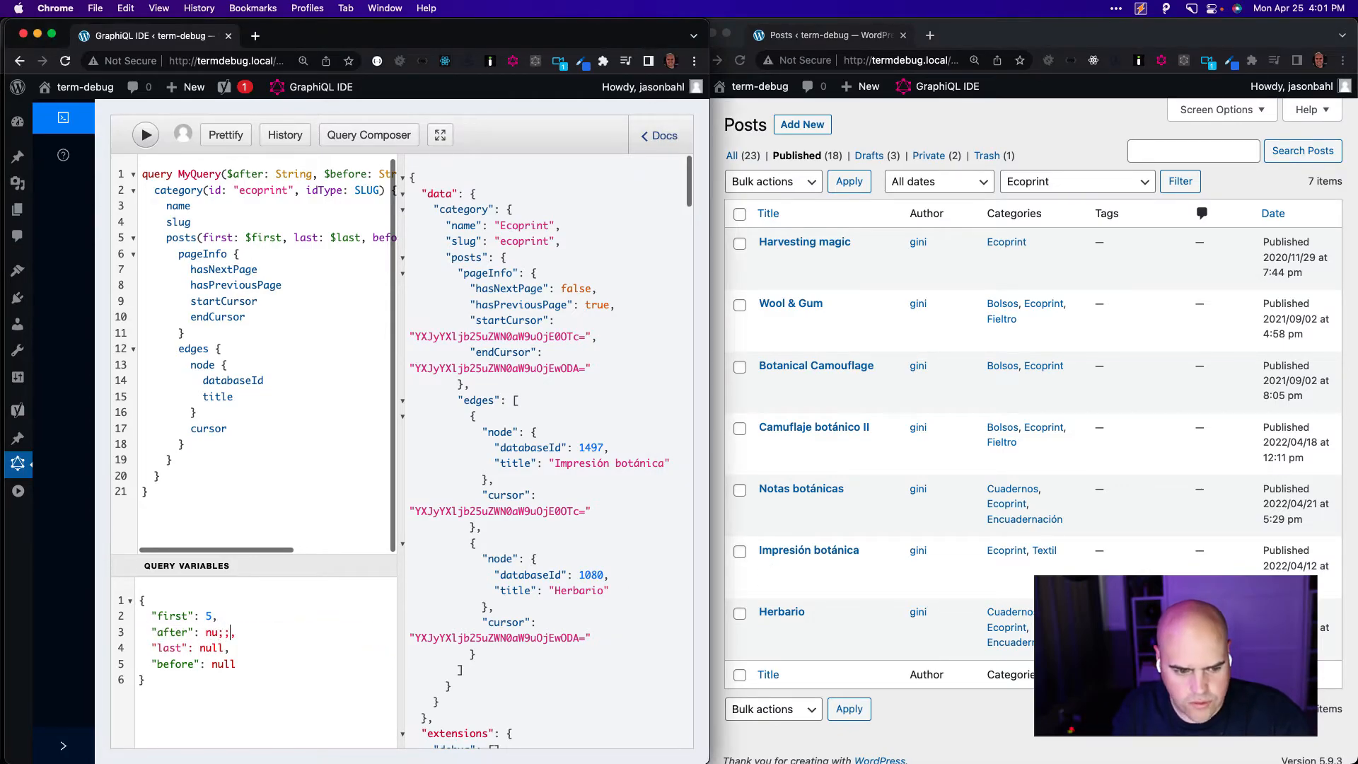
{"action": "type", "text": "null"}
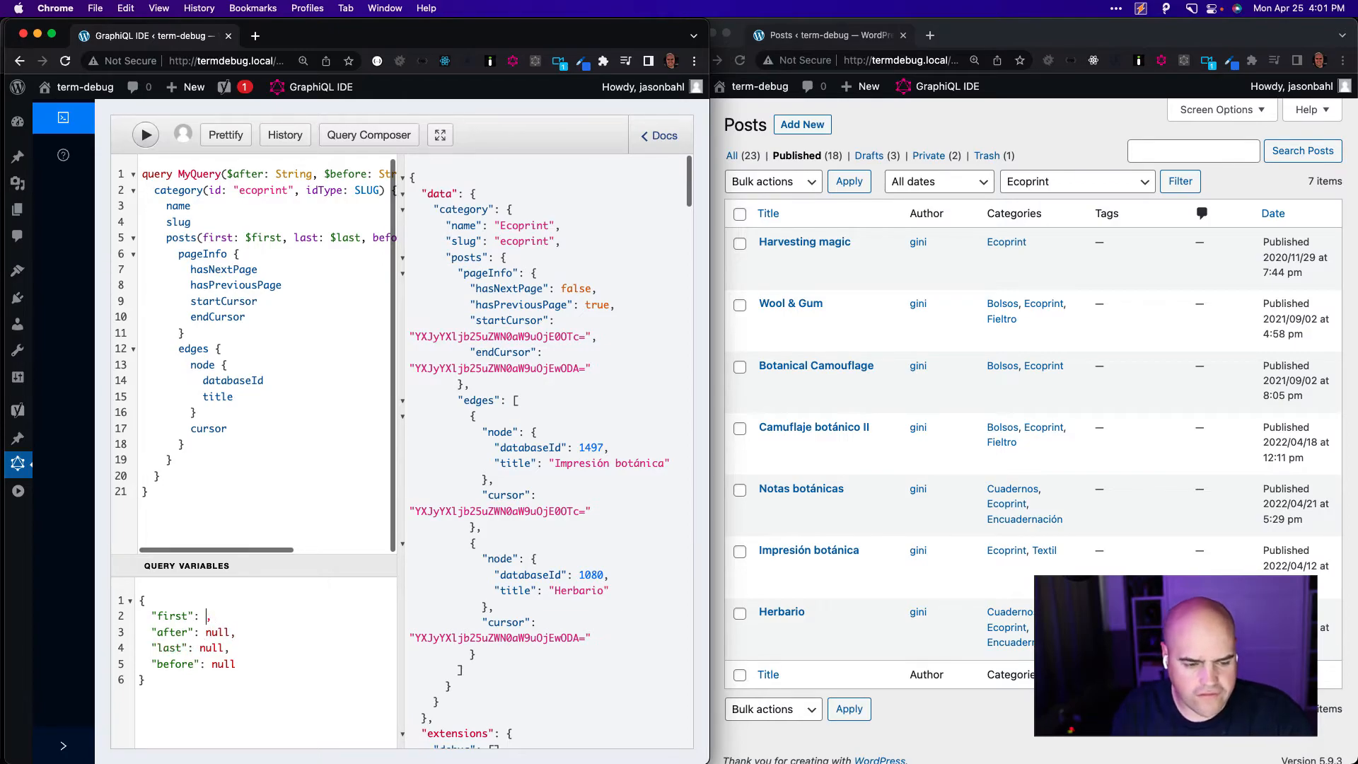
{"action": "type", "text": "null"}
{"action": "left_click", "coordinate": [272, 646]}
{"action": "type", "text": "5"}
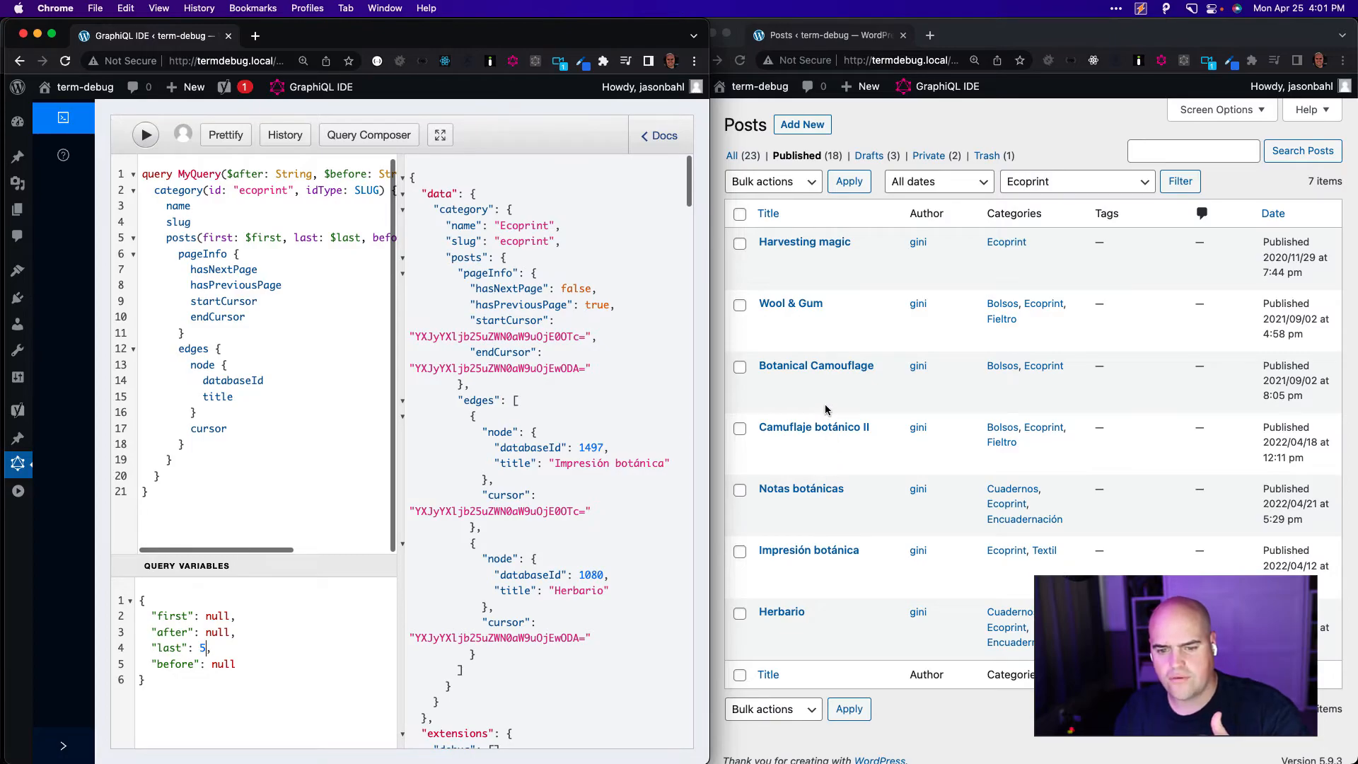
{"action": "mouse_move", "coordinate": [823, 403]}
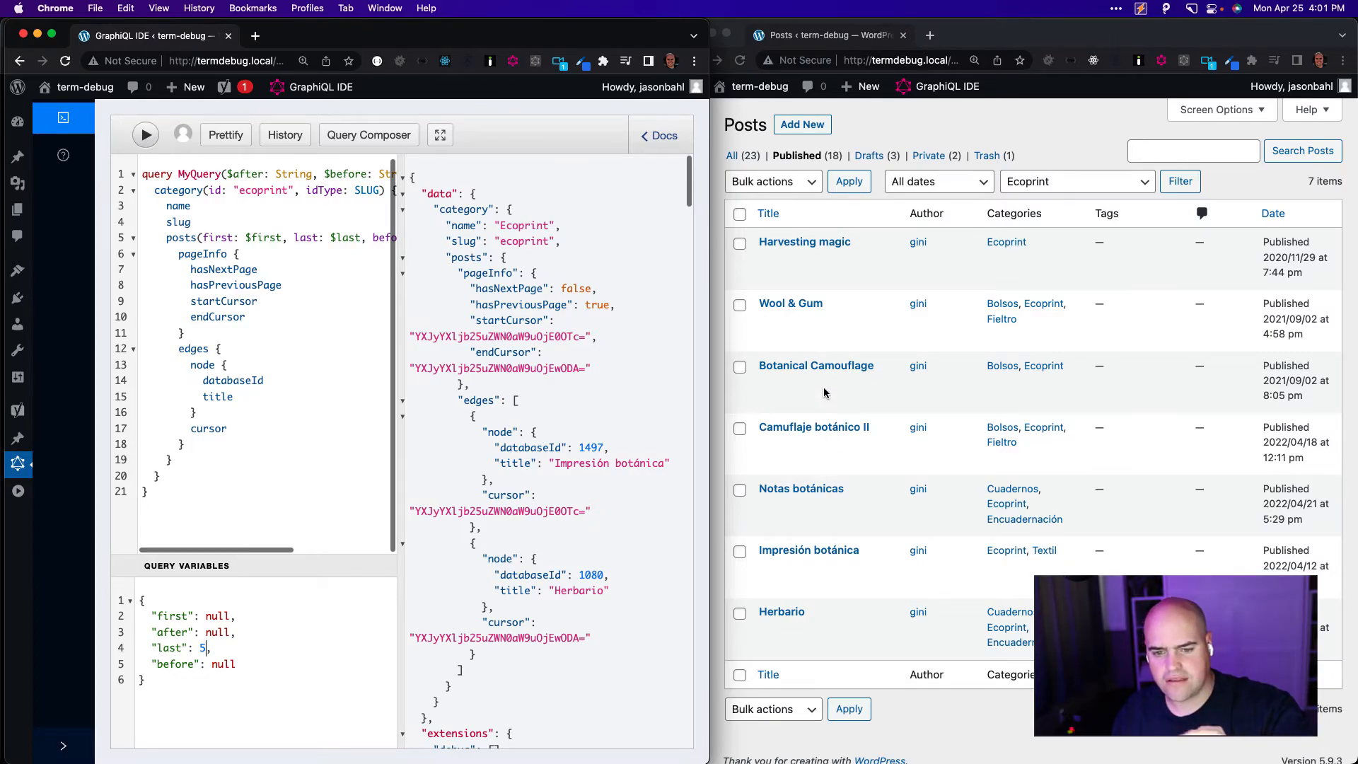
{"action": "mouse_move", "coordinate": [857, 364]}
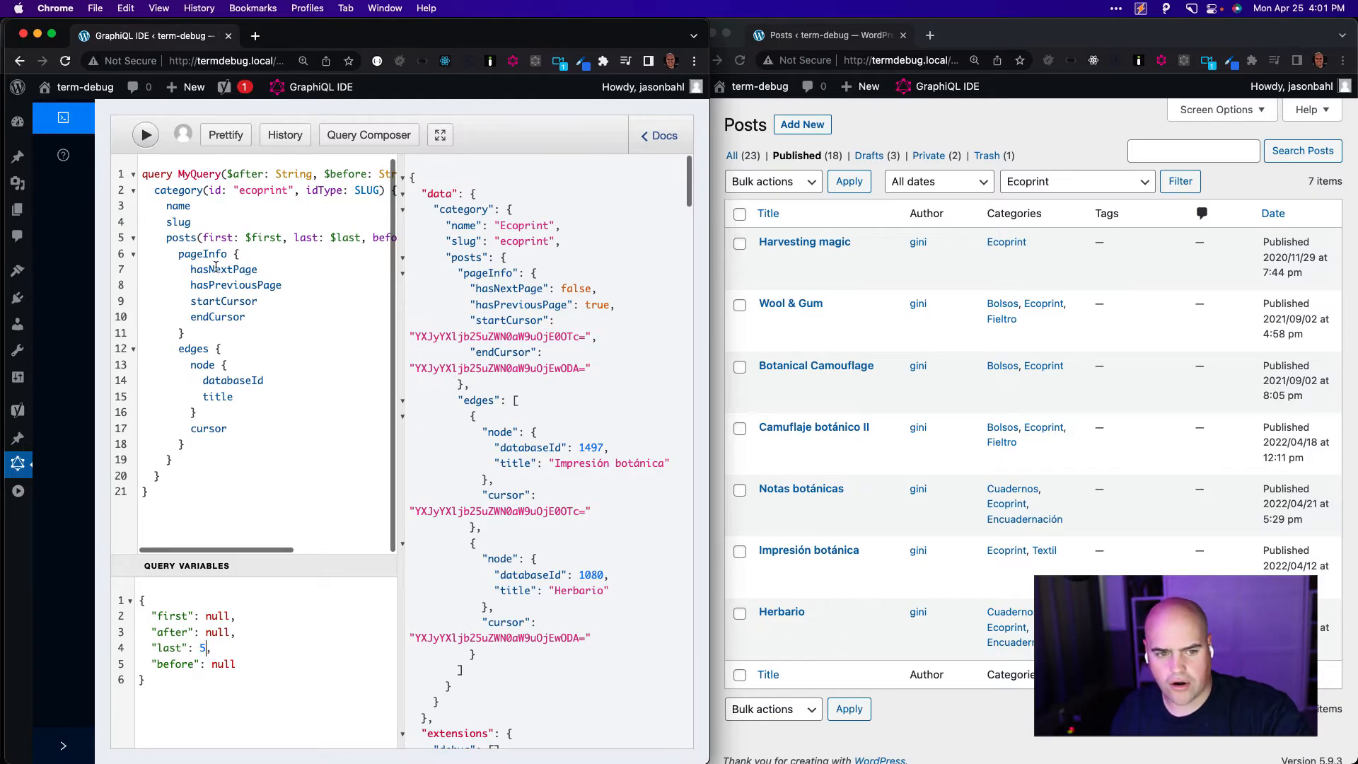
{"action": "left_click", "coordinate": [144, 136]}
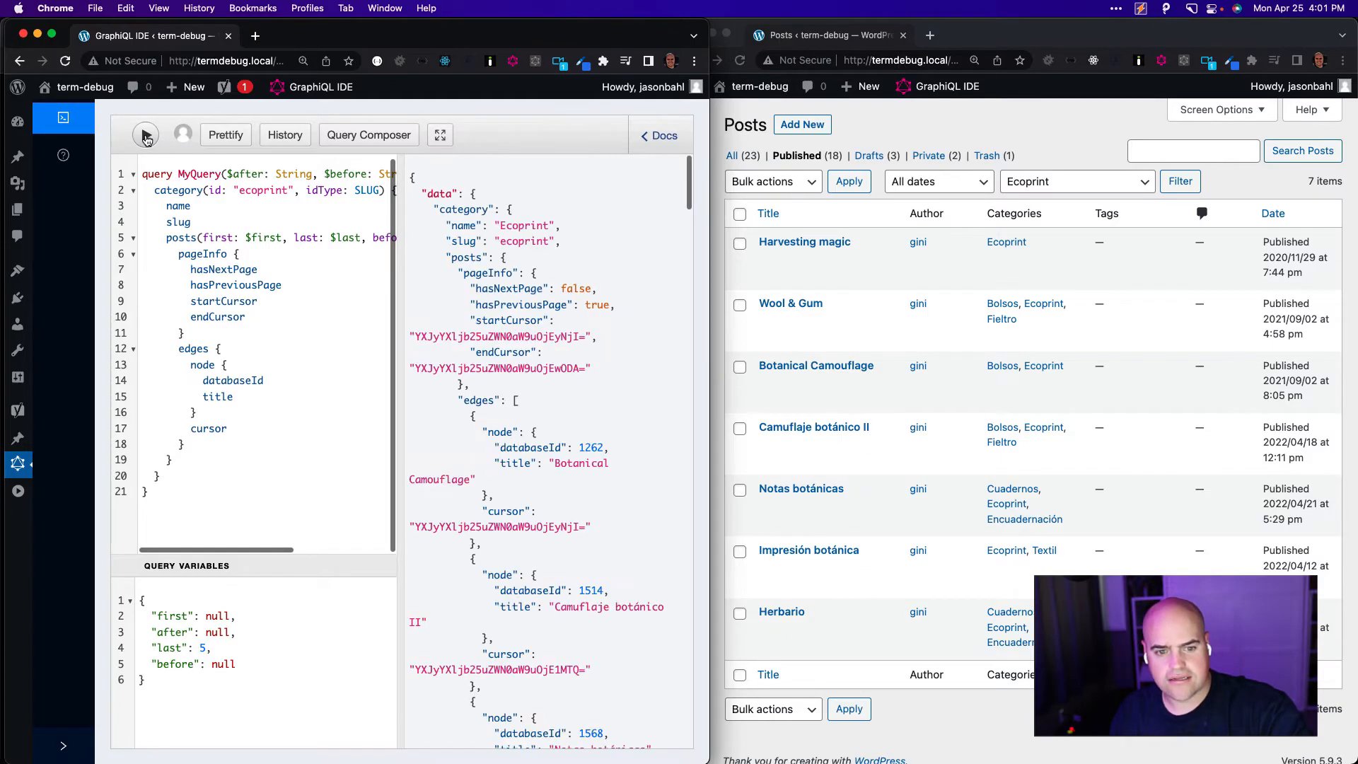
{"action": "left_click", "coordinate": [145, 135]}
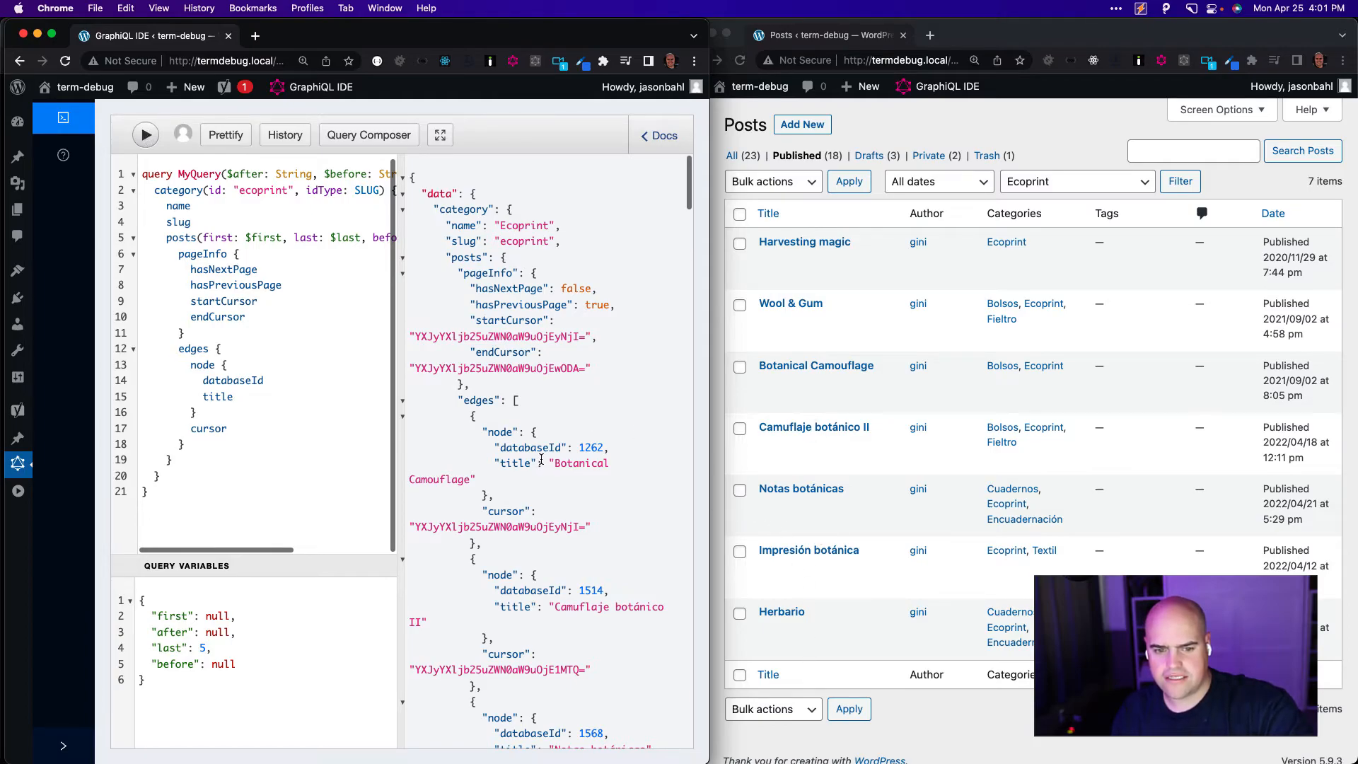
{"action": "scroll", "scroll_direction": "down", "scroll_amount": 3}
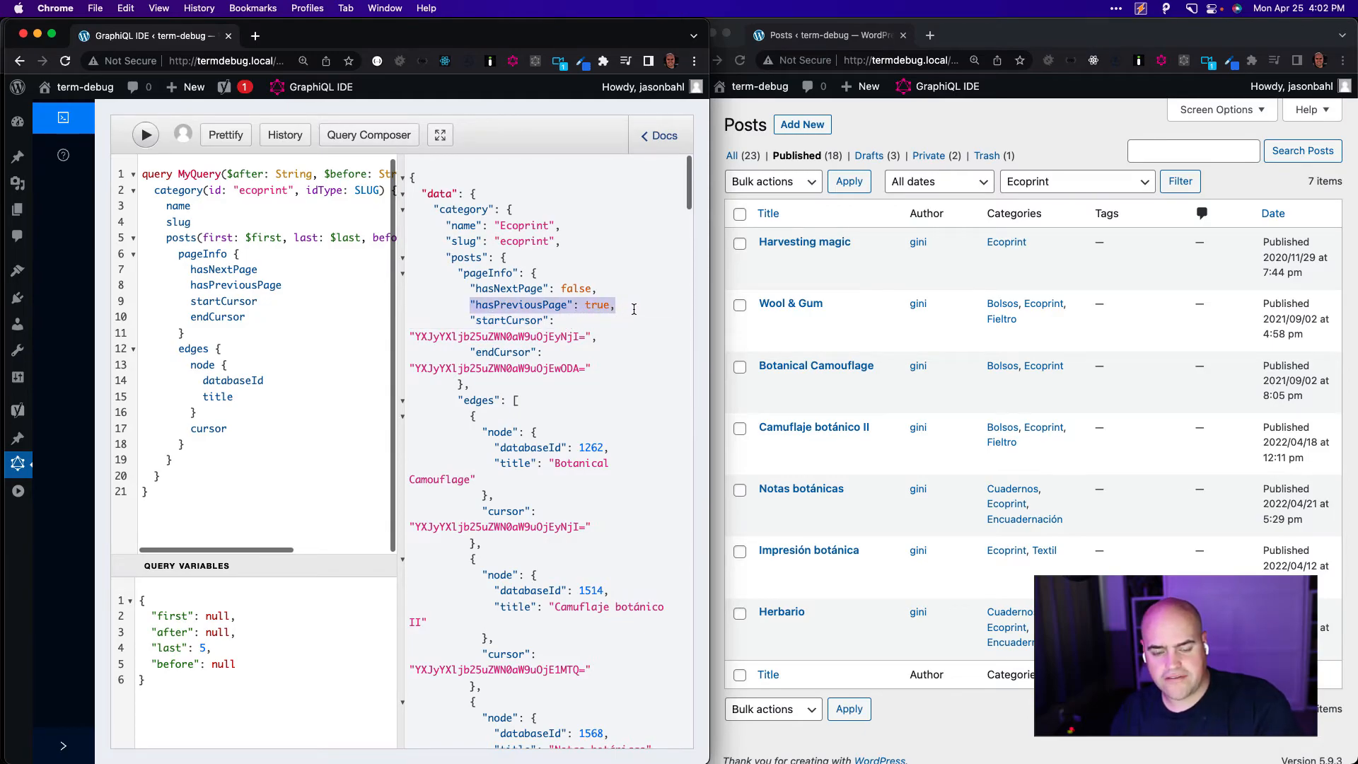
{"action": "mouse_move", "coordinate": [749, 334]}
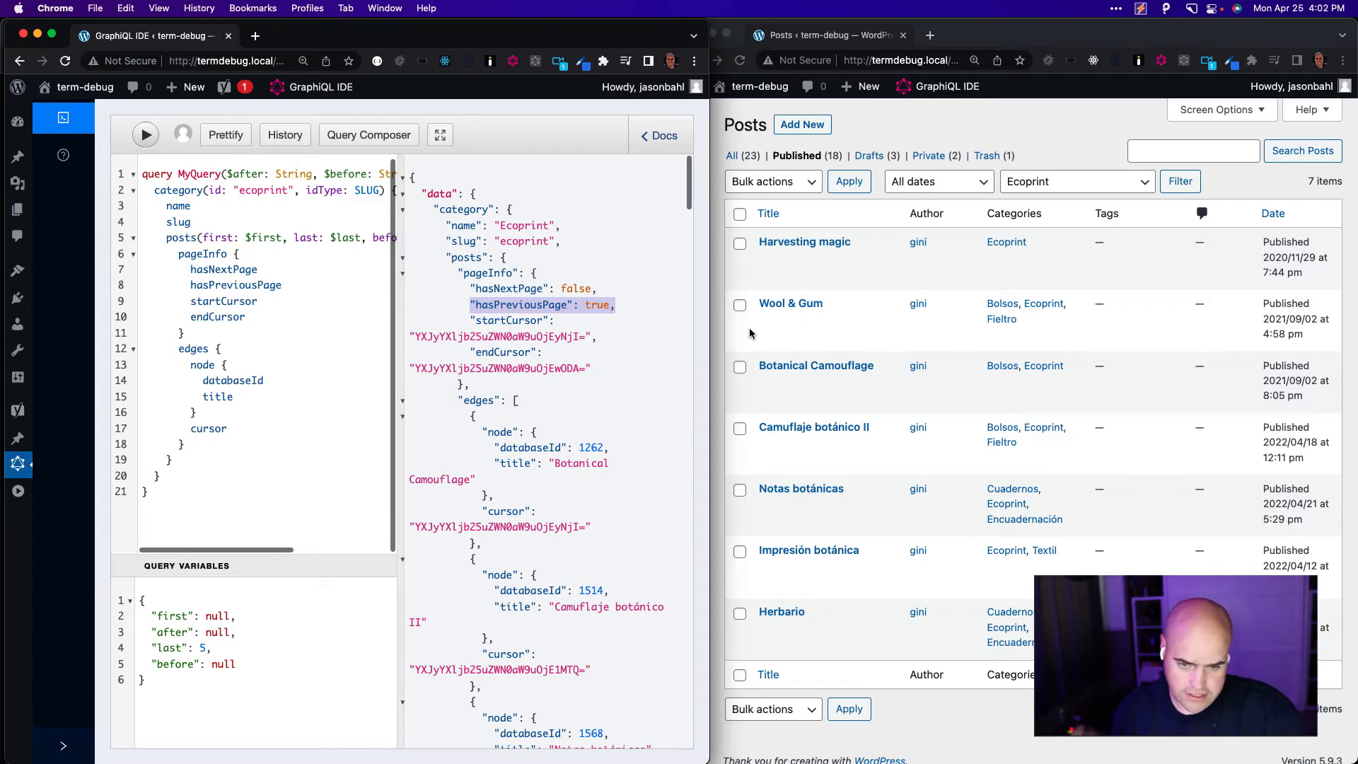
{"action": "mouse_move", "coordinate": [447, 360]}
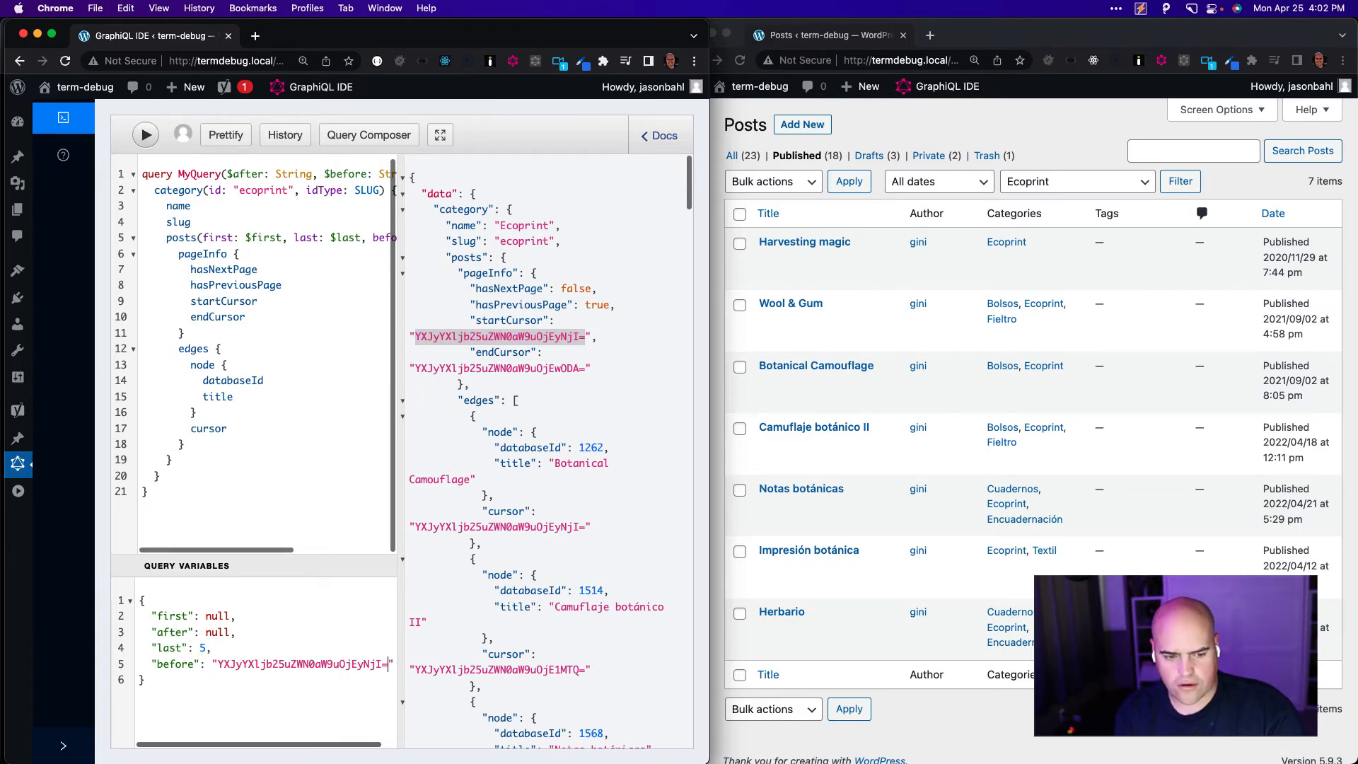
{"action": "mouse_move", "coordinate": [751, 544]}
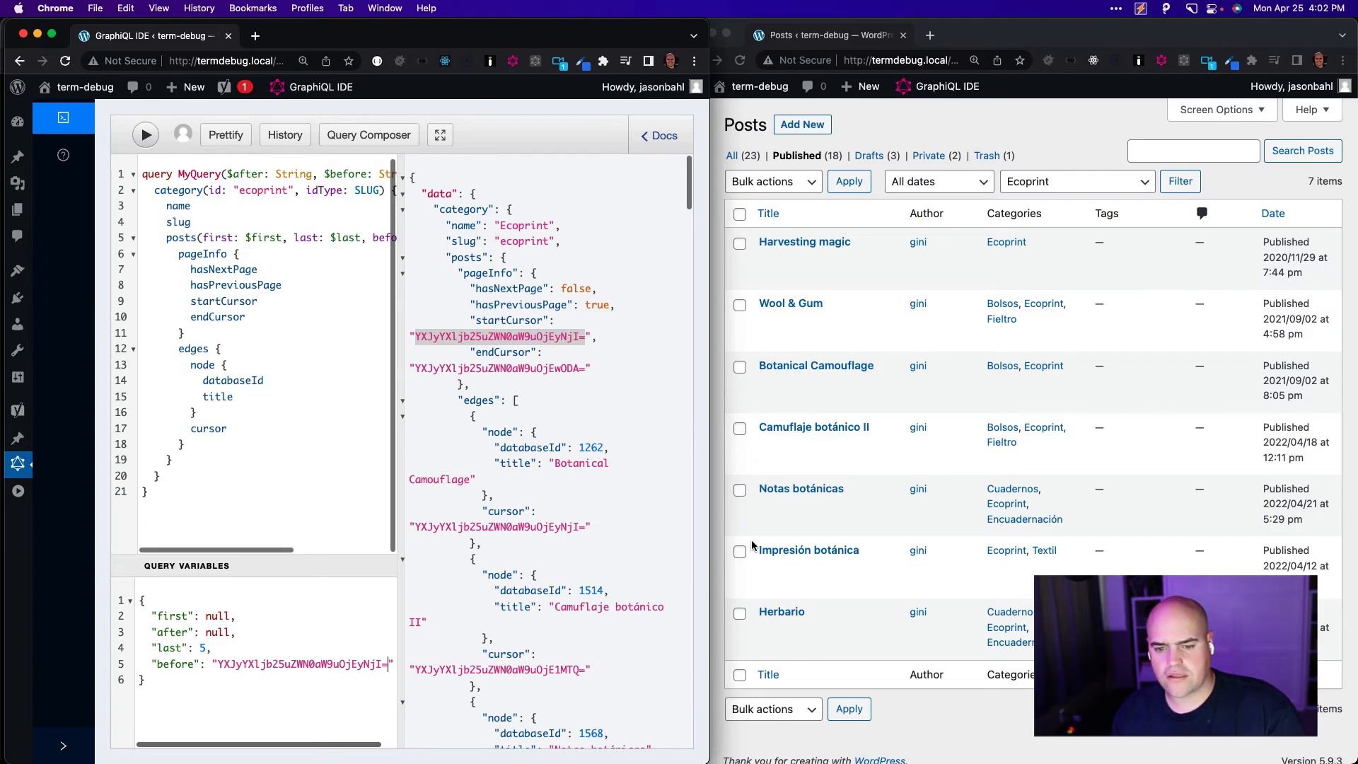
{"action": "mouse_move", "coordinate": [794, 676]}
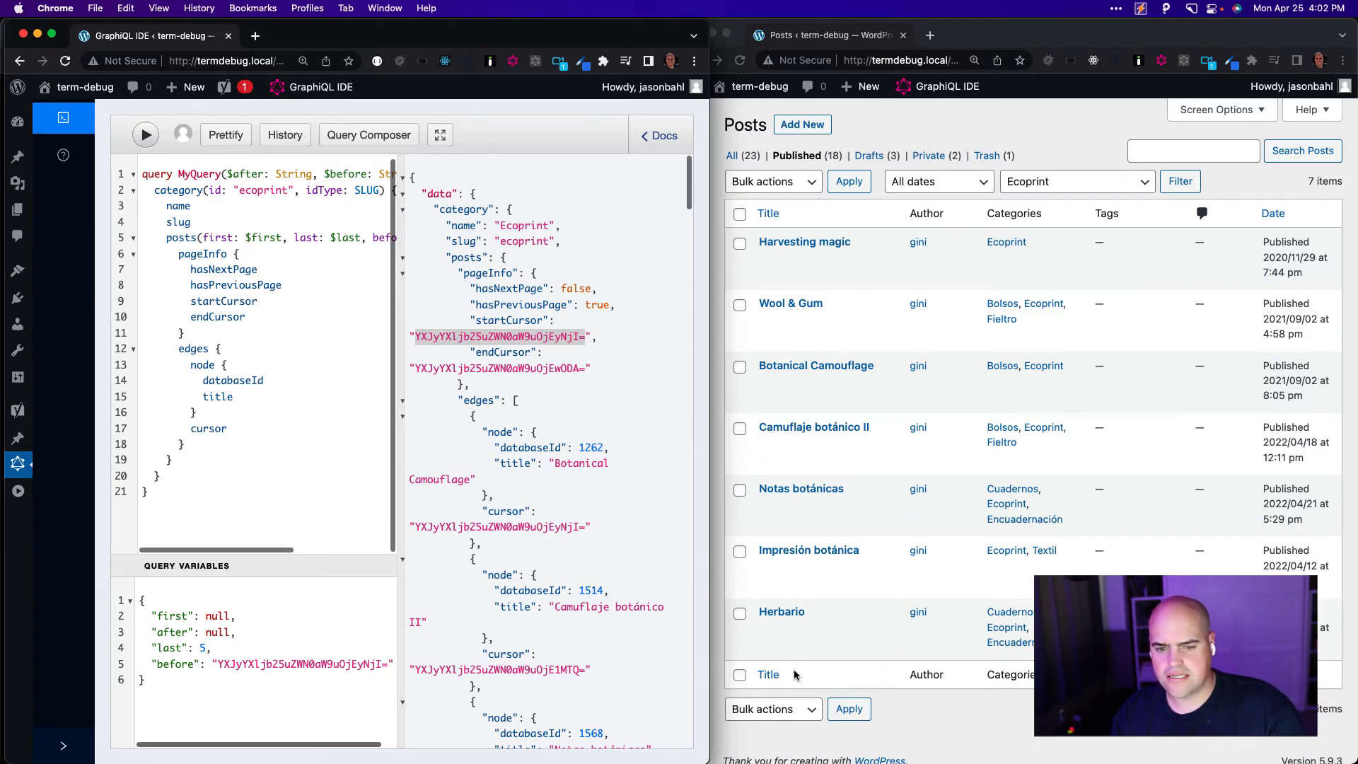
{"action": "mouse_move", "coordinate": [870, 365]}
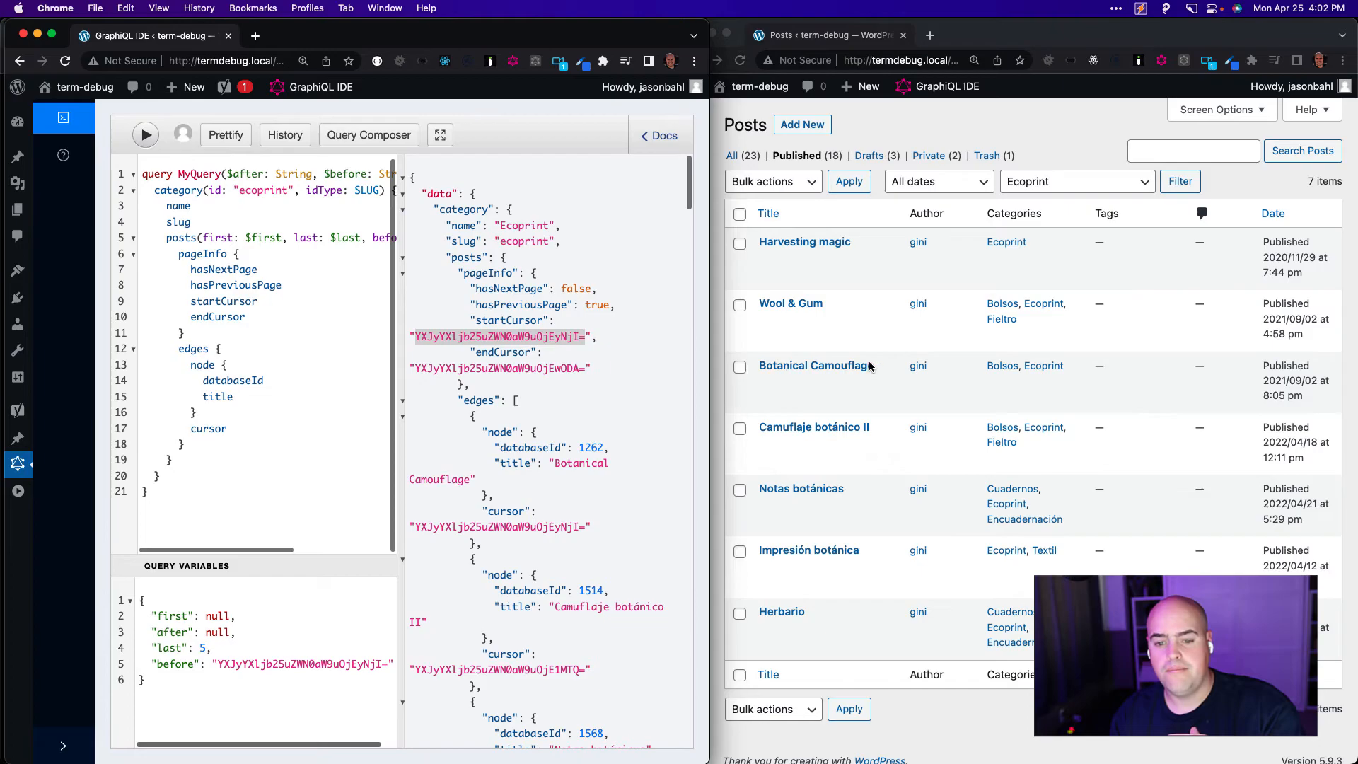
{"action": "mouse_move", "coordinate": [783, 232]}
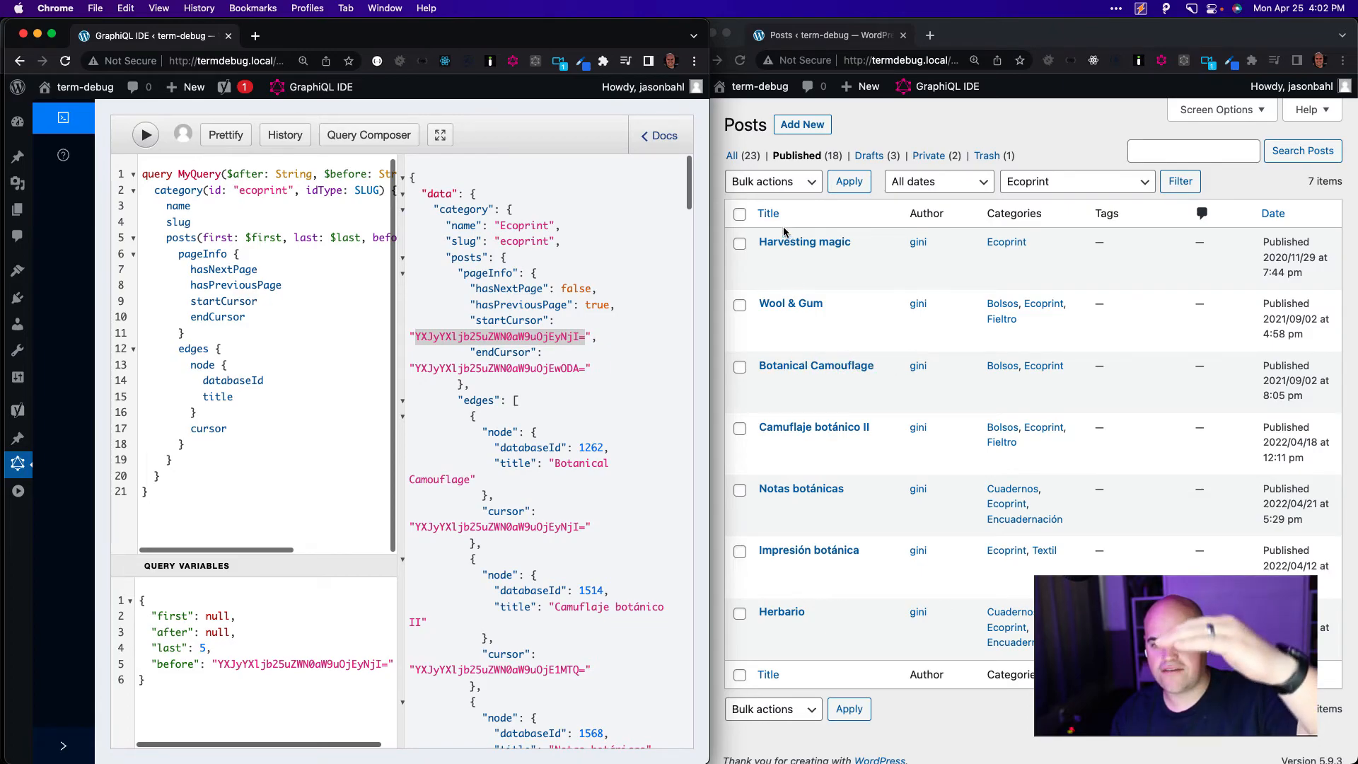
{"action": "mouse_move", "coordinate": [897, 322]}
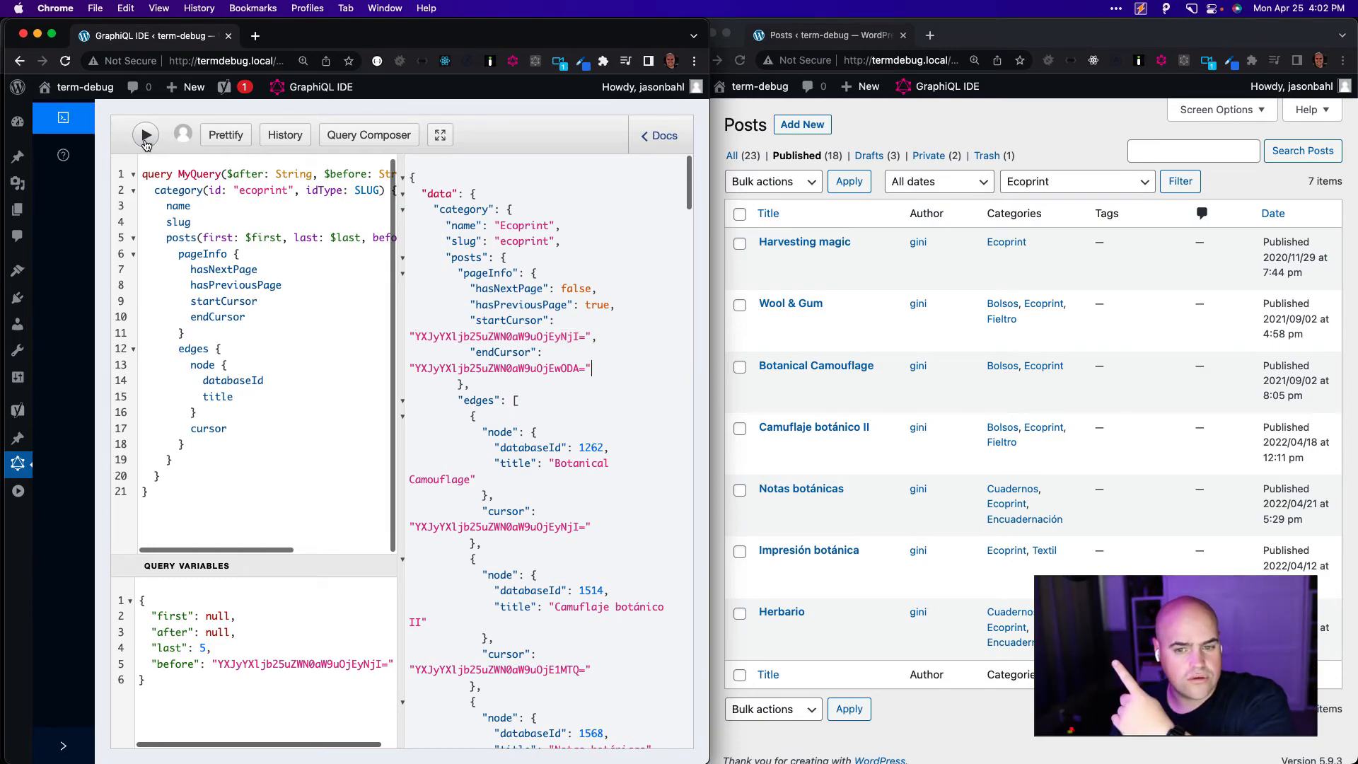
- Run the query with before set to the start cursor, returning Harvesting magic and Wool & Gum
{"action": "left_click", "coordinate": [144, 134]}
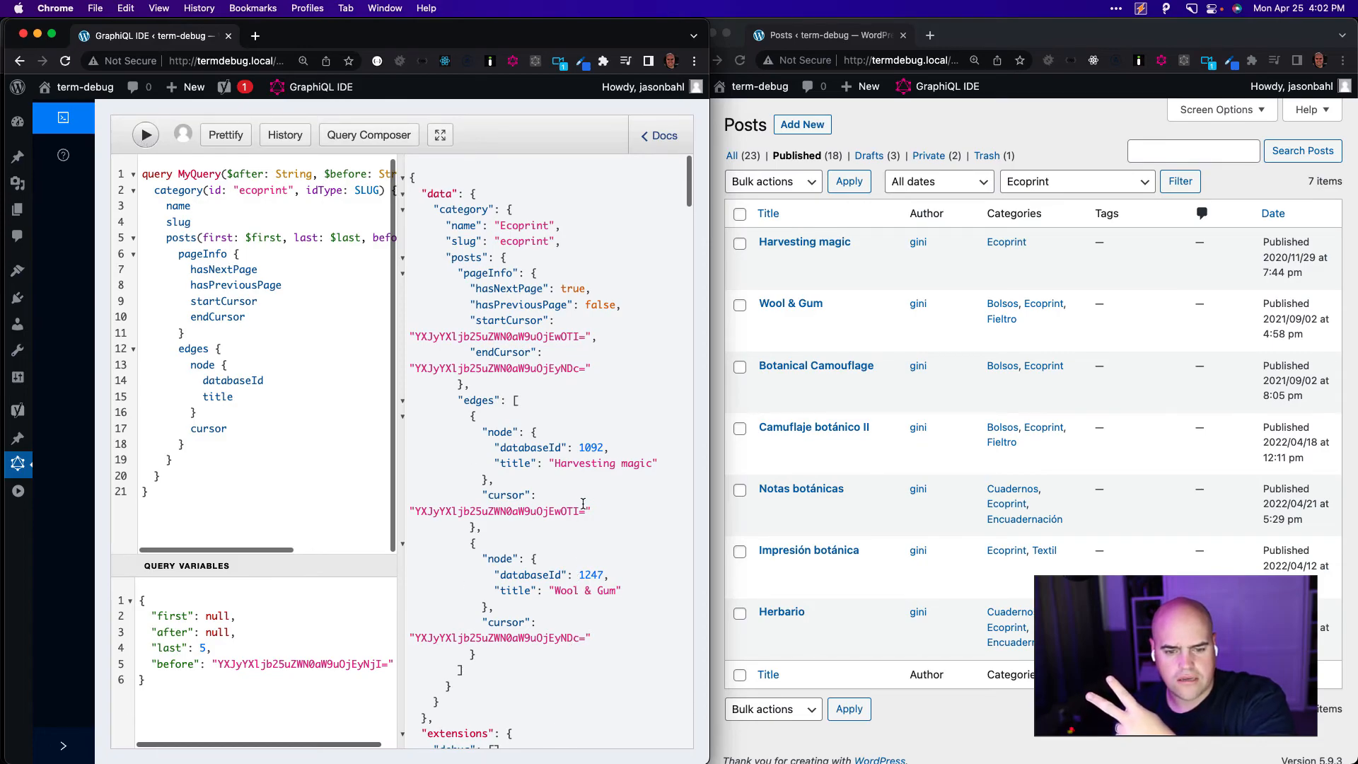
{"action": "mouse_move", "coordinate": [699, 473]}
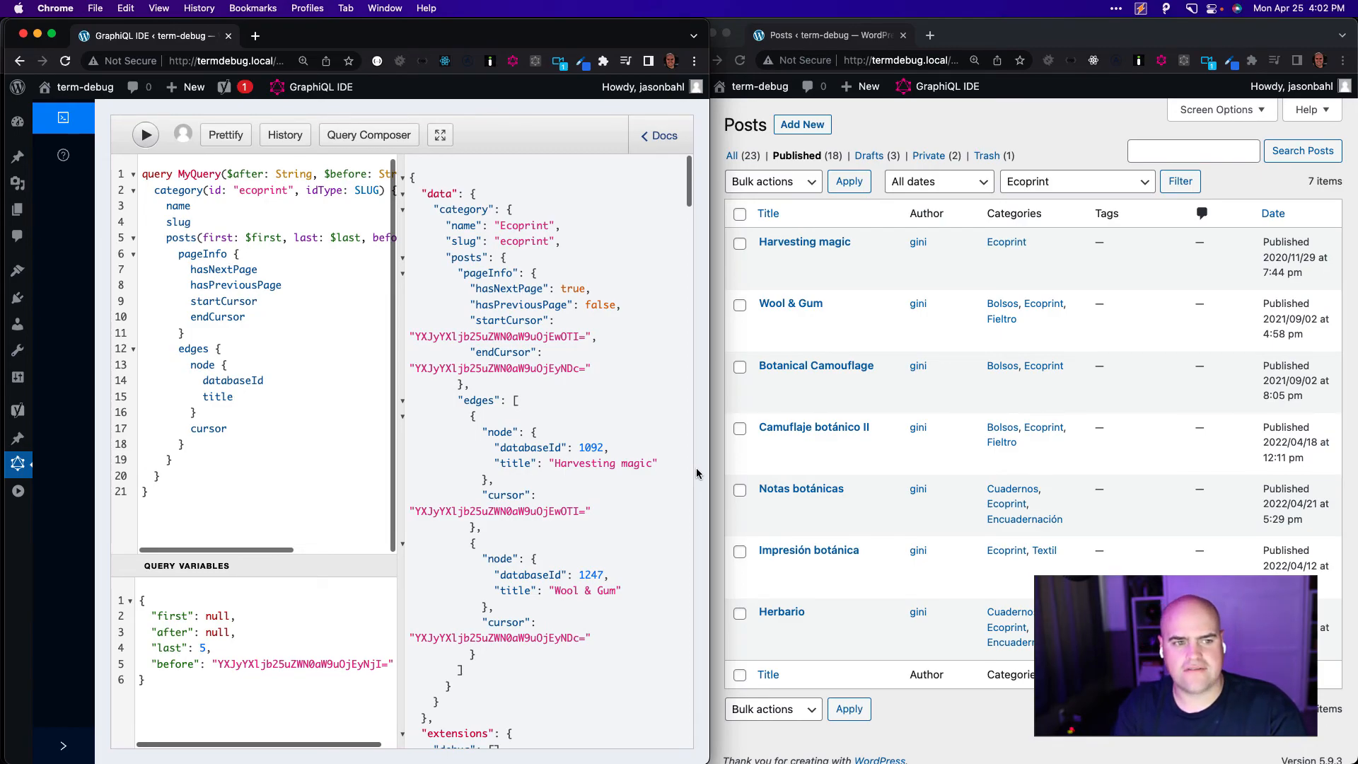
{"action": "mouse_move", "coordinate": [129, 380]}
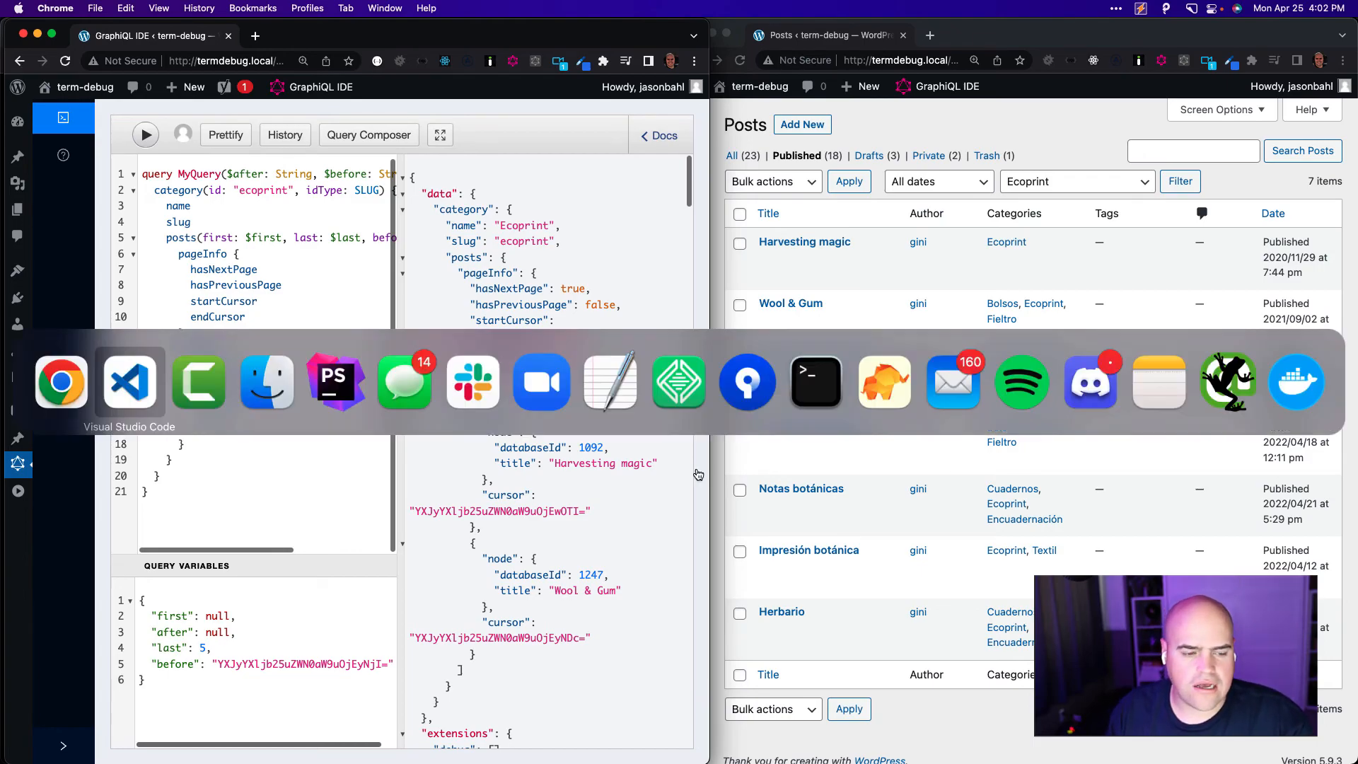
{"action": "mouse_move", "coordinate": [157, 407]}
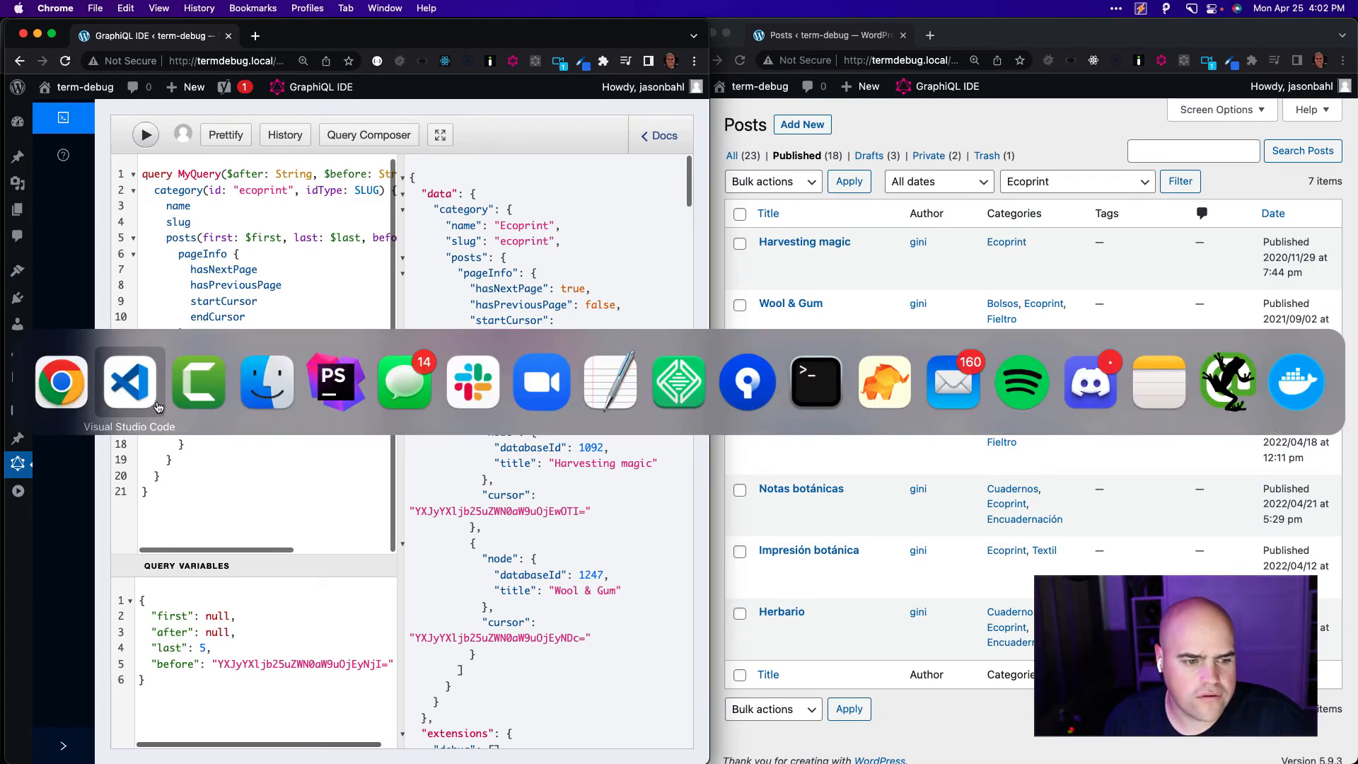
- Switch to Visual Studio Code and scroll to the Post Types Order snippet in wp-graphql.php
{"action": "left_click", "coordinate": [129, 380]}
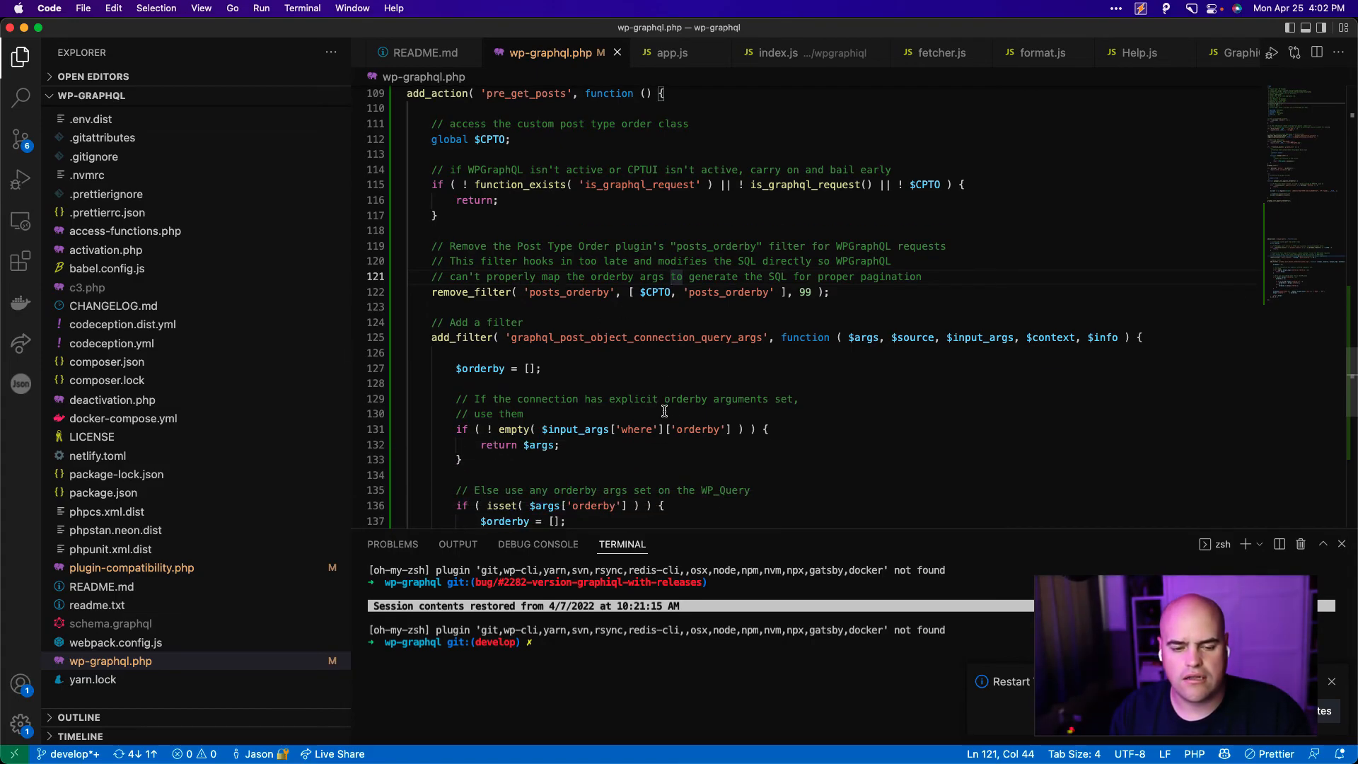
{"action": "scroll", "scroll_direction": "up", "scroll_amount": 3}
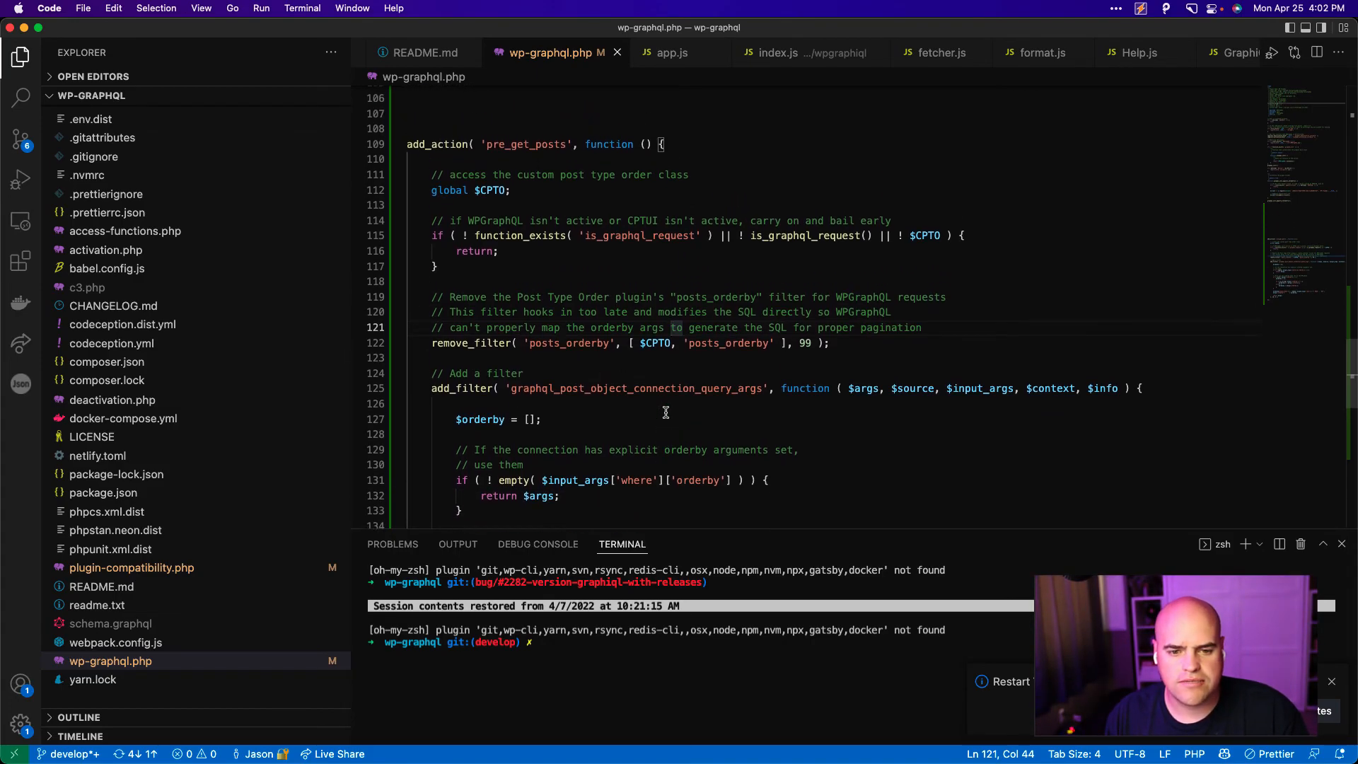
{"action": "mouse_move", "coordinate": [683, 449]}
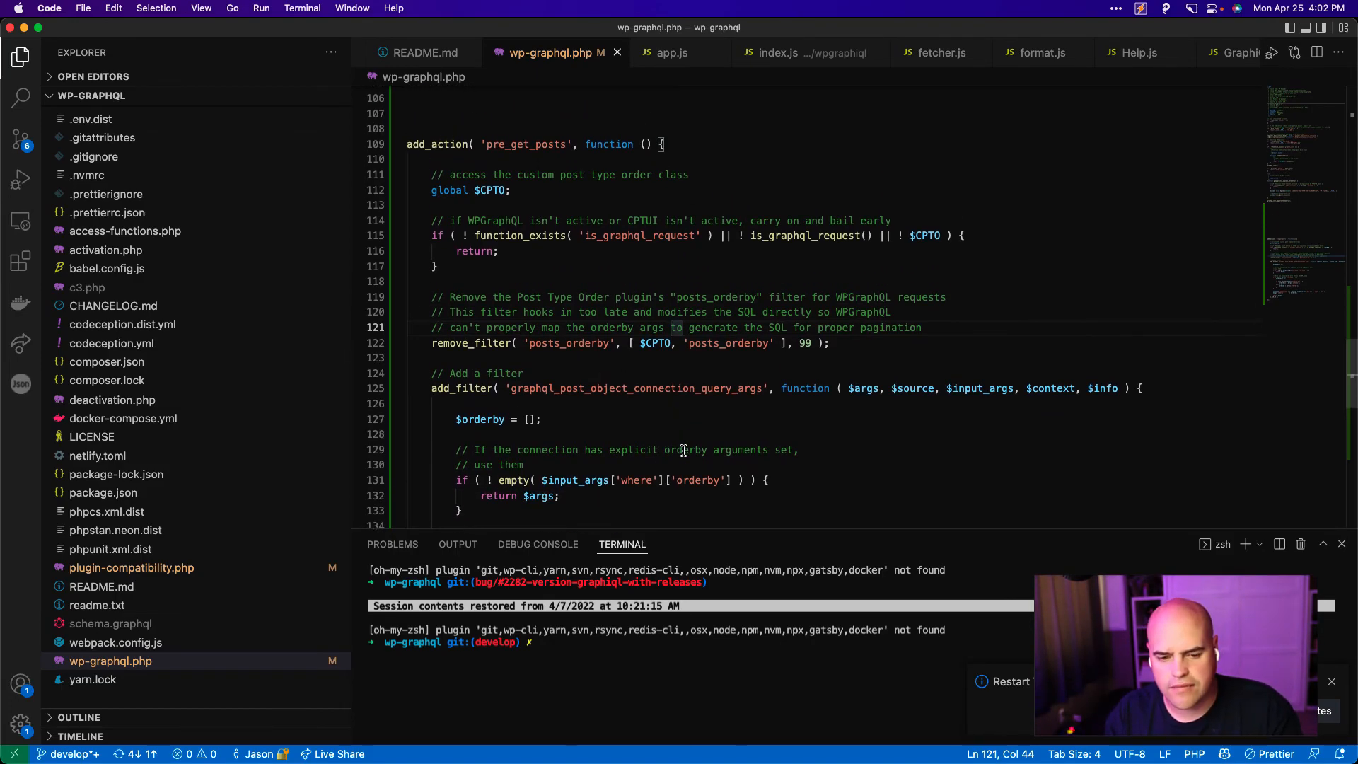